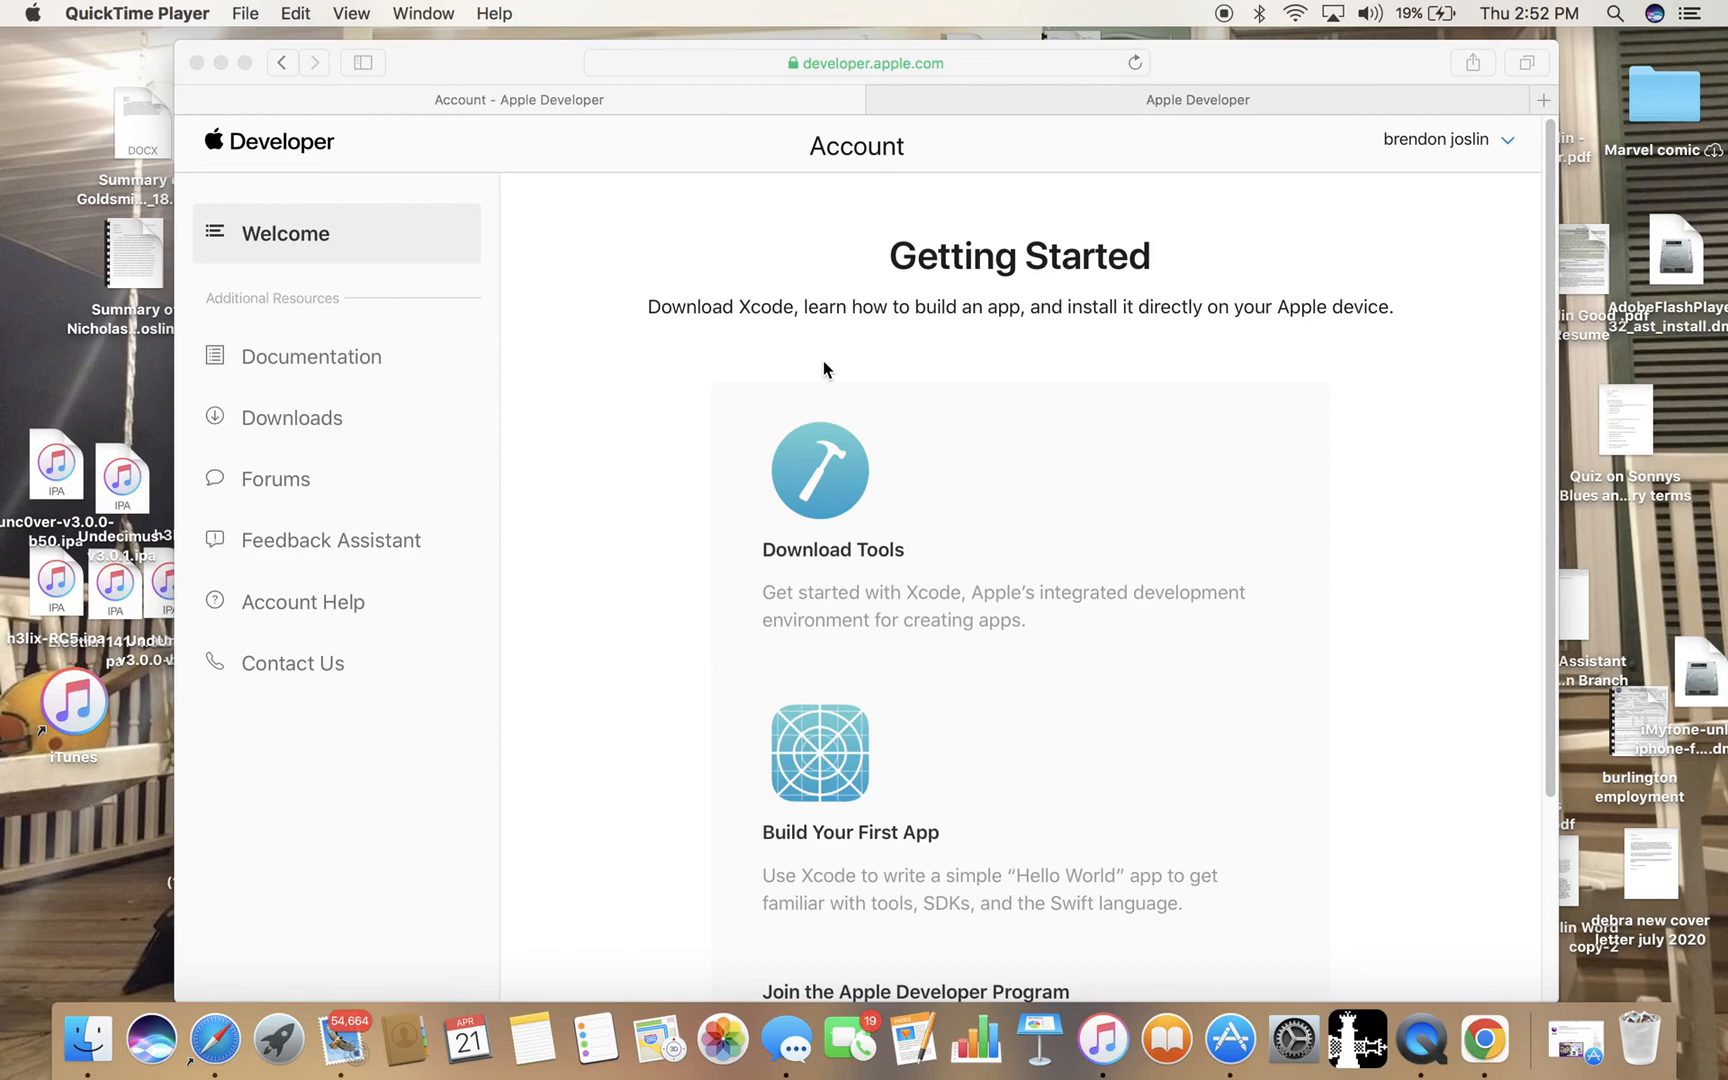
pyautogui.moveTo(804, 336)
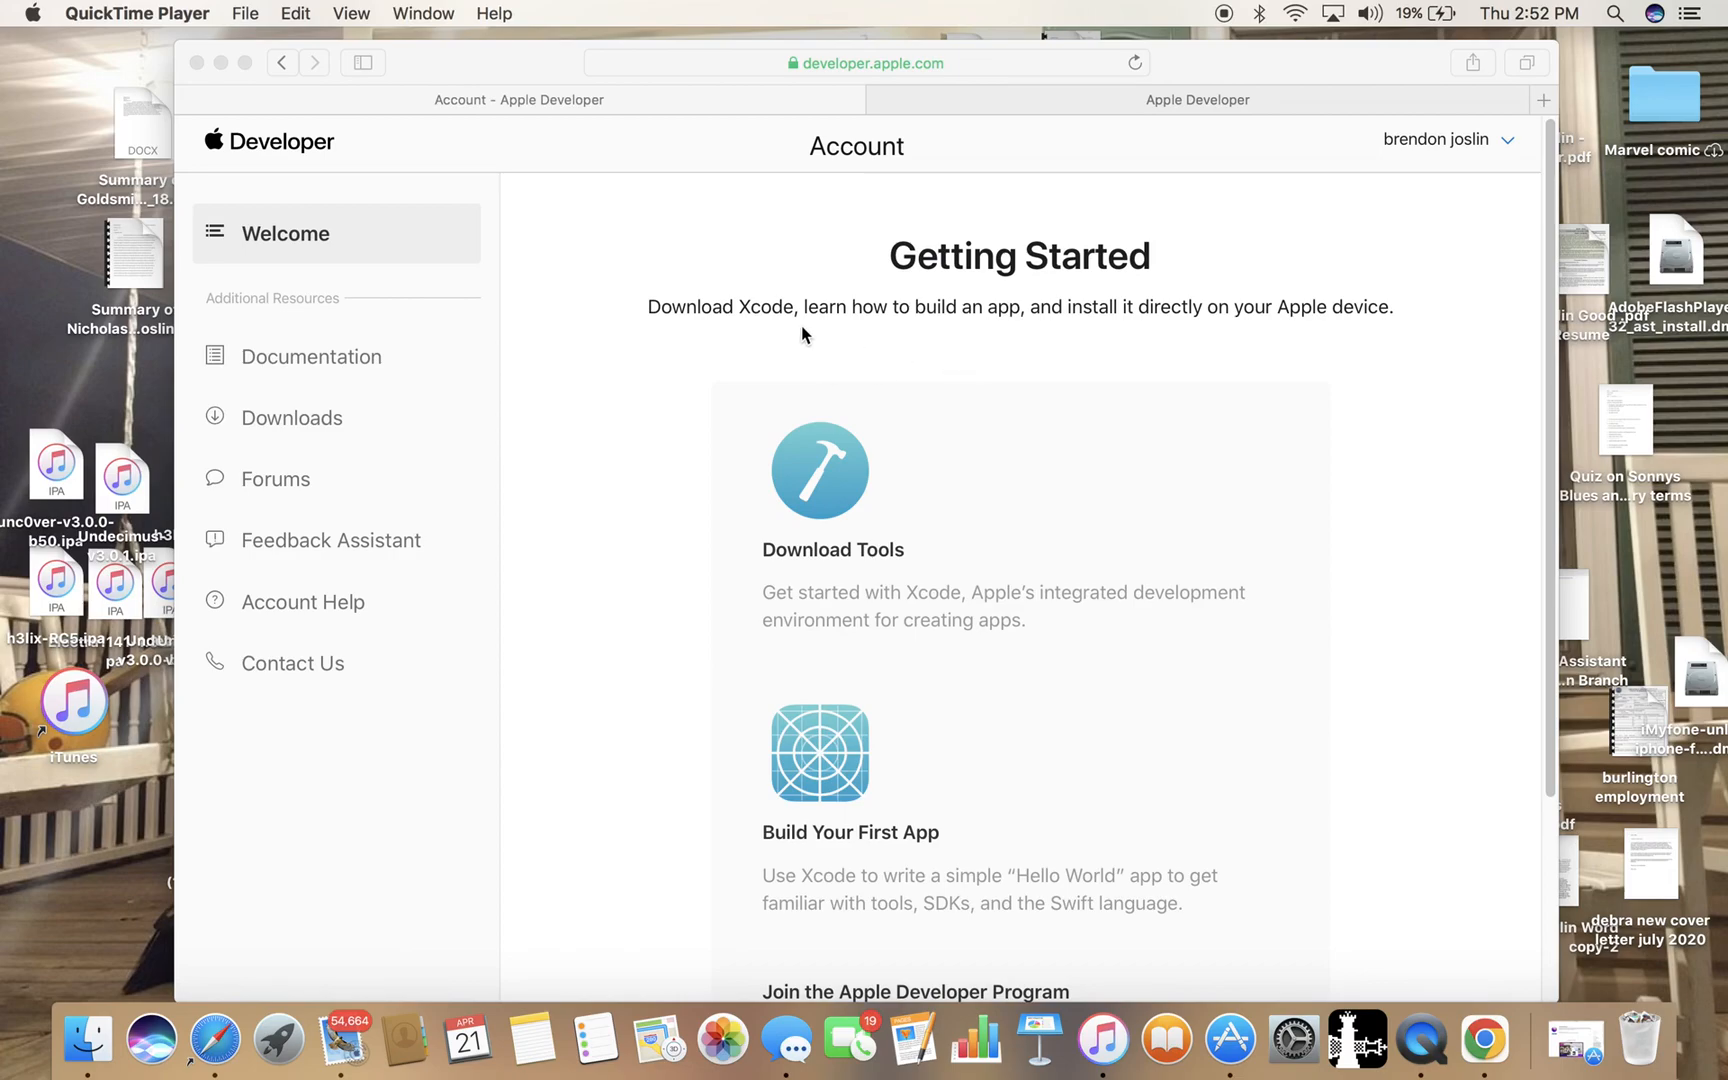
pyautogui.moveTo(1094, 316)
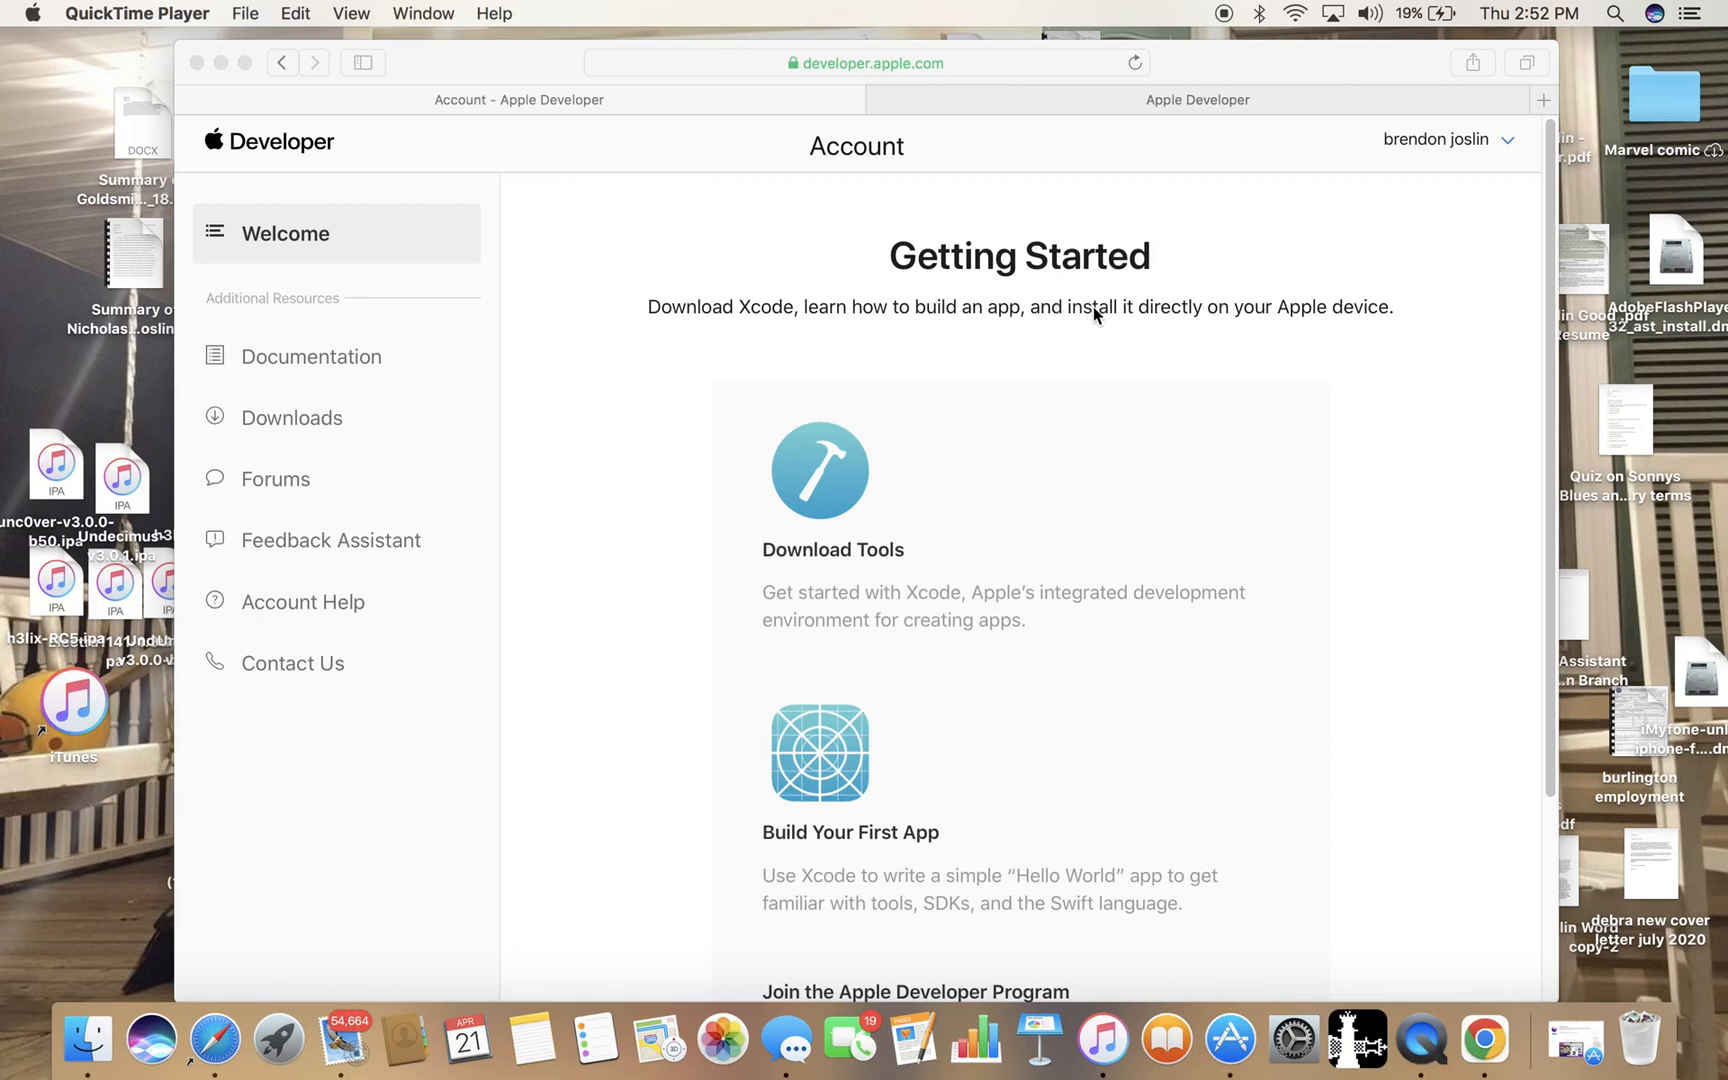
pyautogui.moveTo(88, 1038)
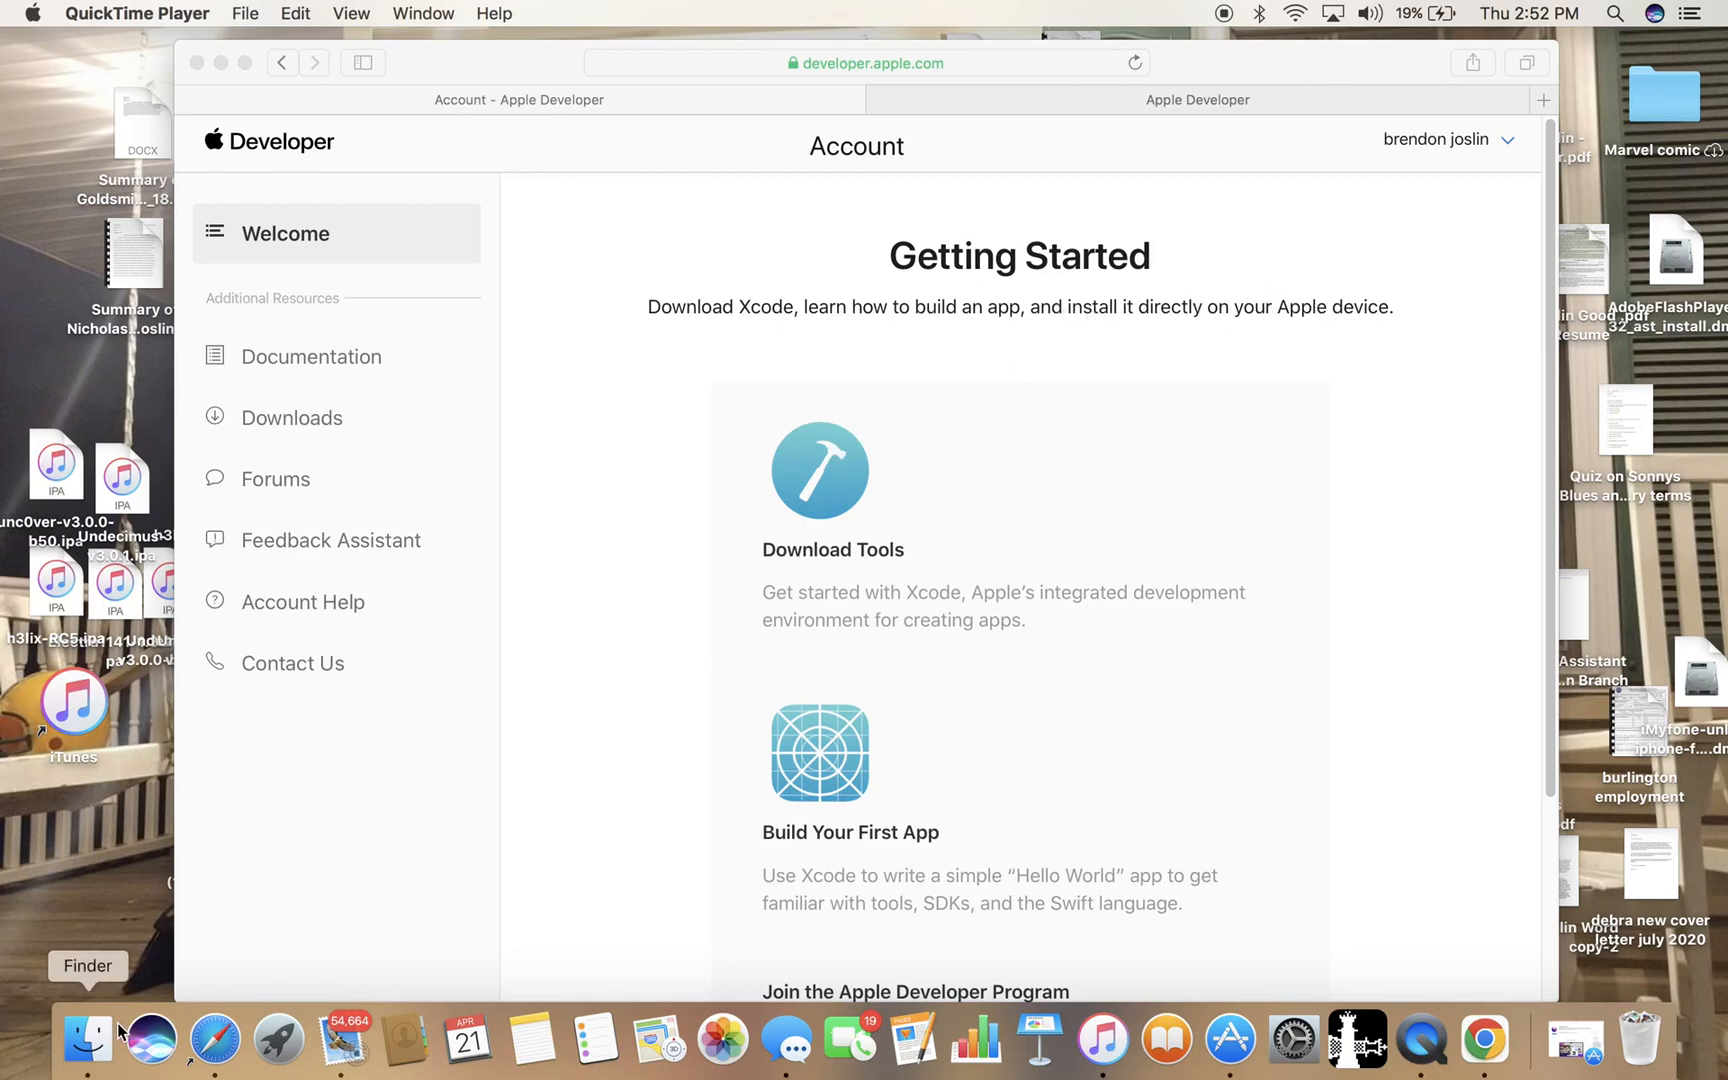
pyautogui.moveTo(150, 1040)
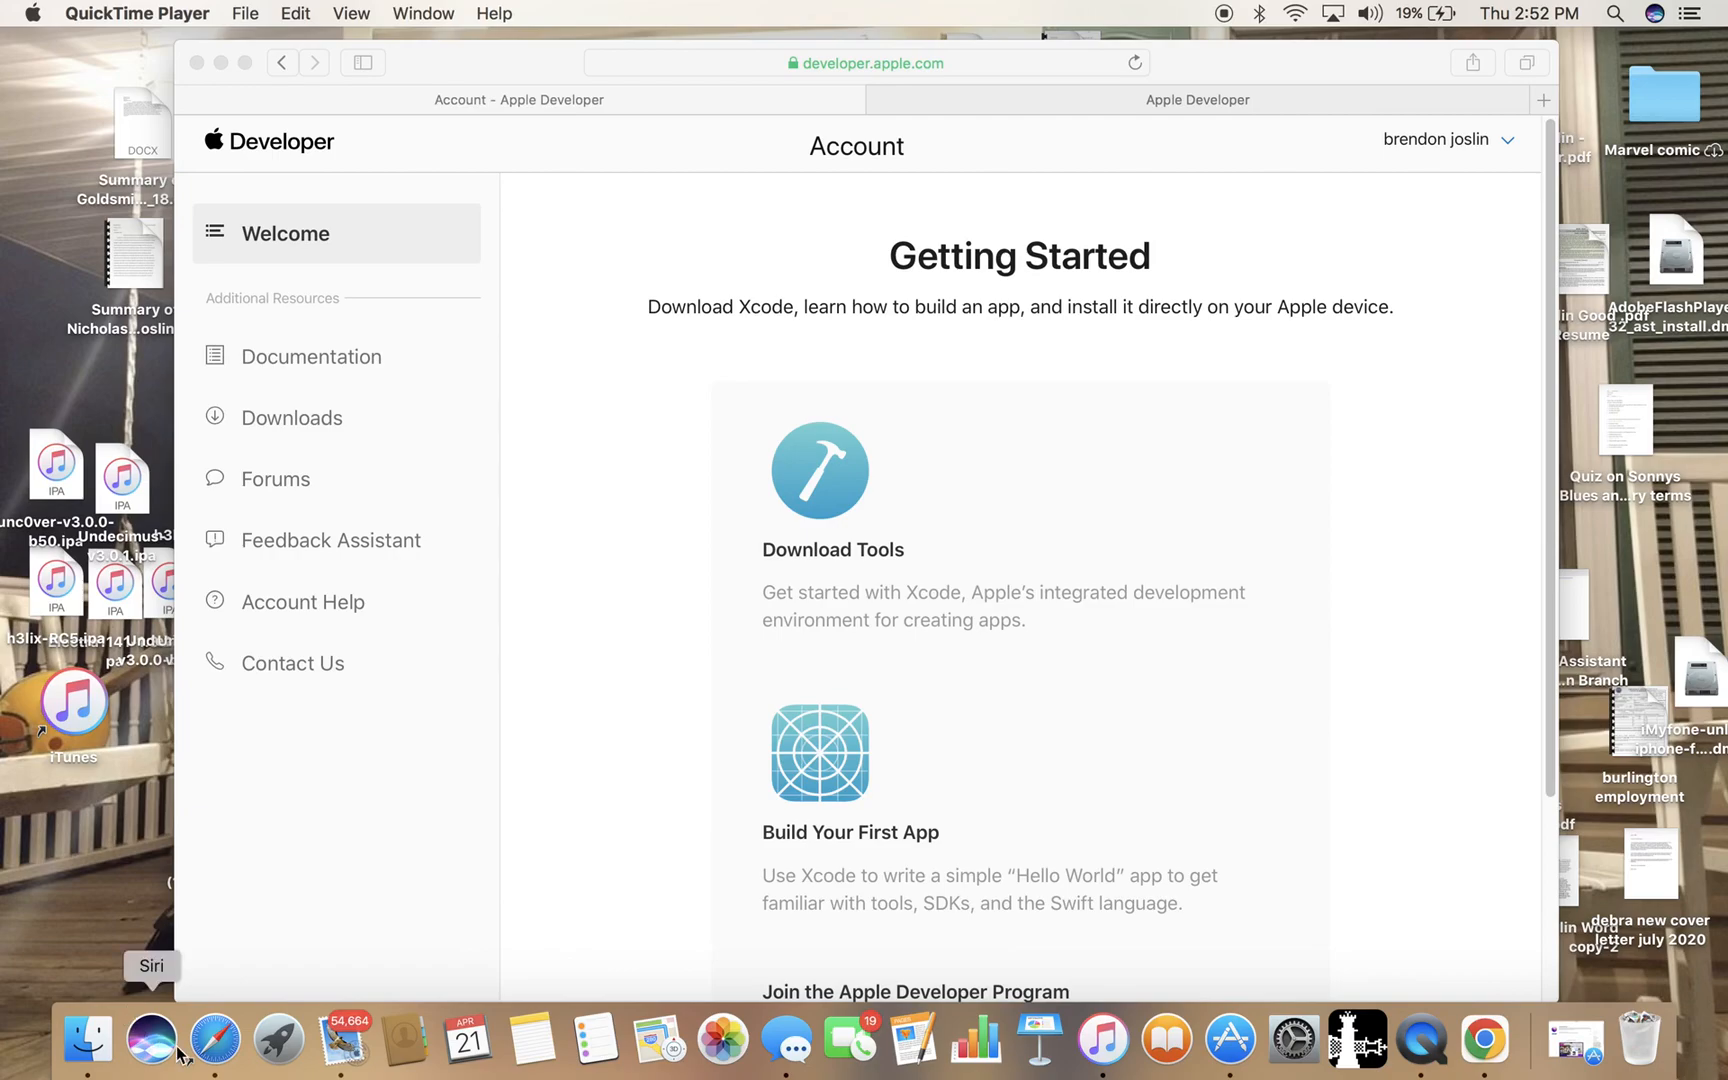
pyautogui.moveTo(586, 758)
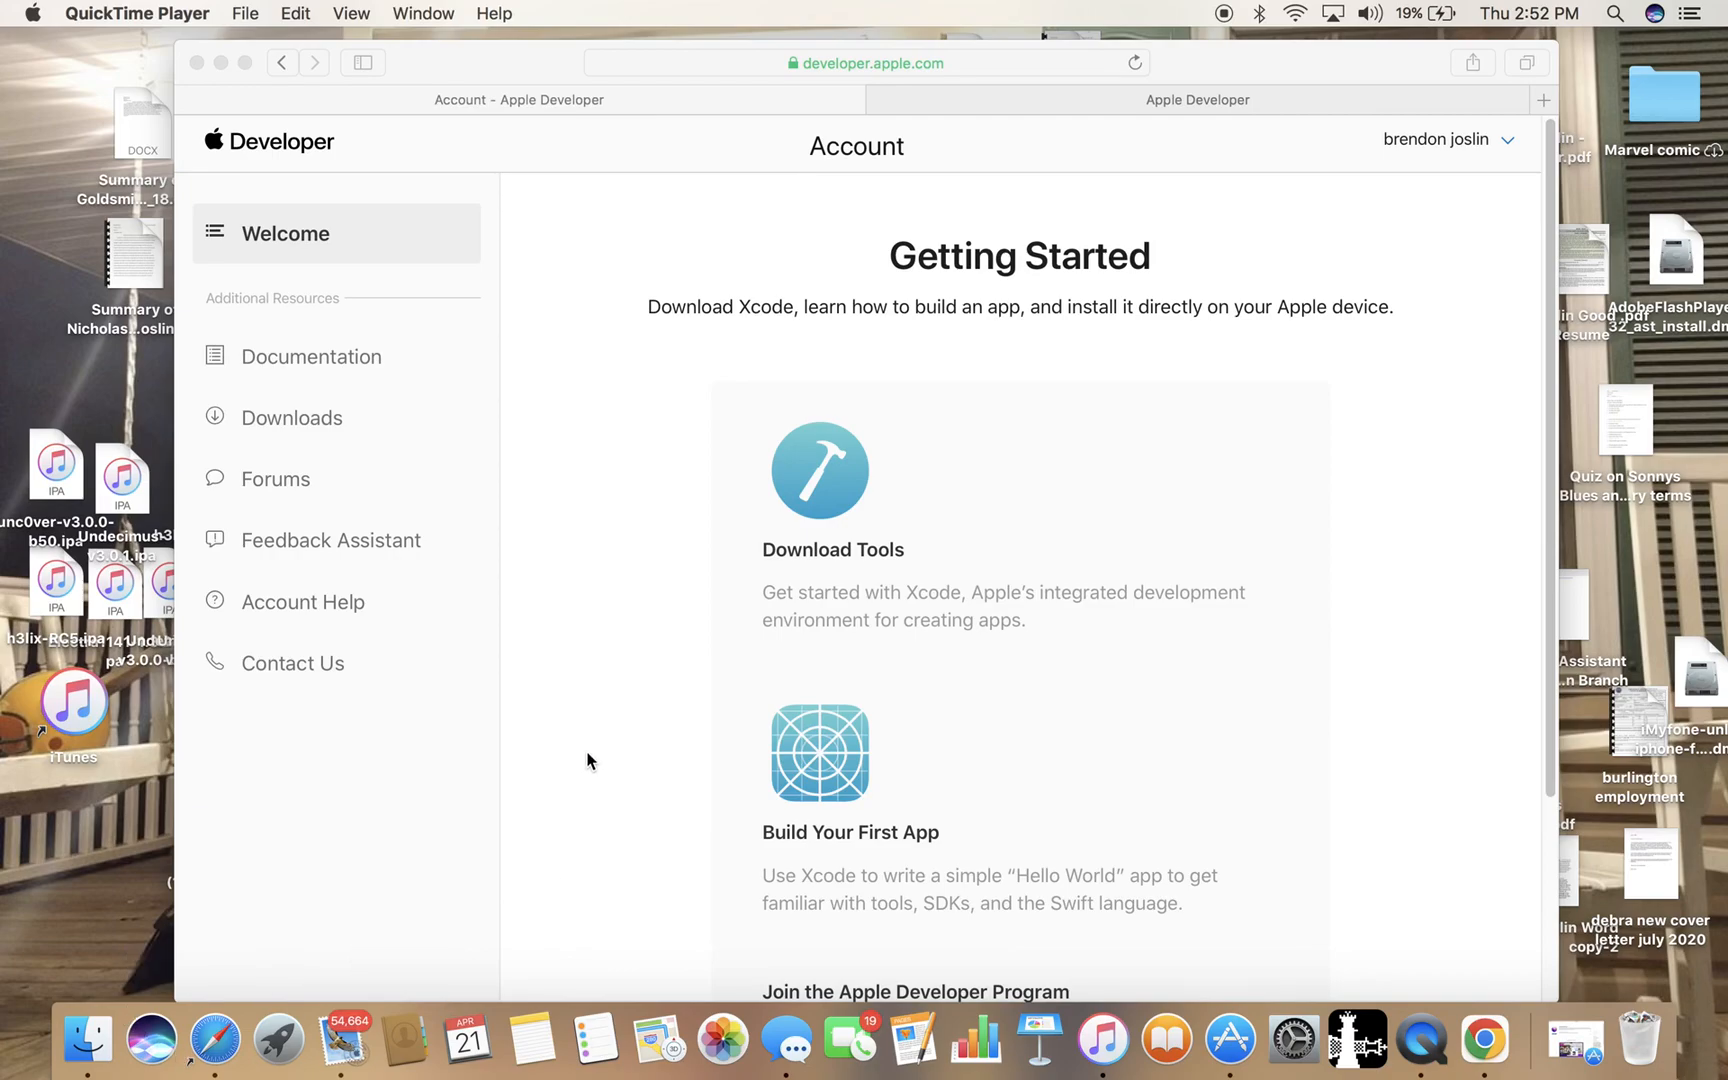
pyautogui.moveTo(1420, 1036)
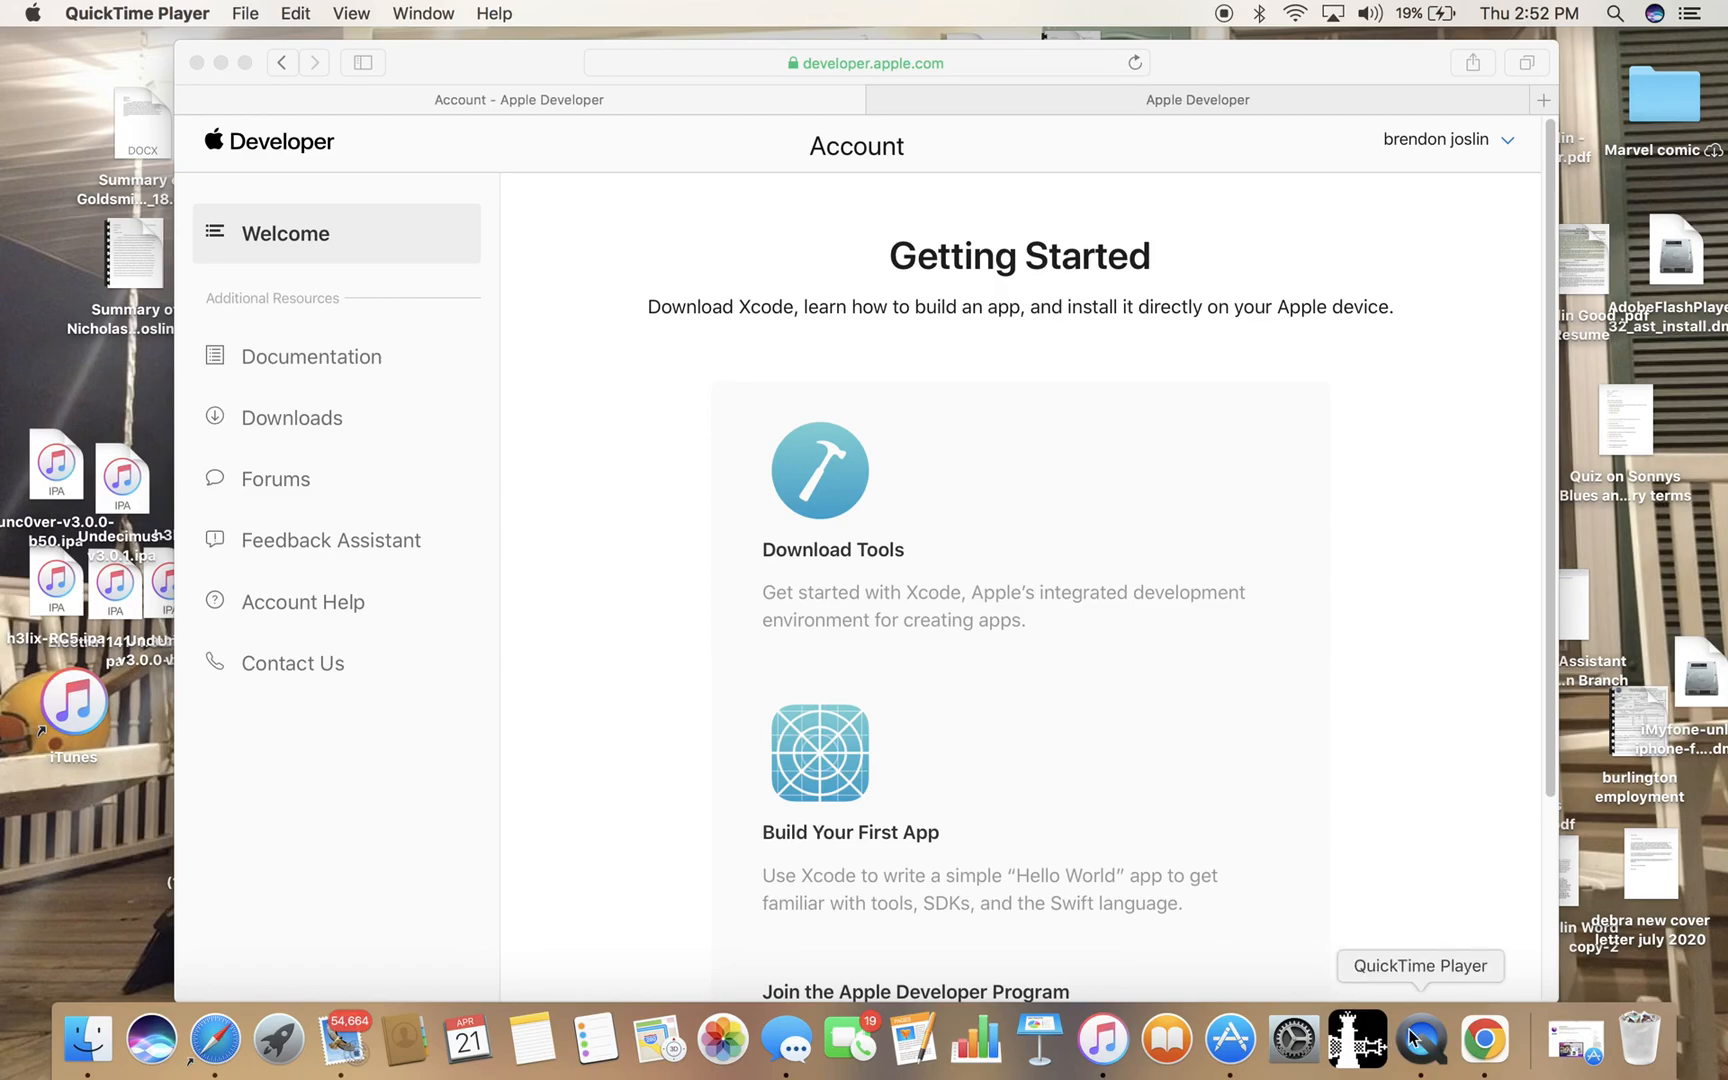
pyautogui.moveTo(1384, 988)
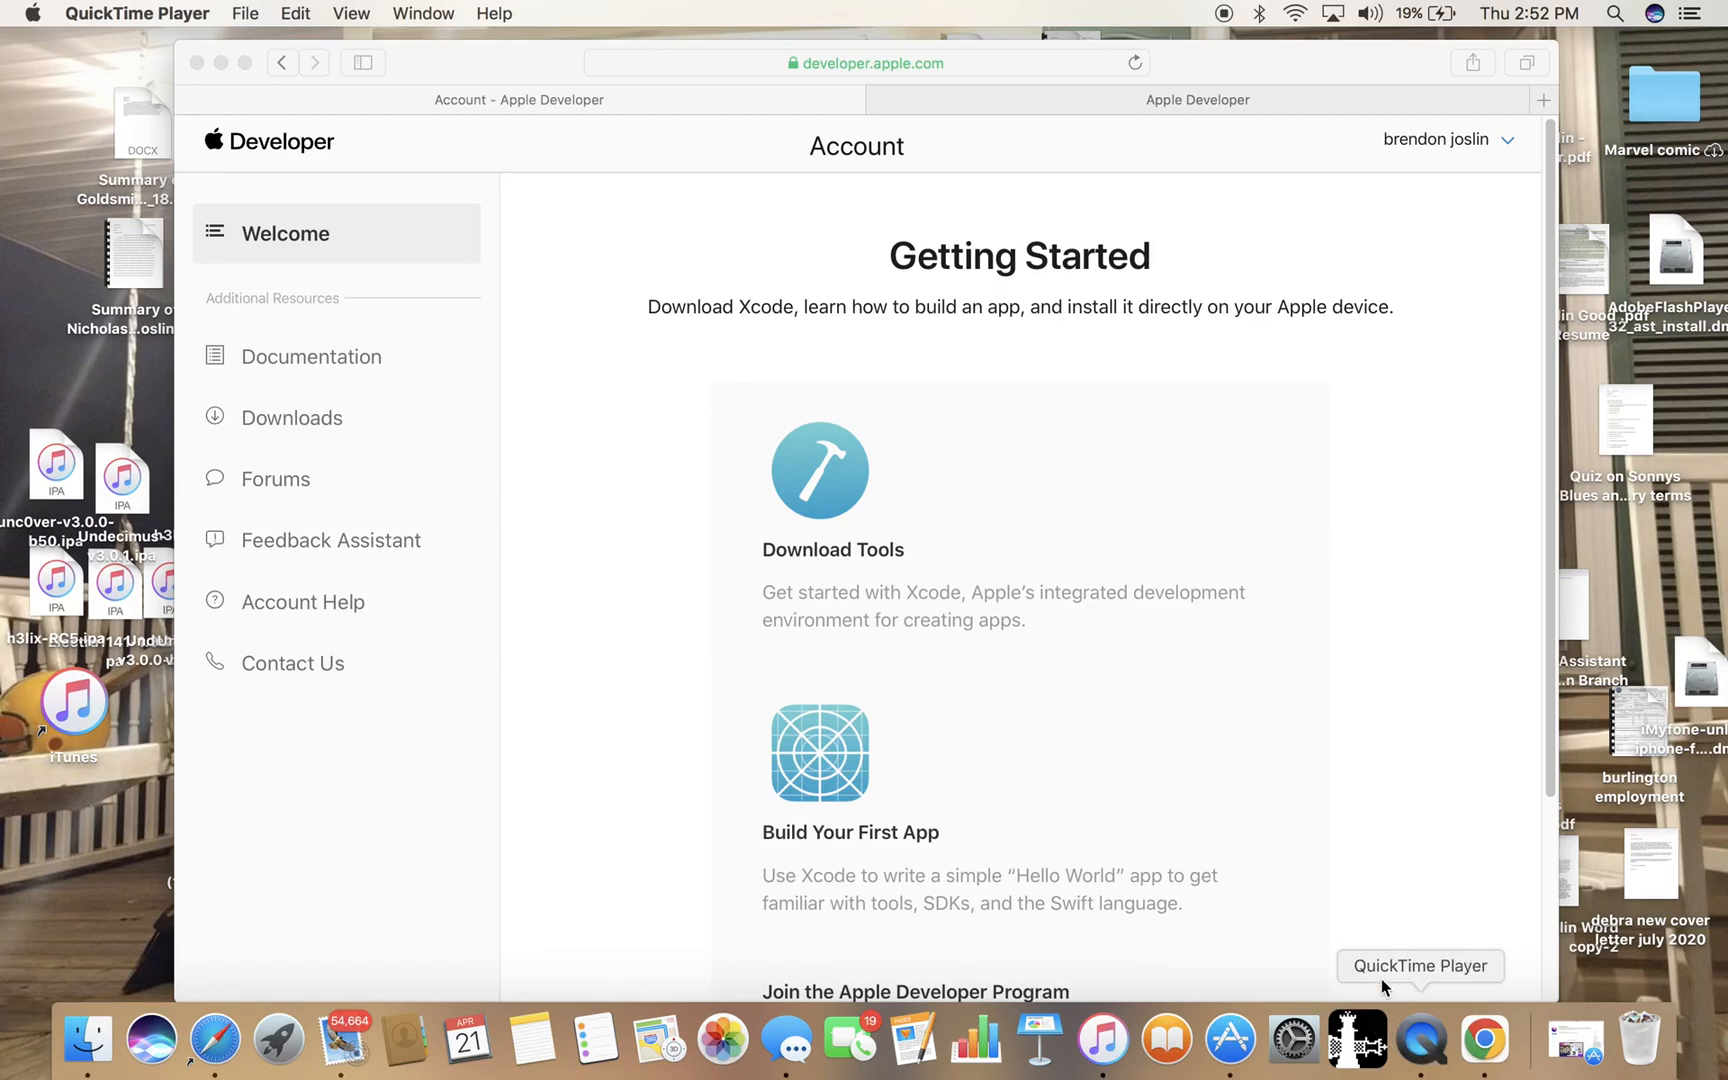
pyautogui.moveTo(1168, 1038)
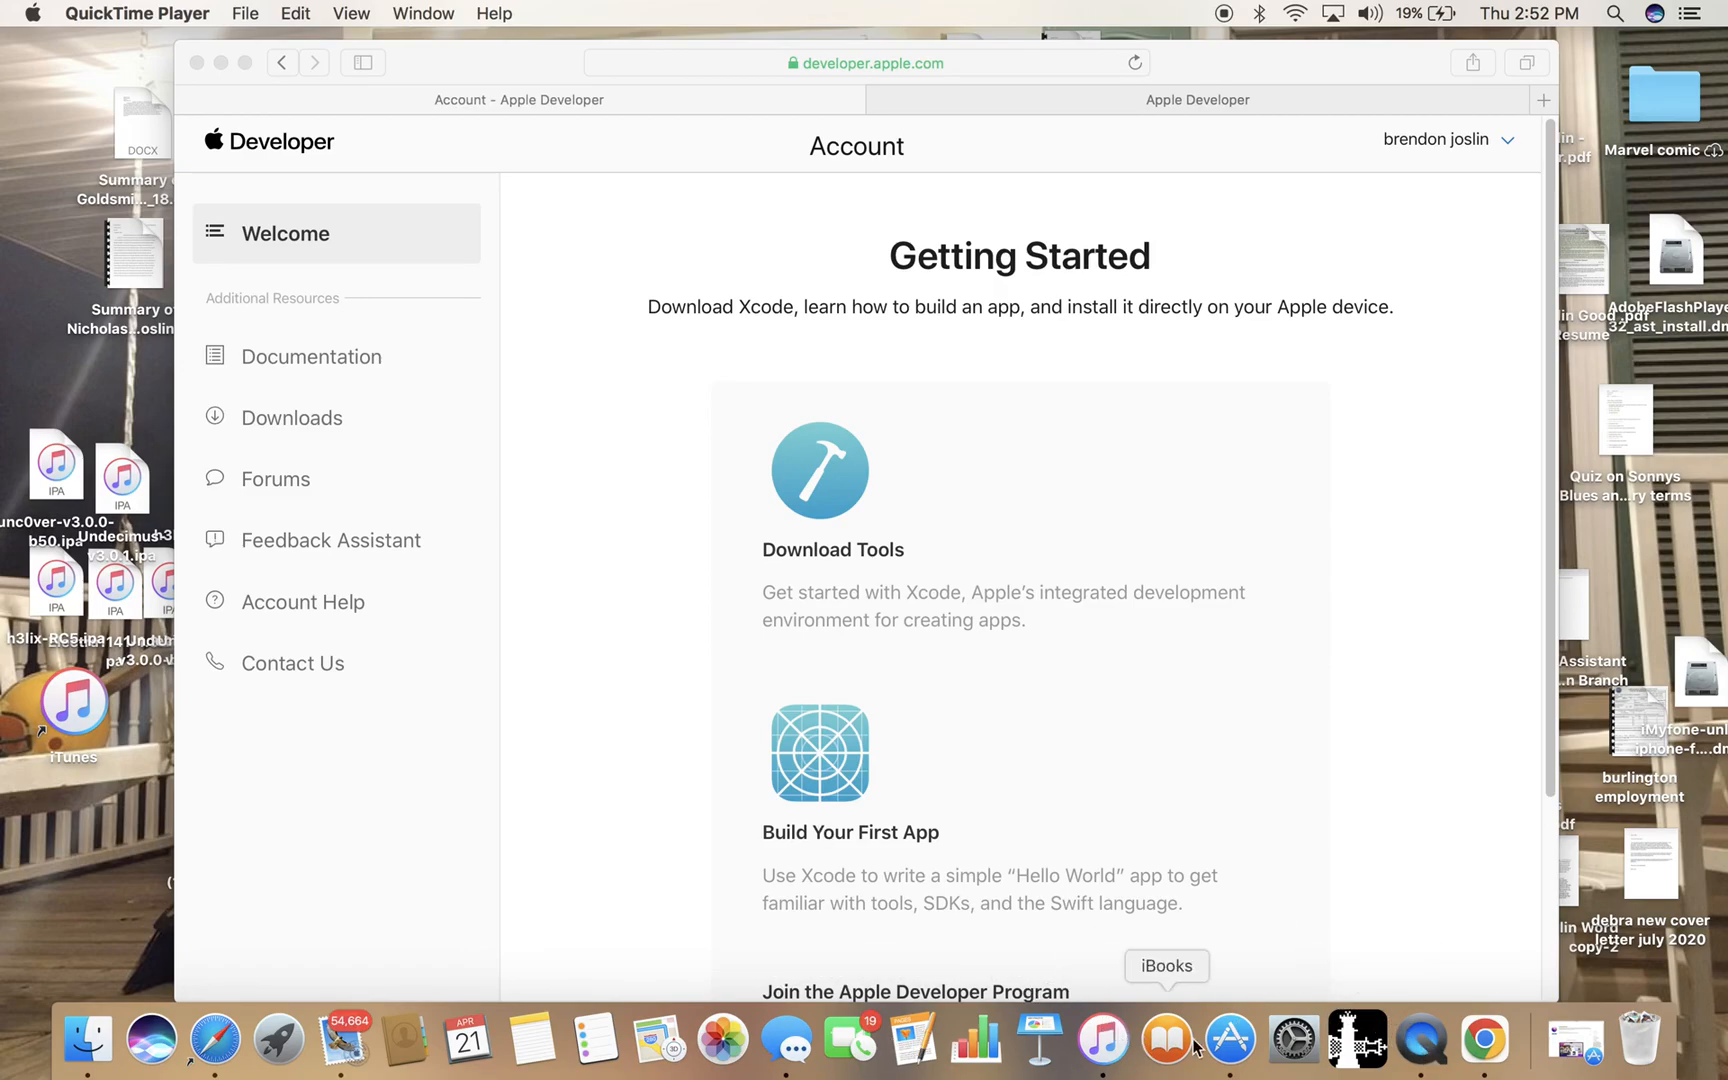
pyautogui.moveTo(786, 1038)
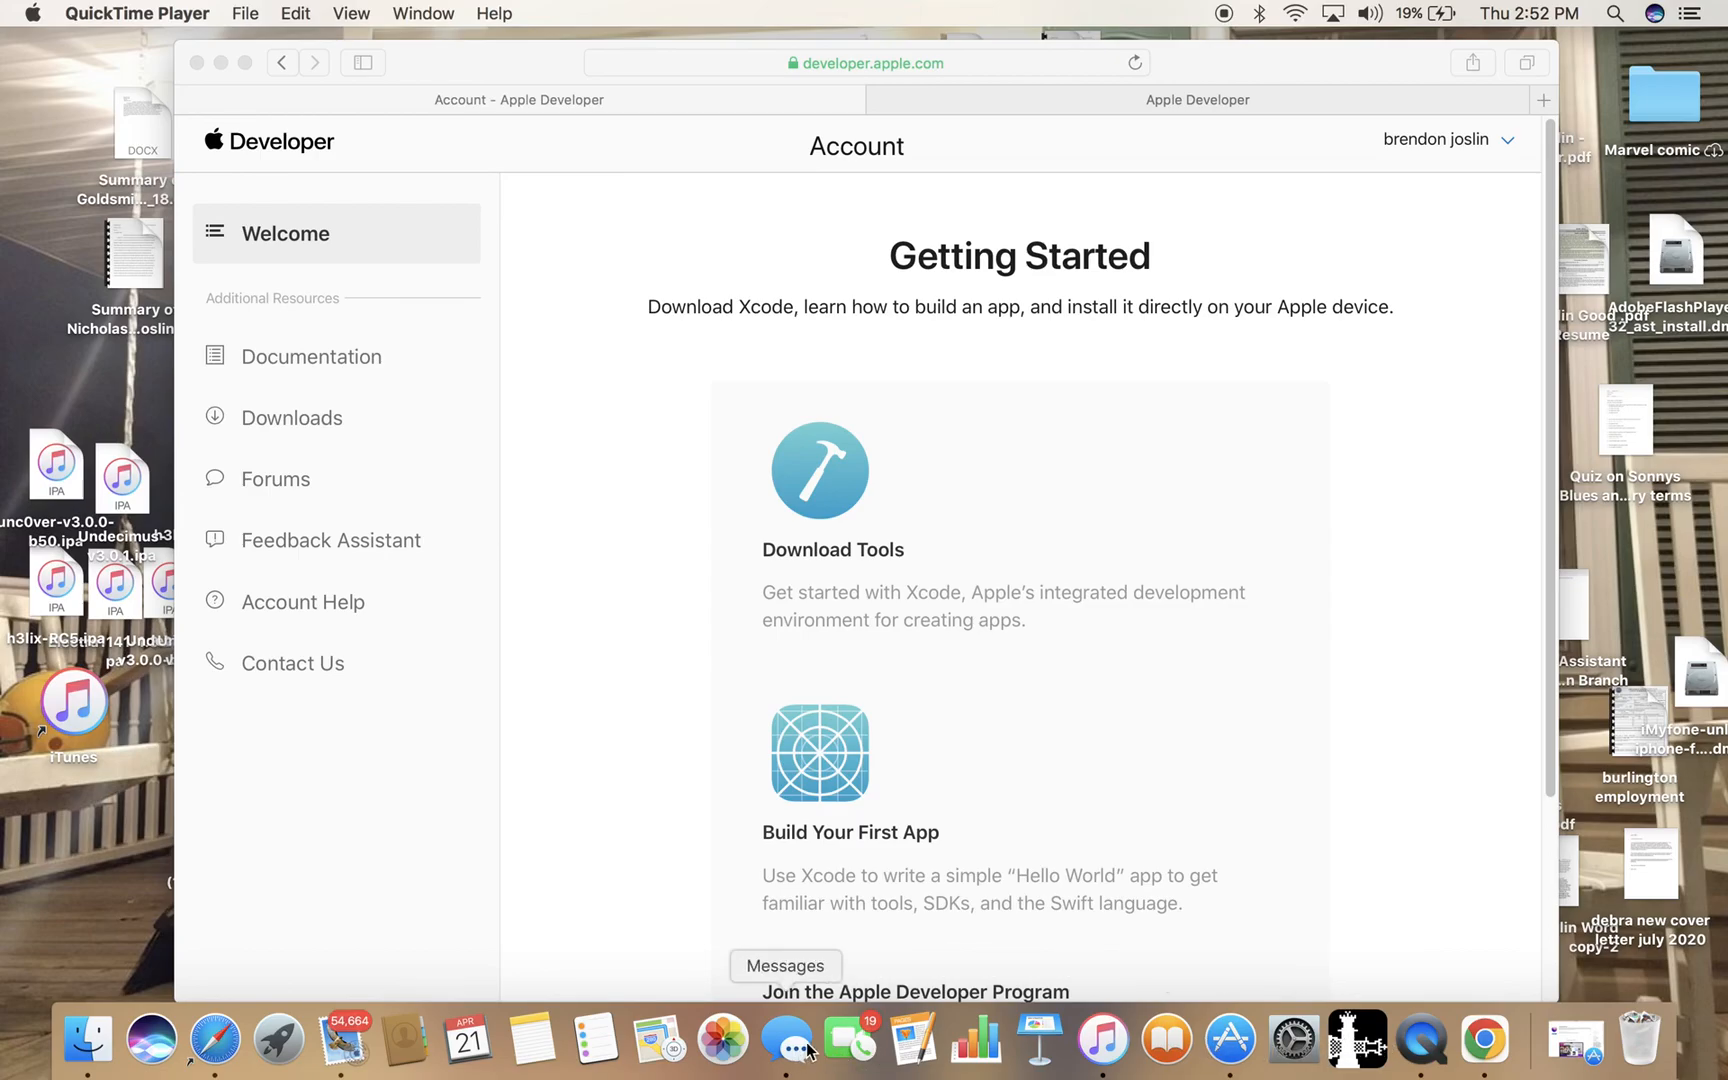
# Search the App Store for "xcode", listing Xcode first among 1522 results.
pyautogui.click(1276, 1038)
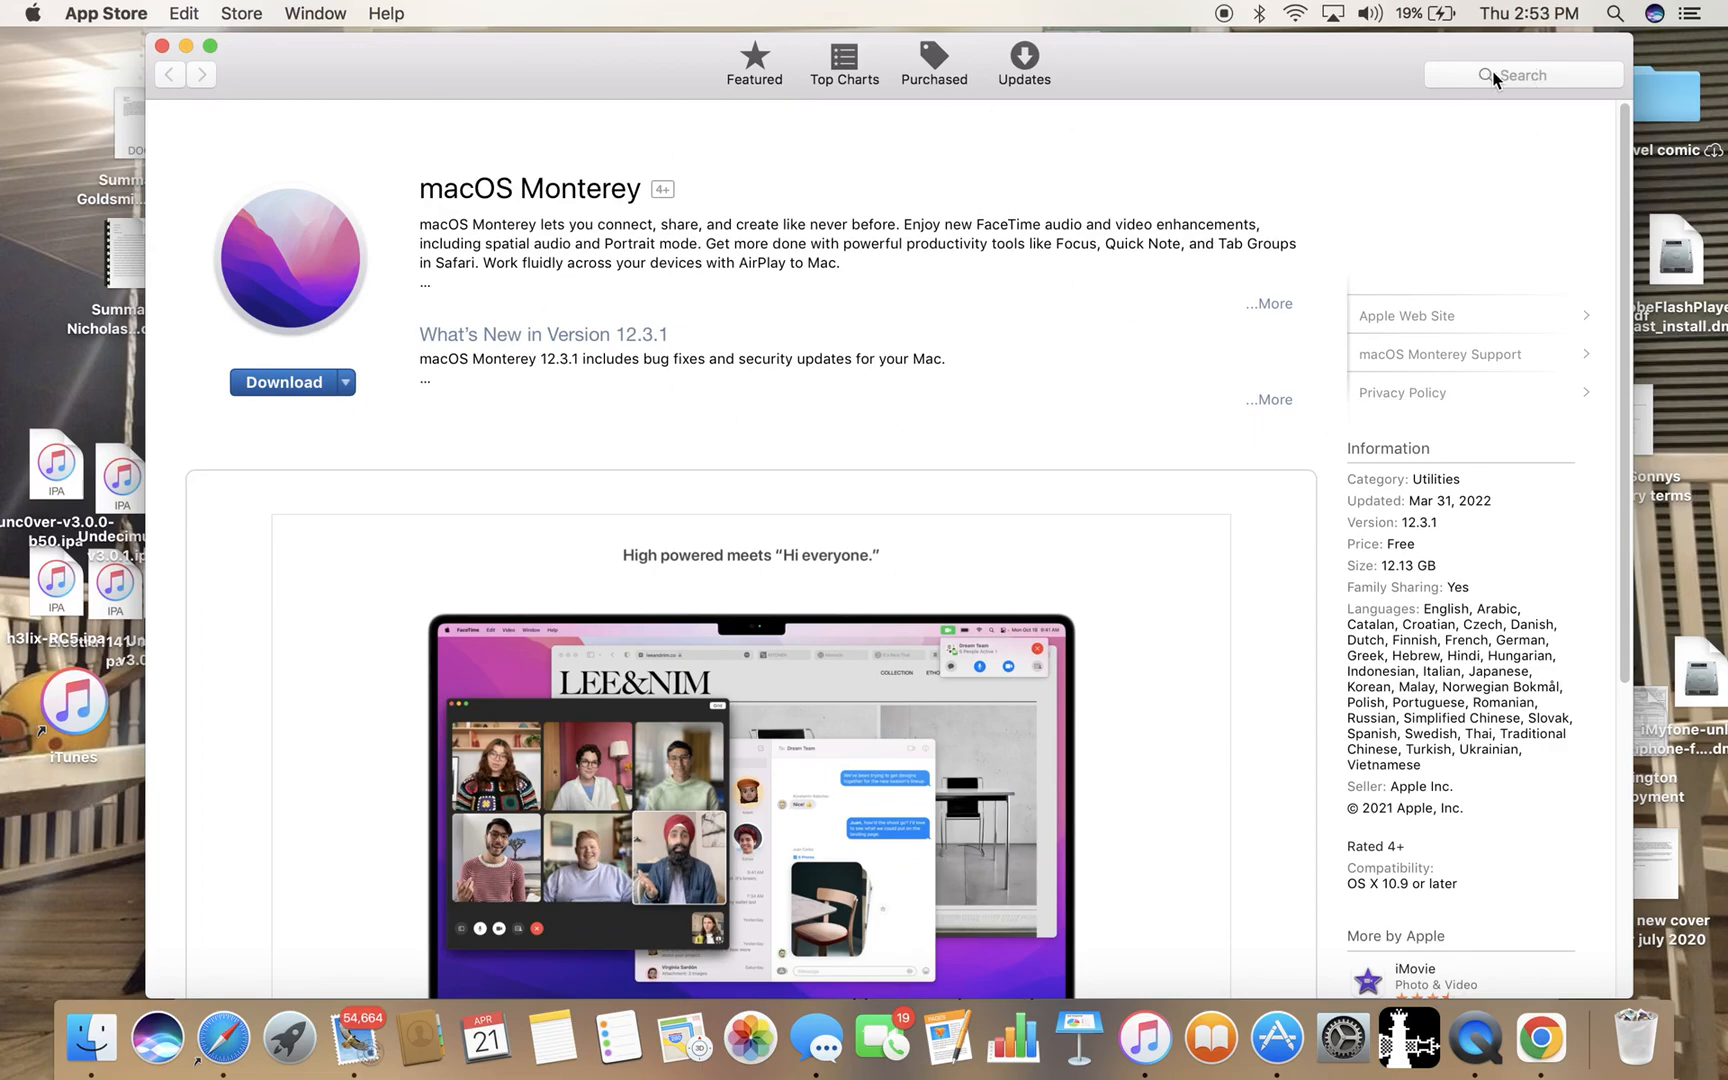
pyautogui.click(1524, 74)
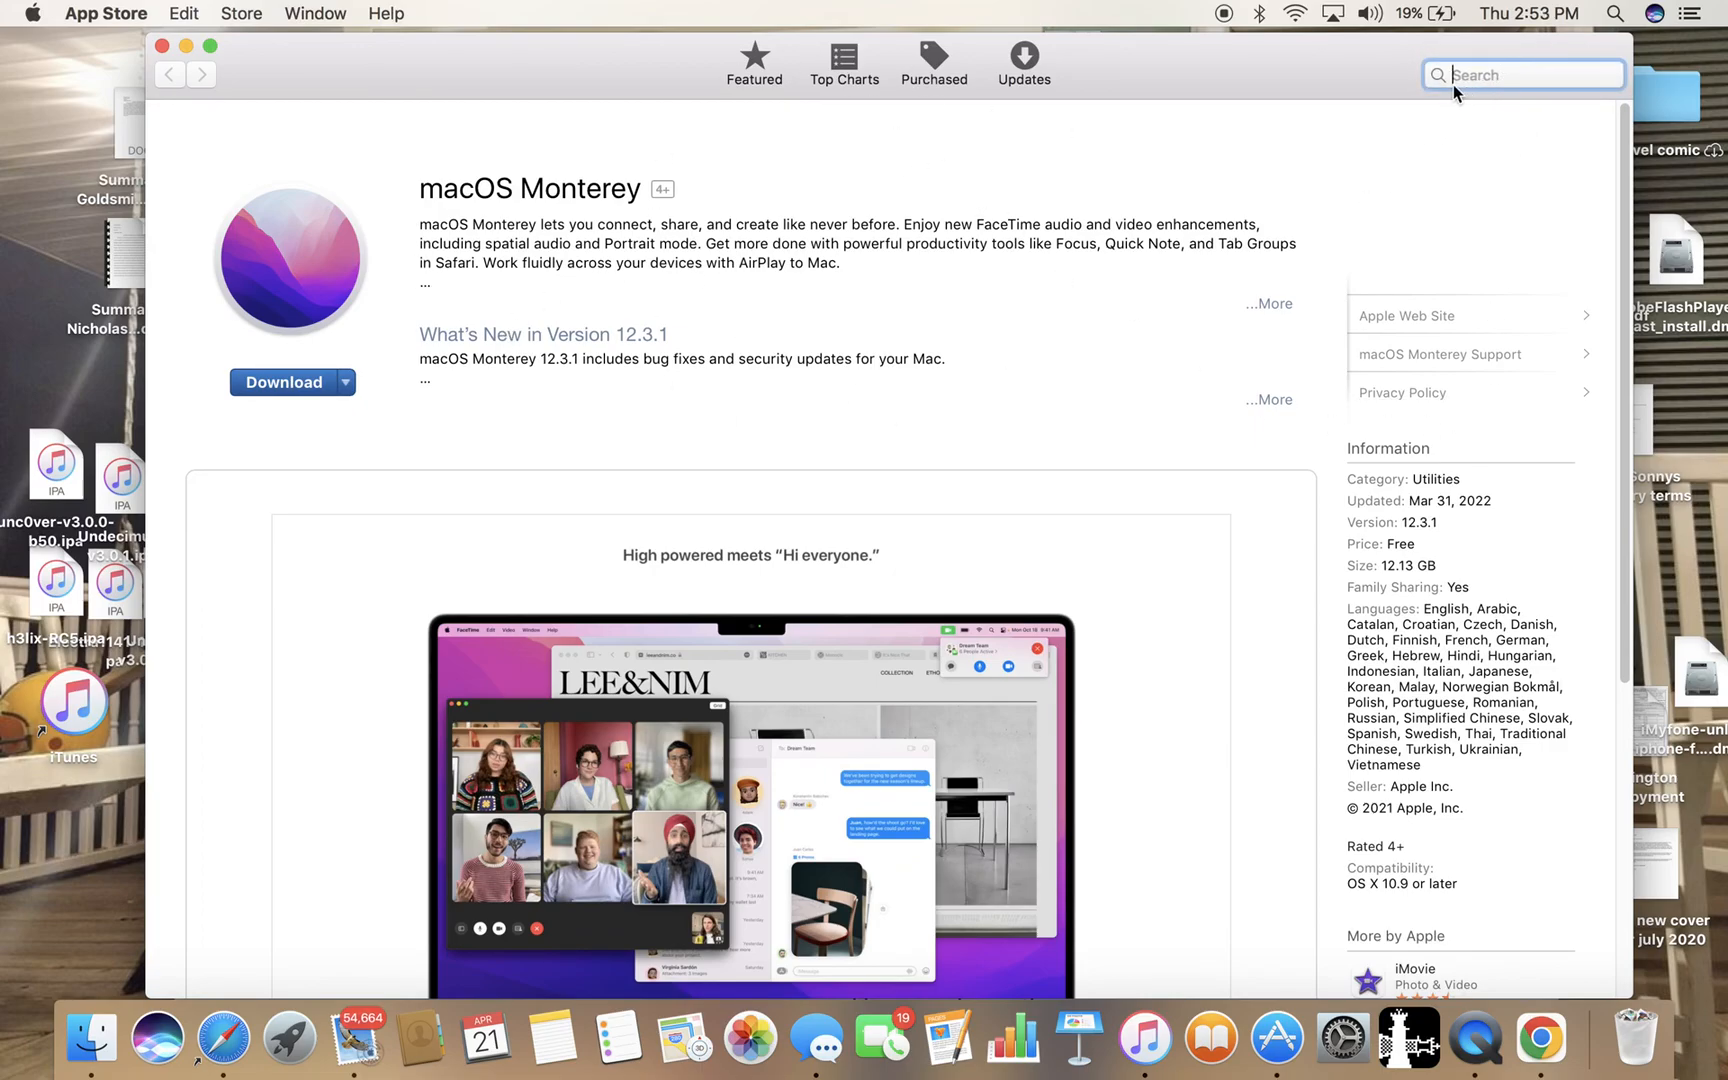
pyautogui.write('xcode')
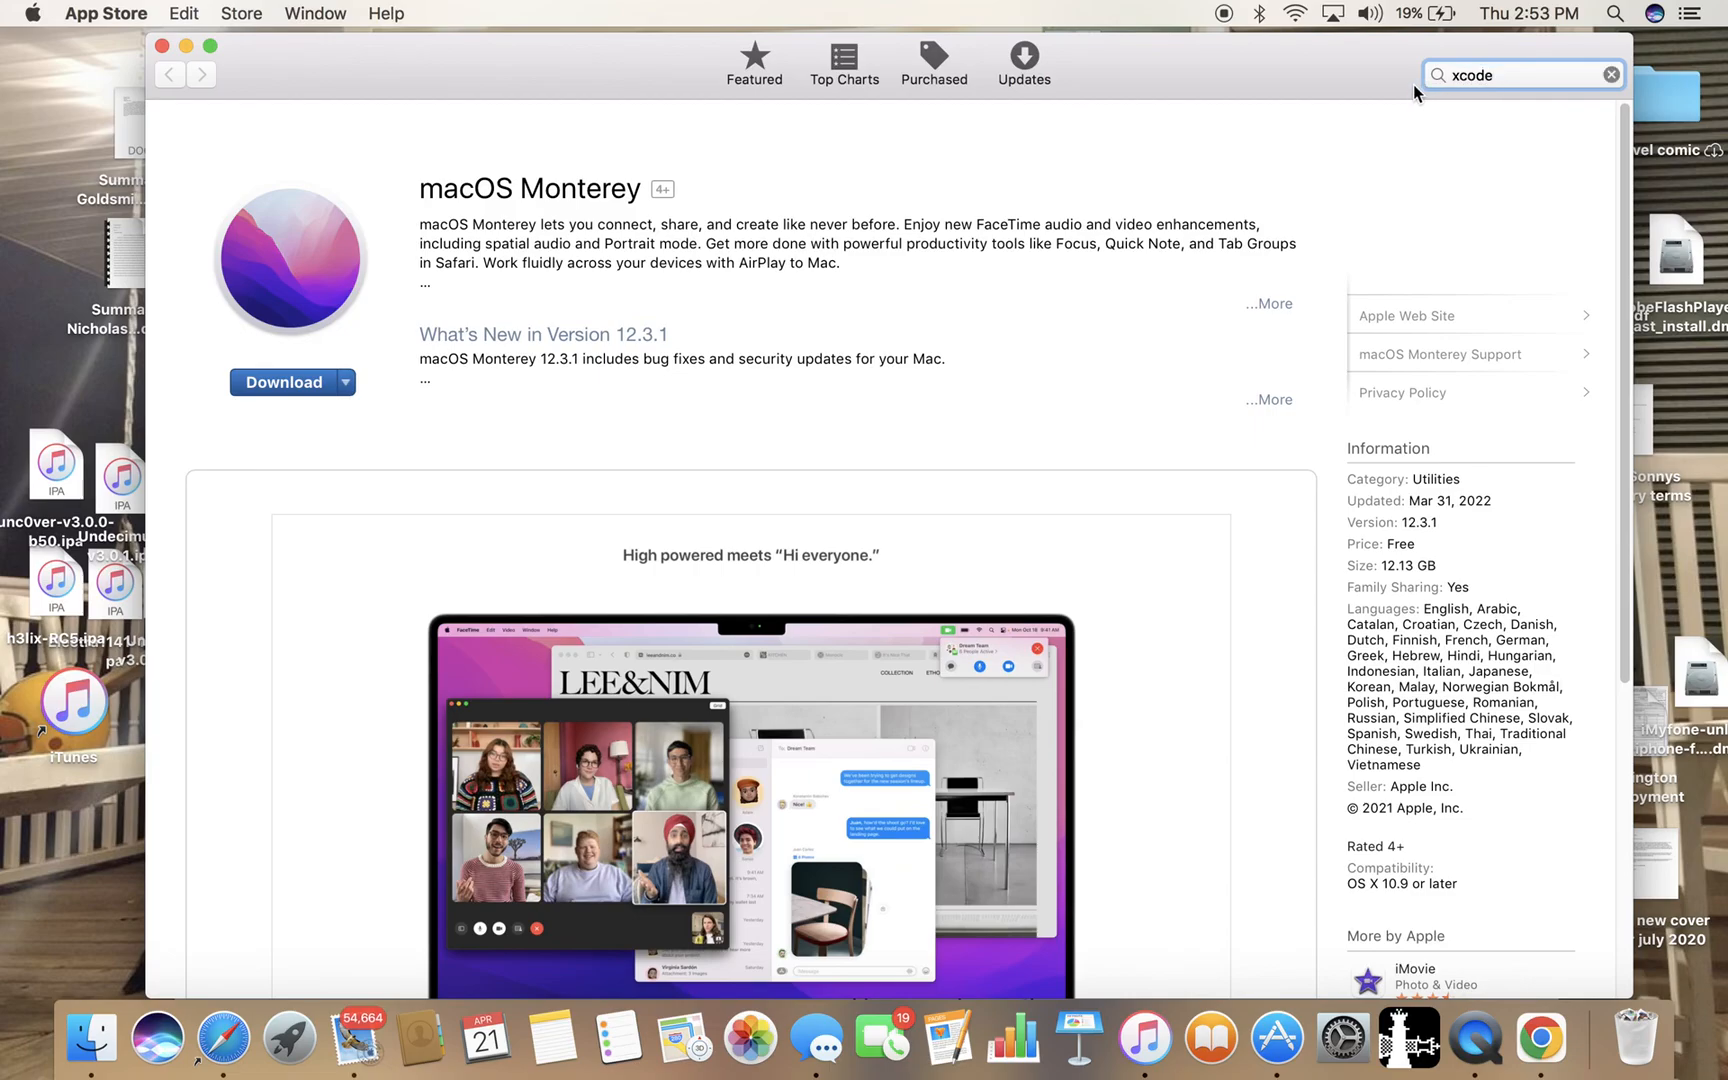
pyautogui.moveTo(1596, 86)
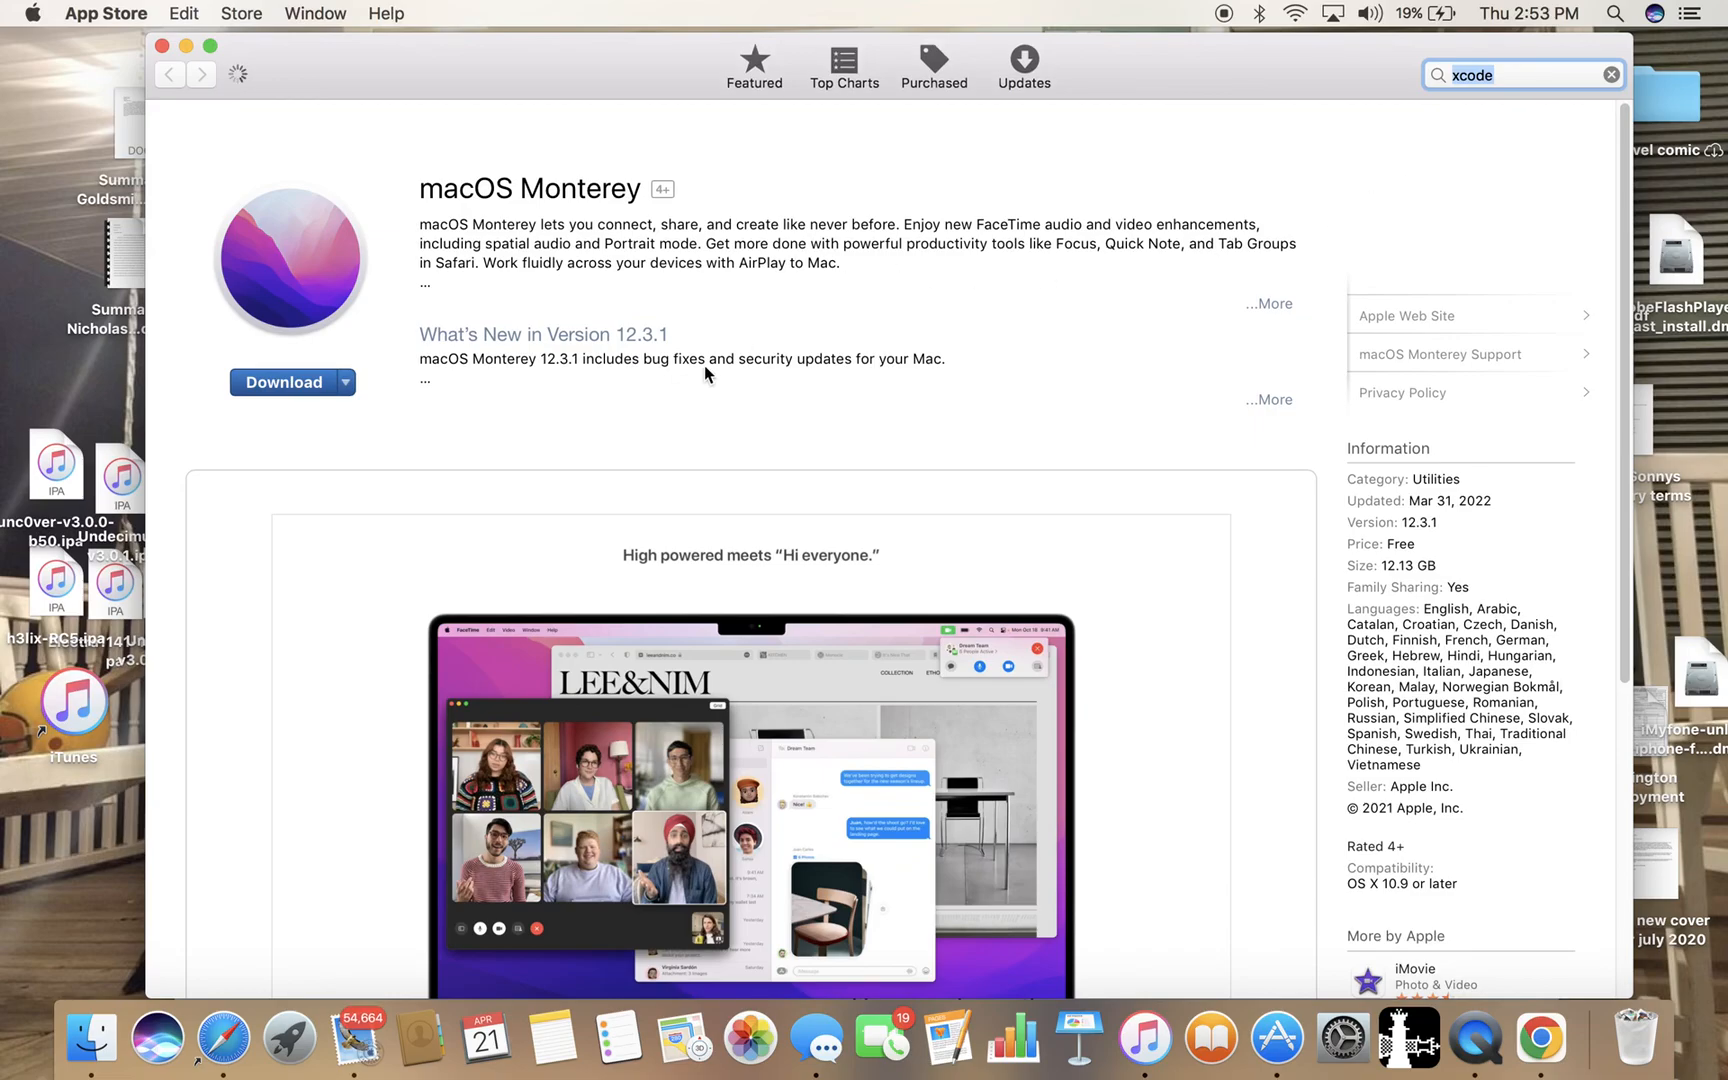
pyautogui.moveTo(1074, 358)
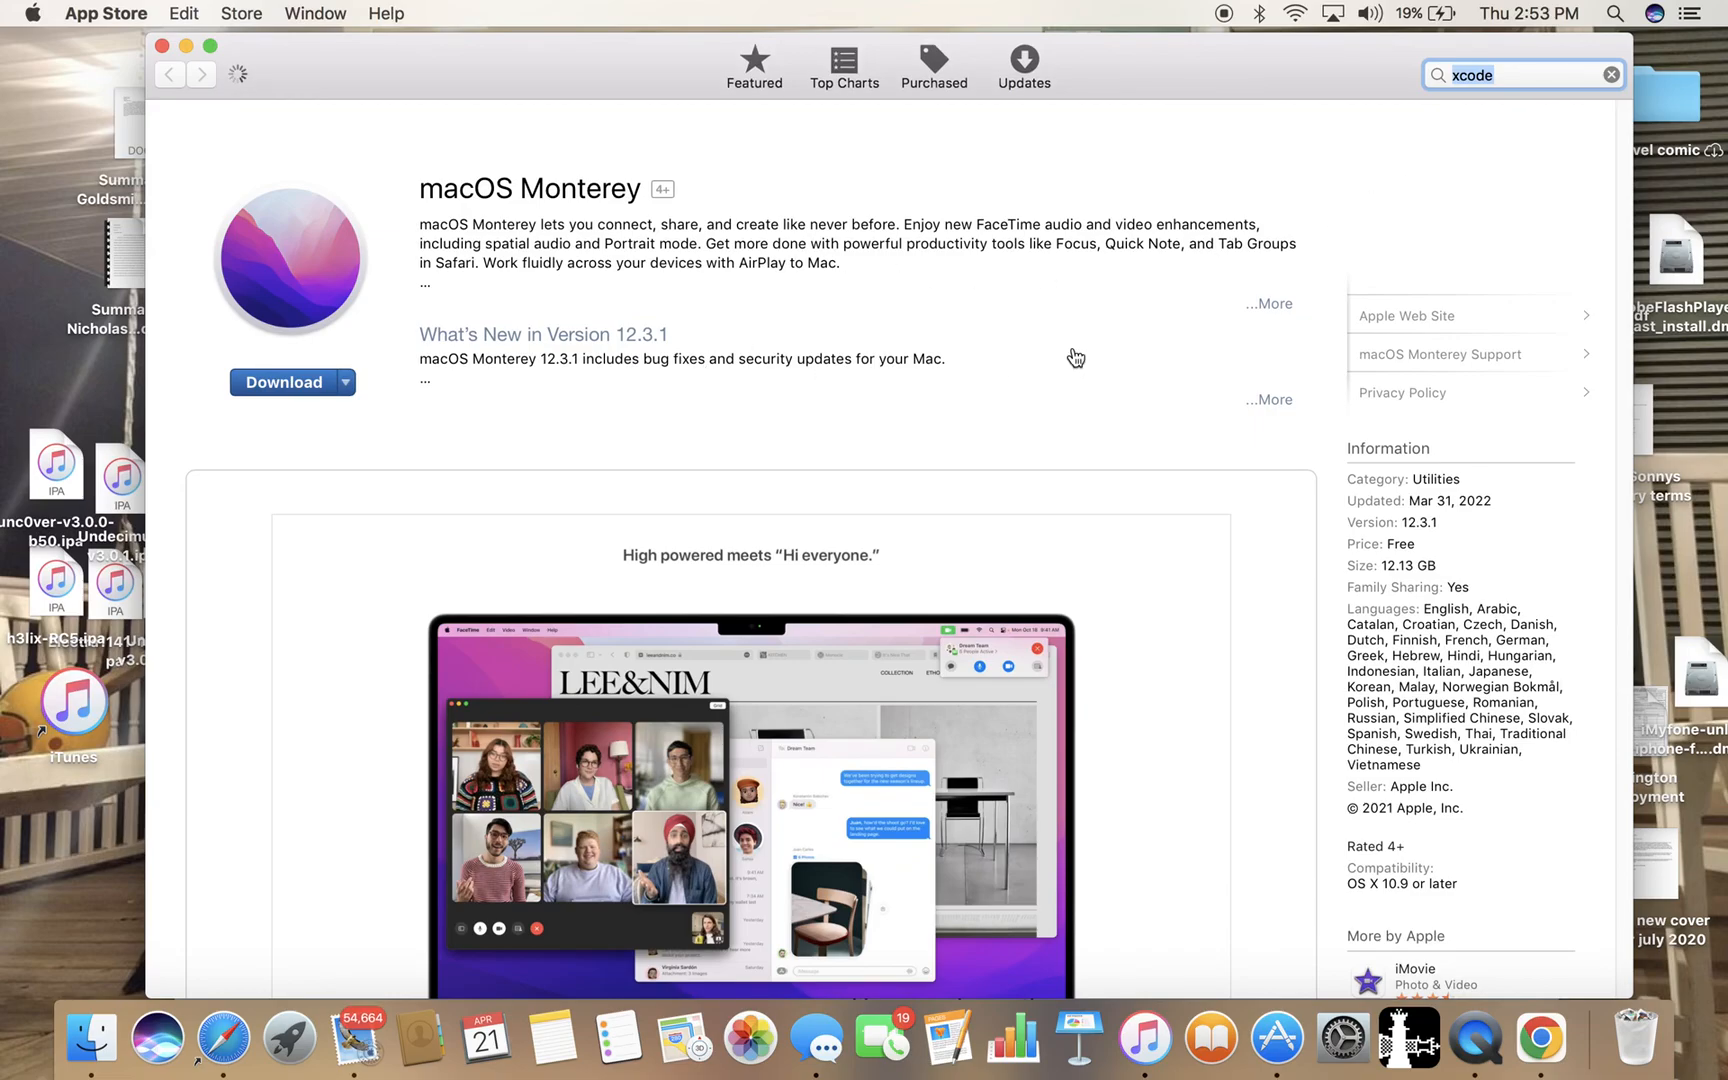
pyautogui.press('Return')
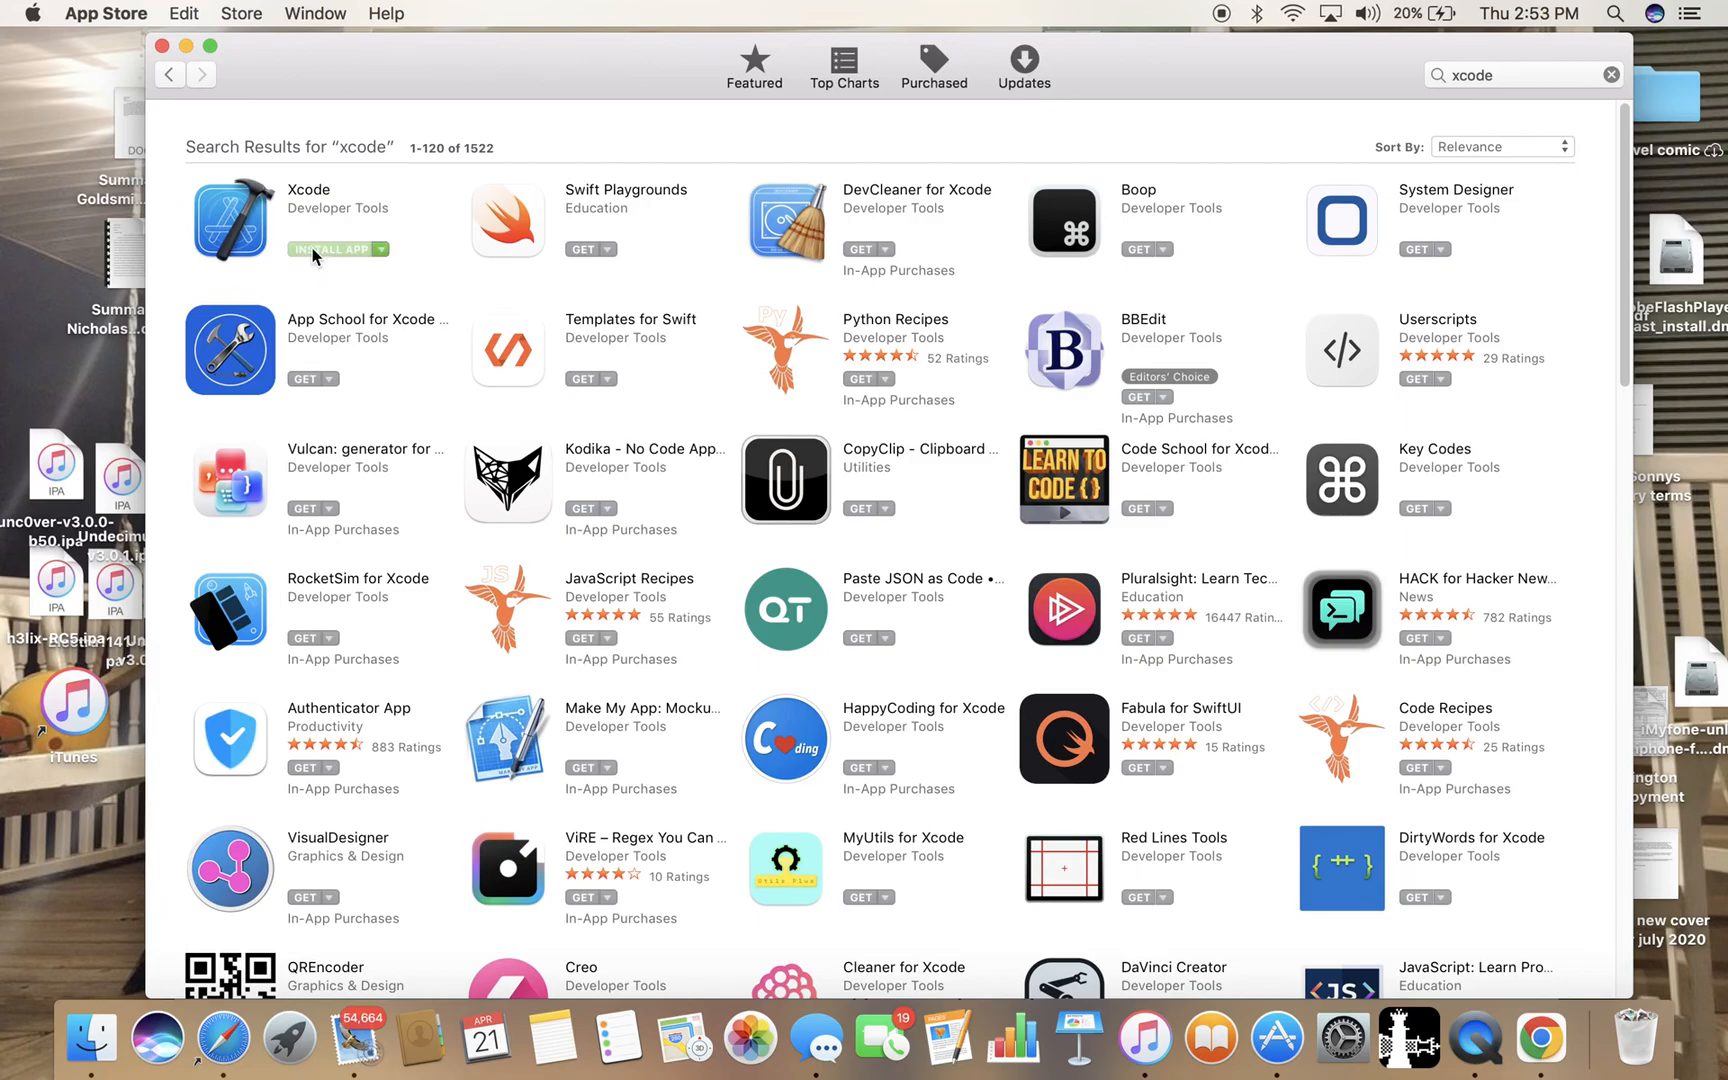
pyautogui.click(332, 248)
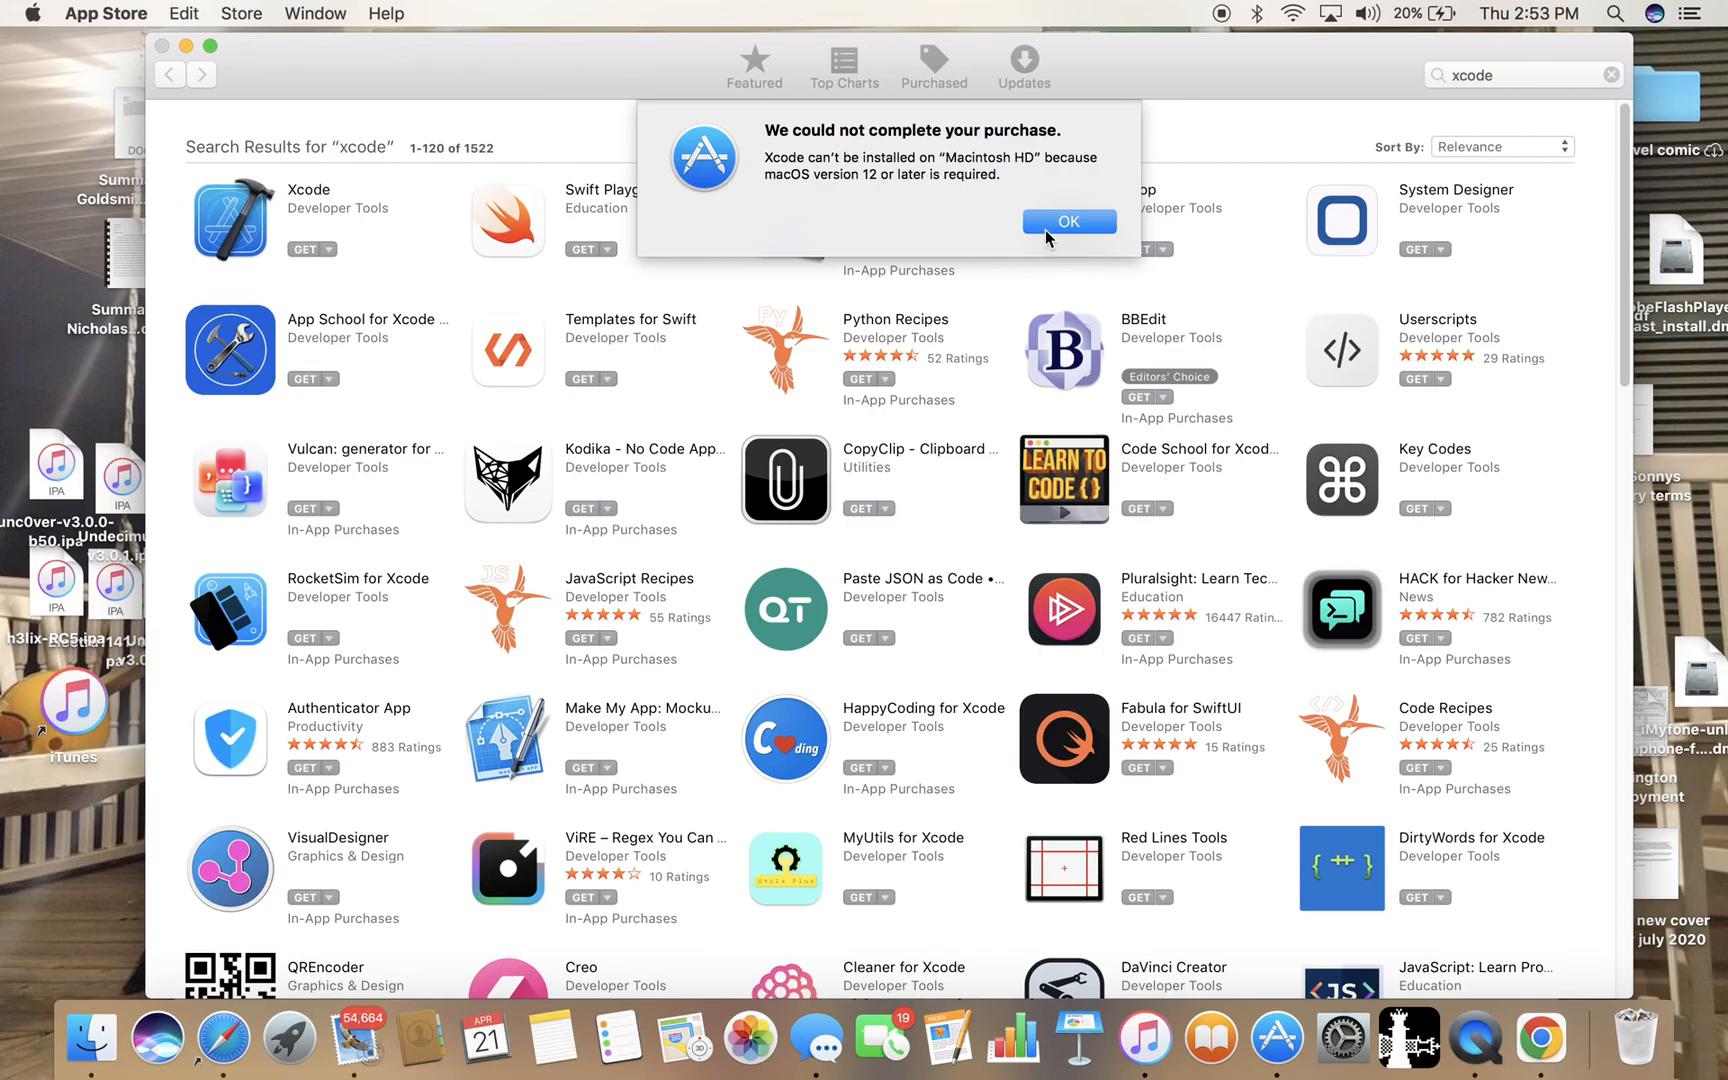
pyautogui.moveTo(914, 192)
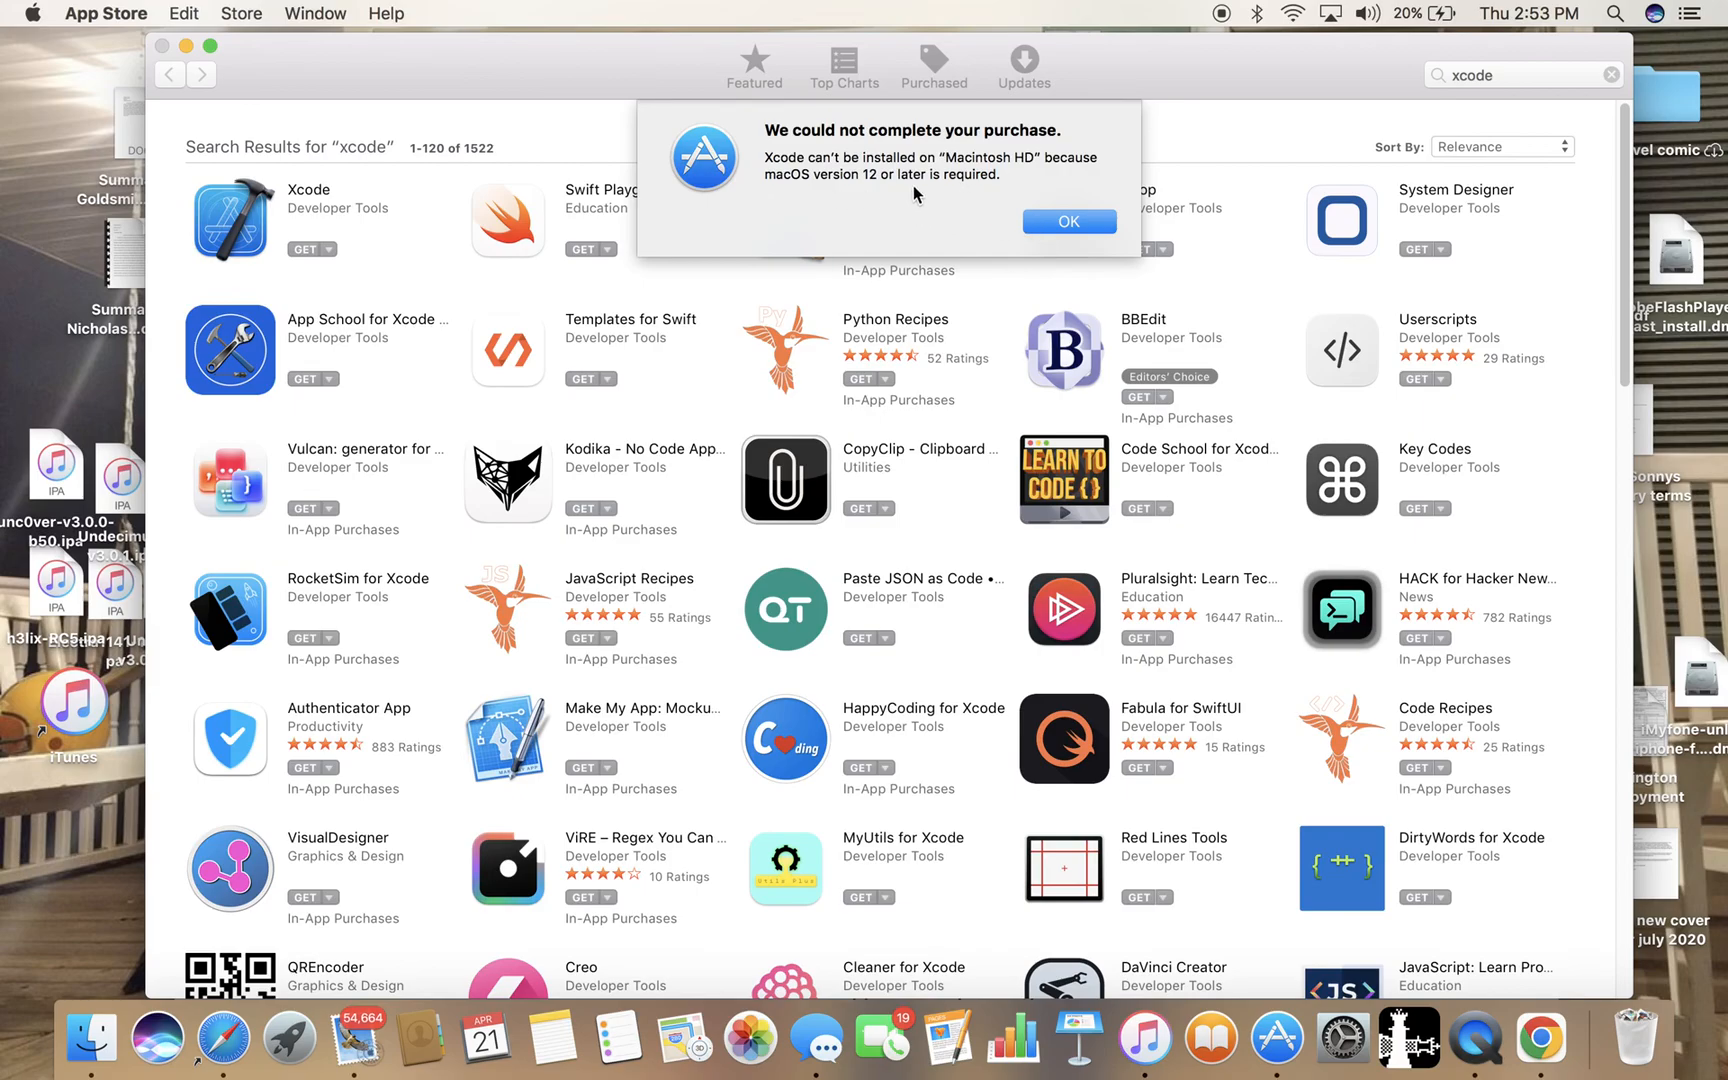
pyautogui.click(1066, 222)
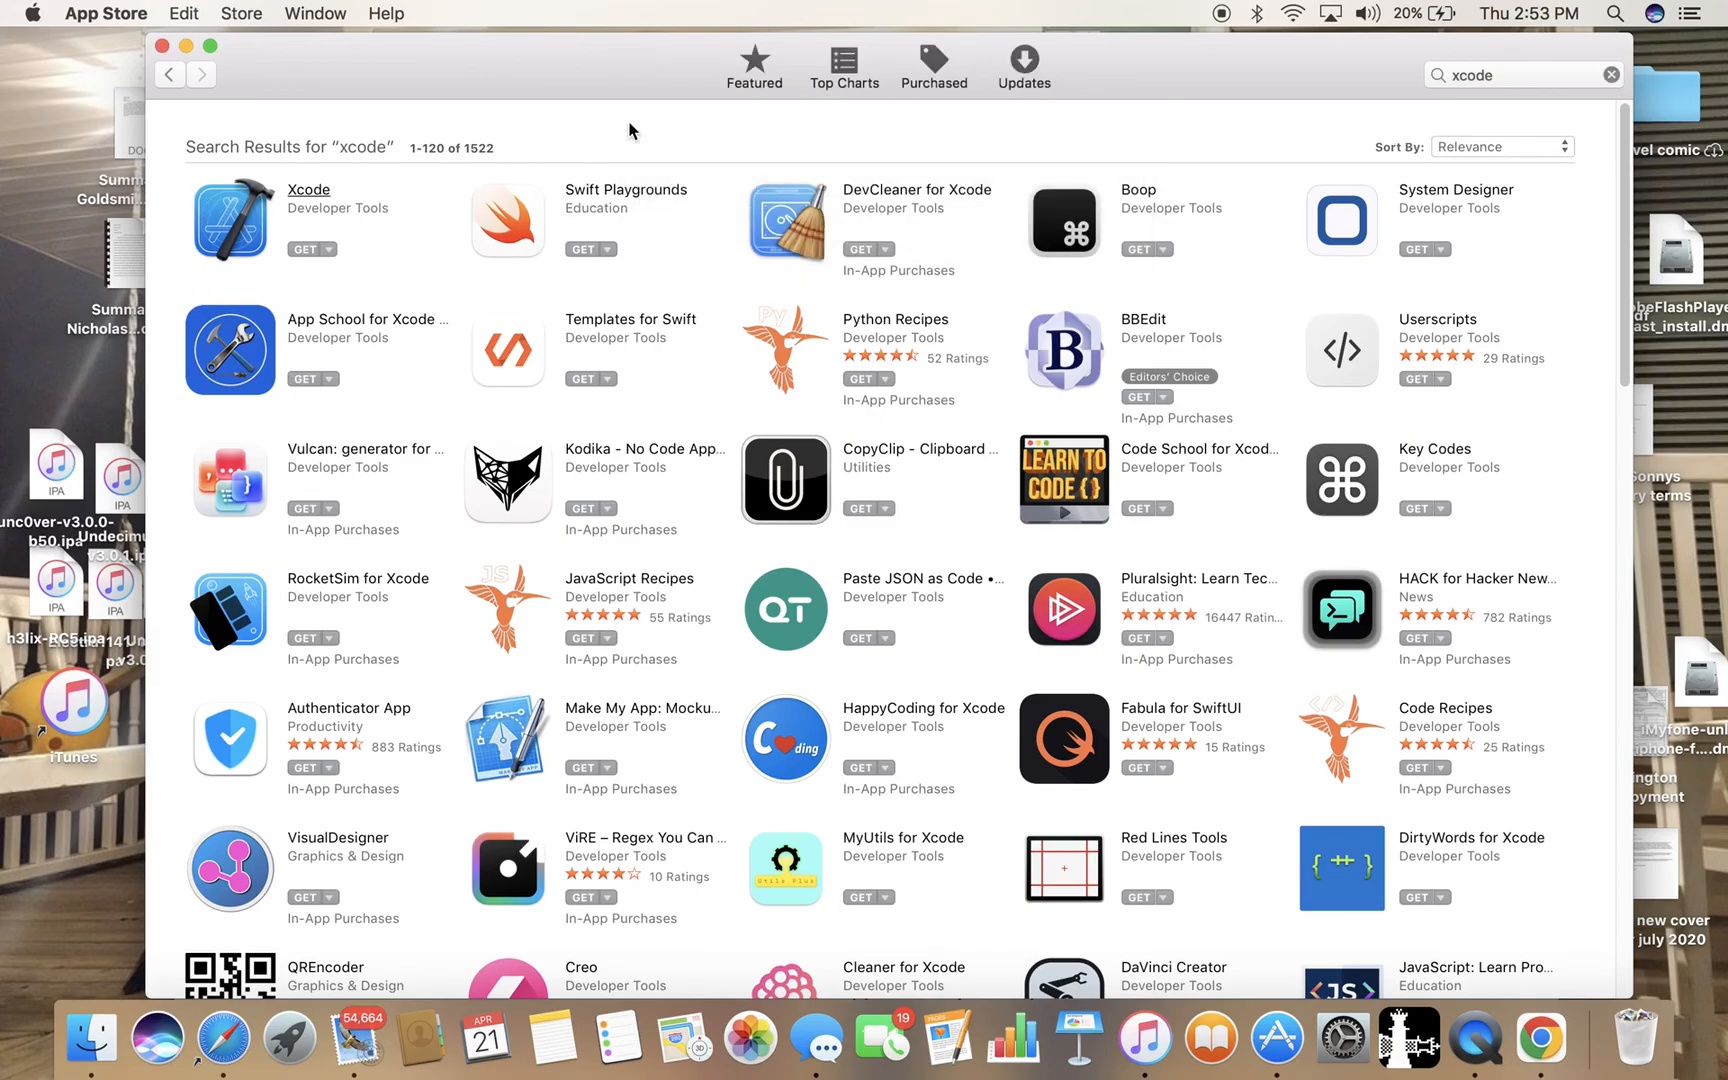
# Check the Updates tab for app updates (none found), visiting Featured in between.
pyautogui.click(1022, 66)
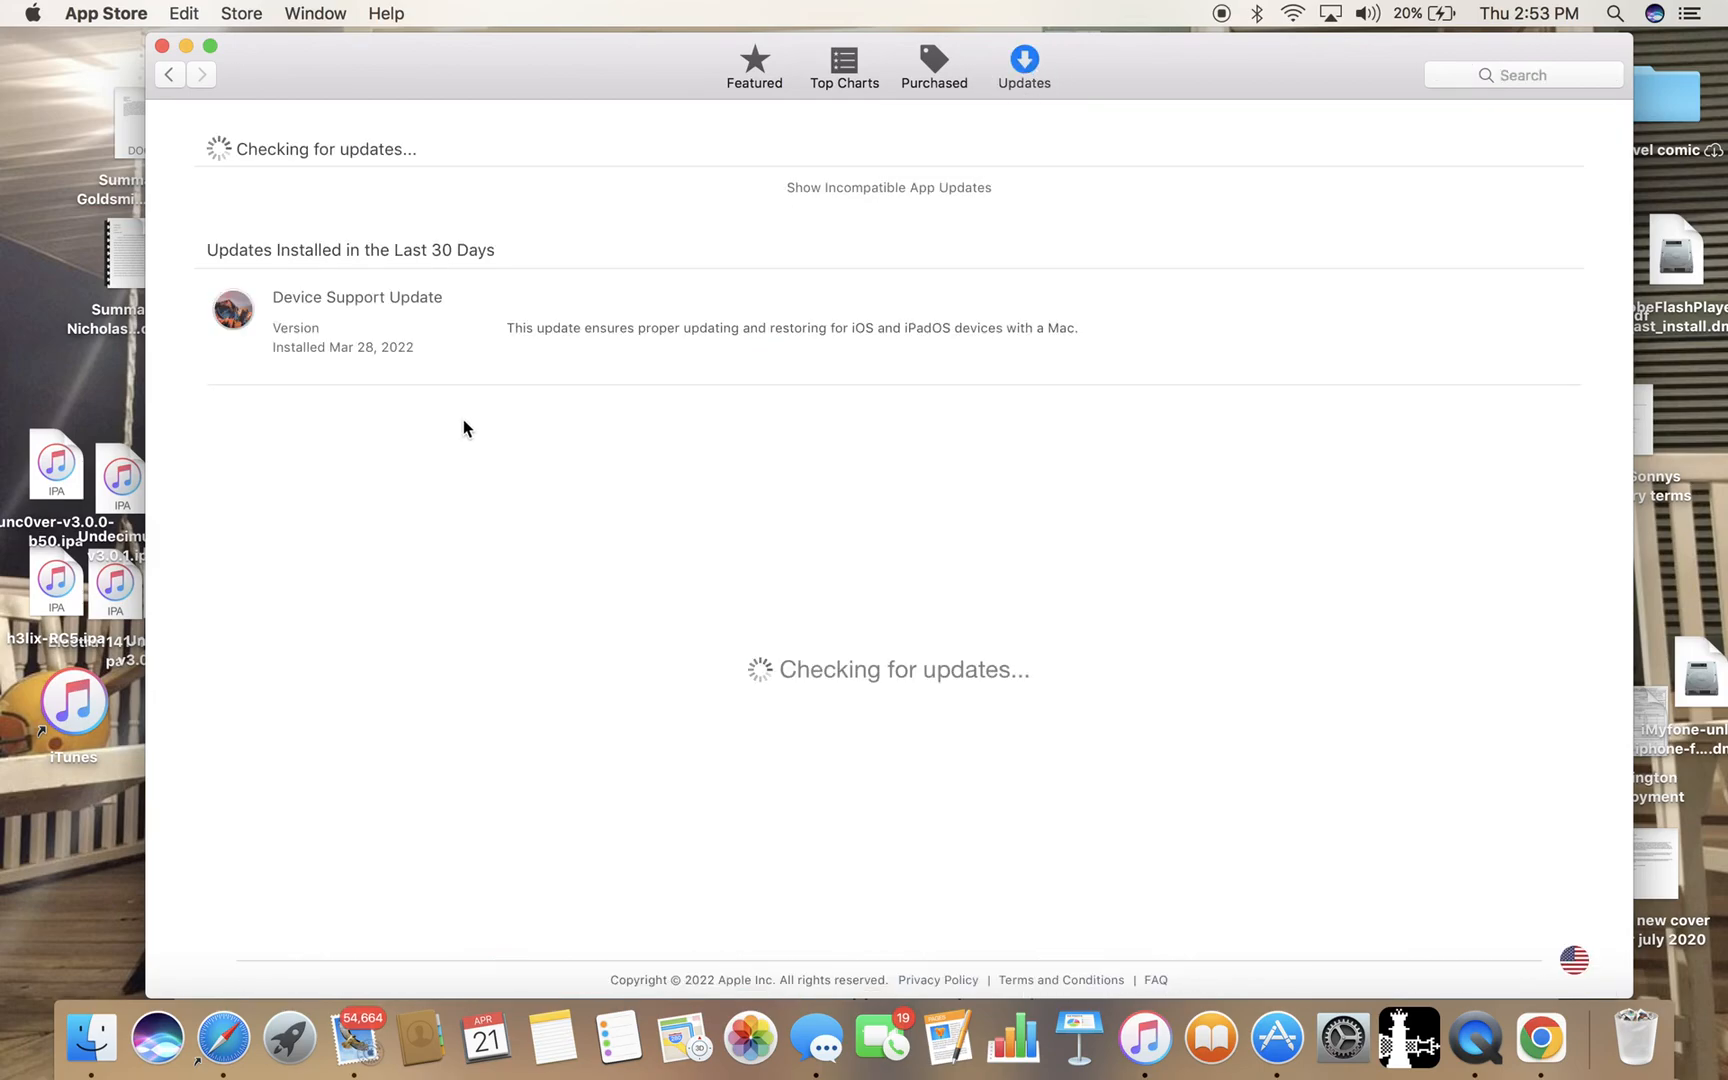
pyautogui.moveTo(122, 166)
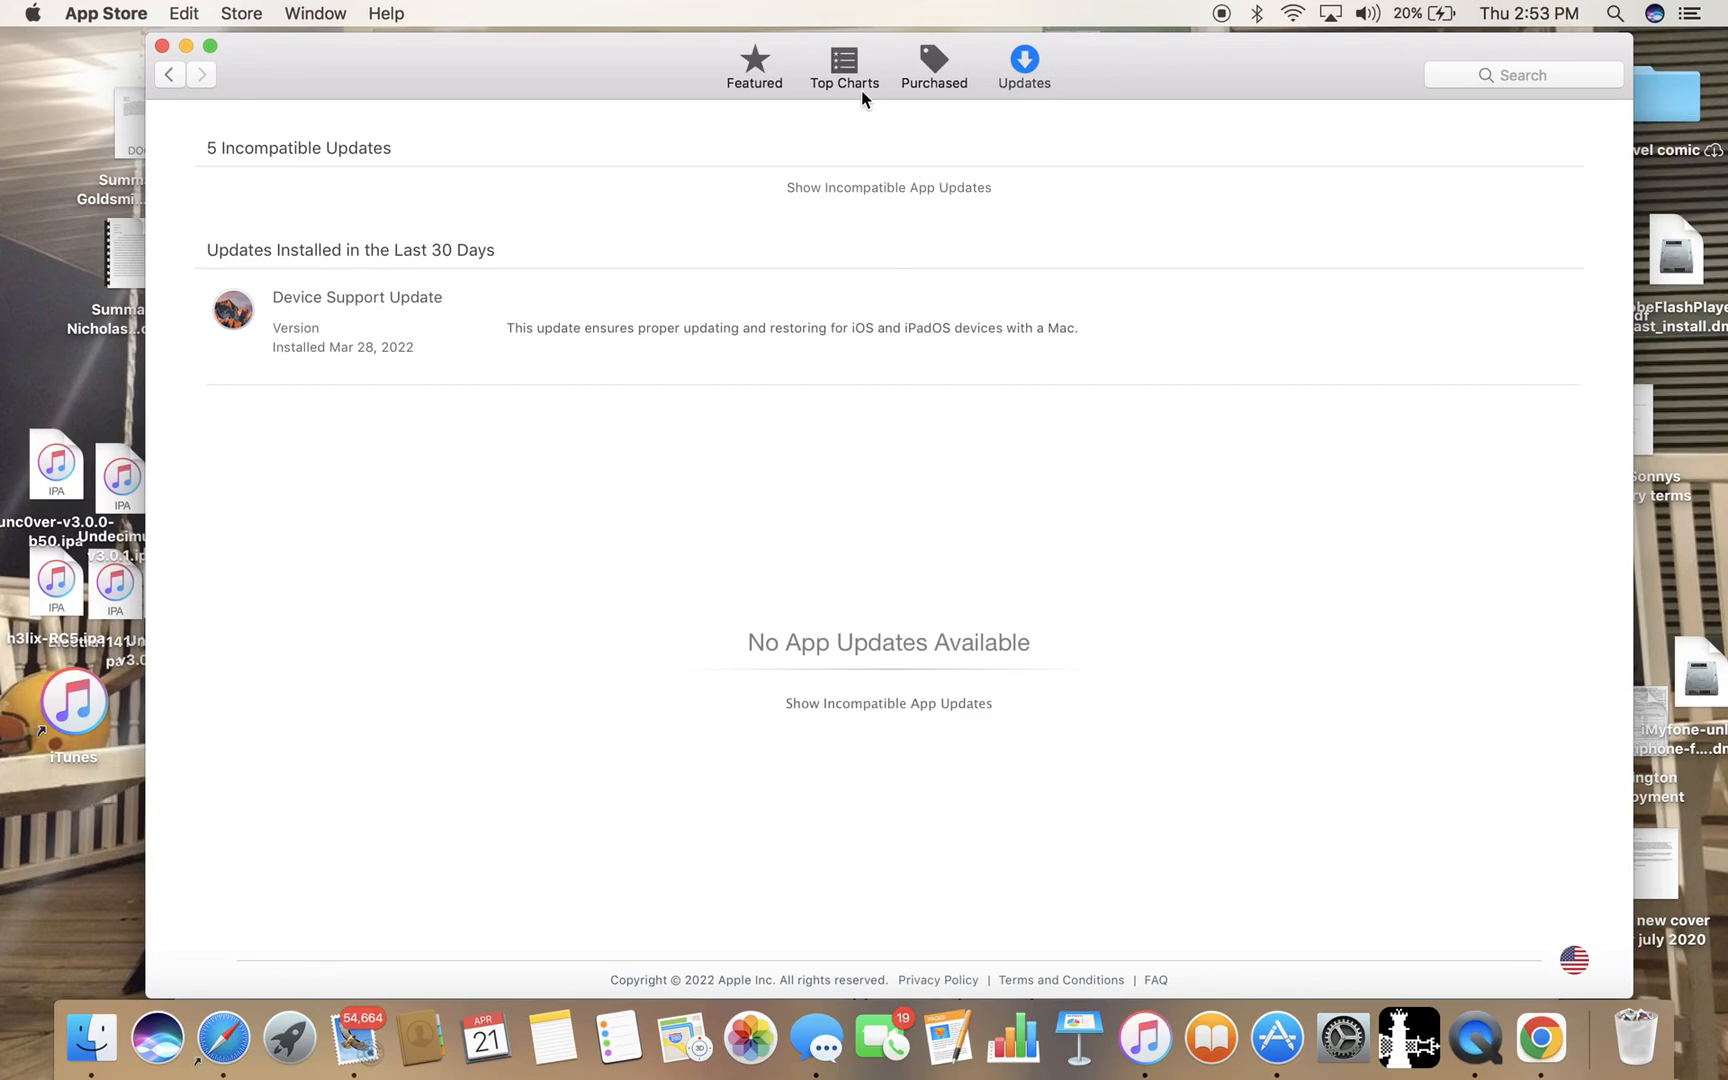
pyautogui.click(754, 66)
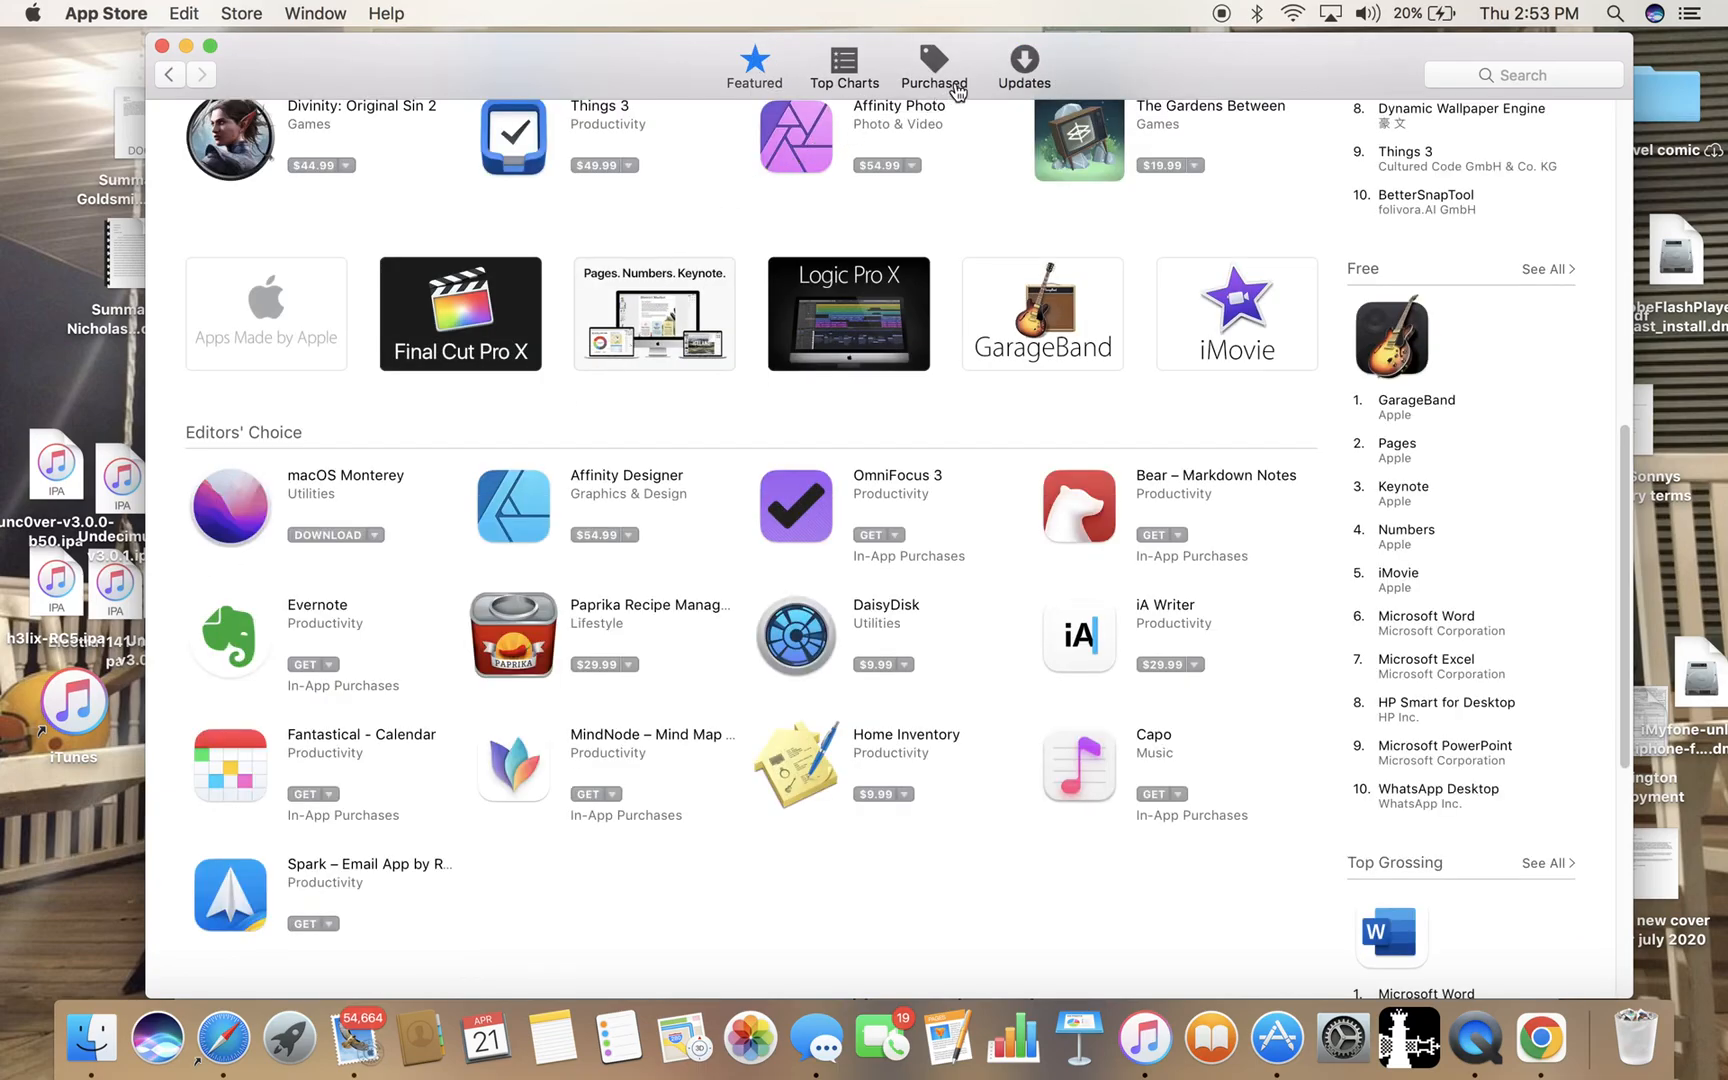
pyautogui.click(1022, 66)
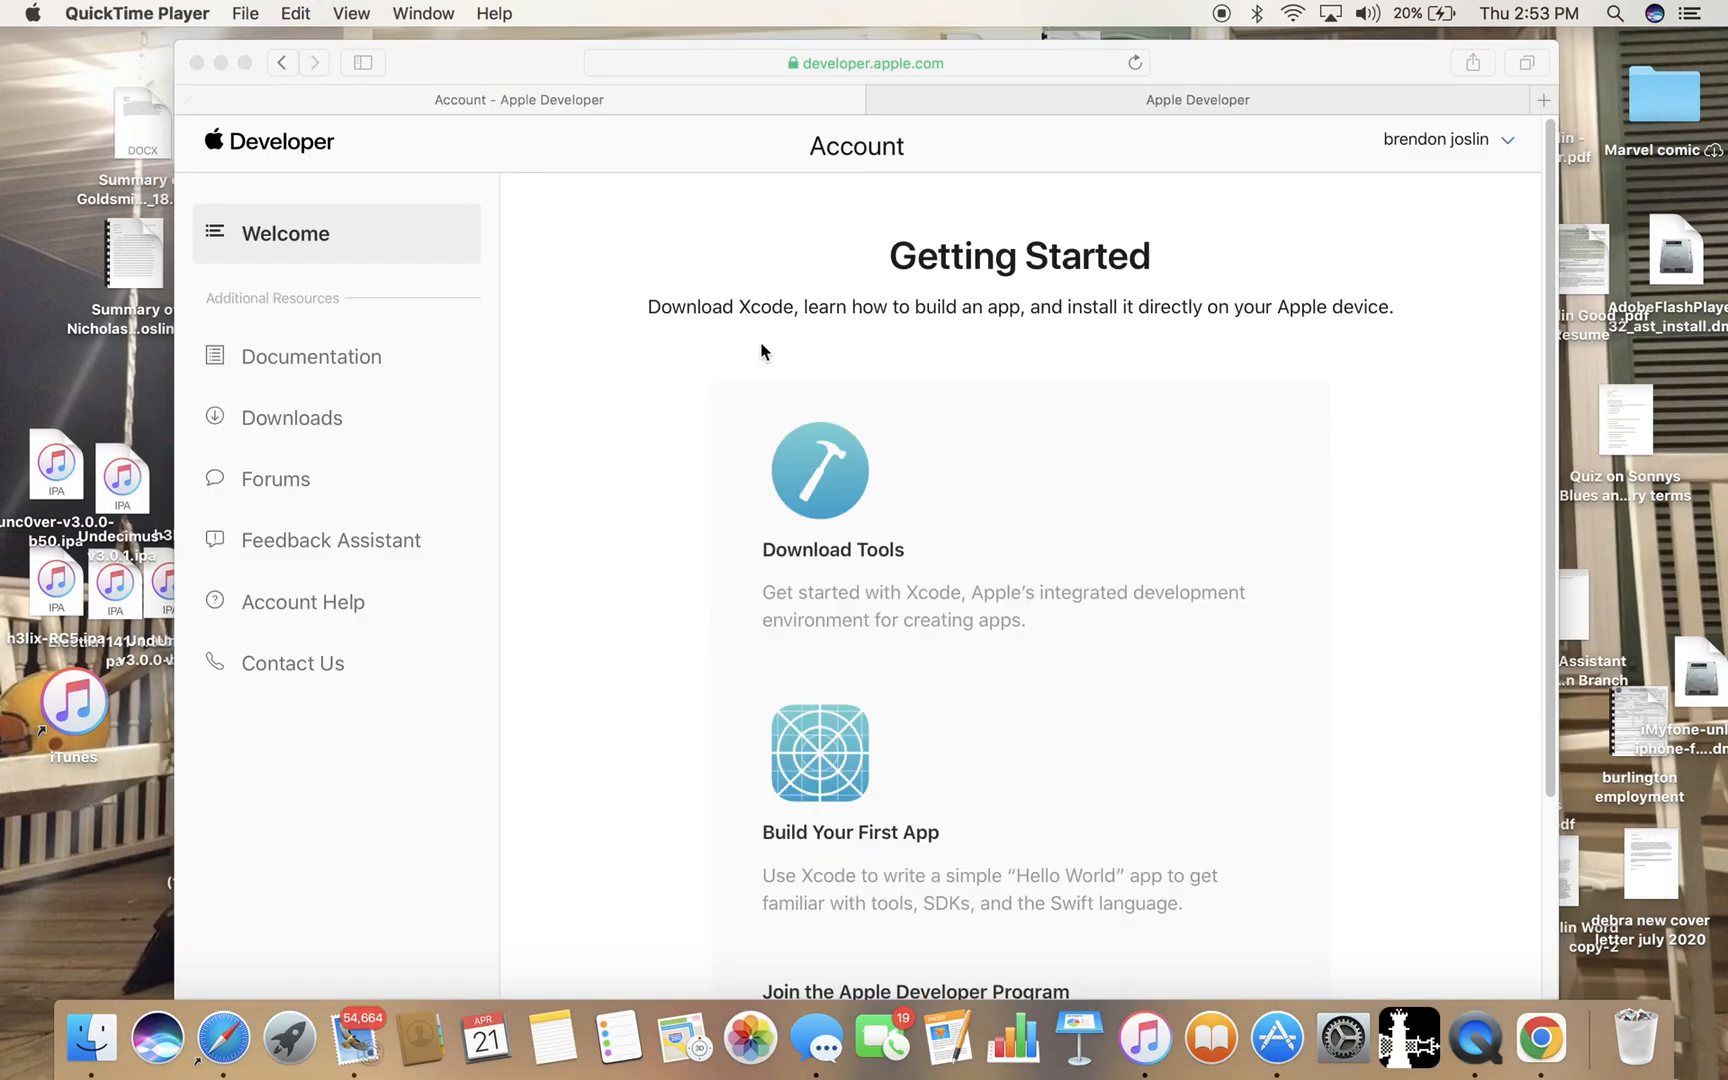
pyautogui.moveTo(858, 488)
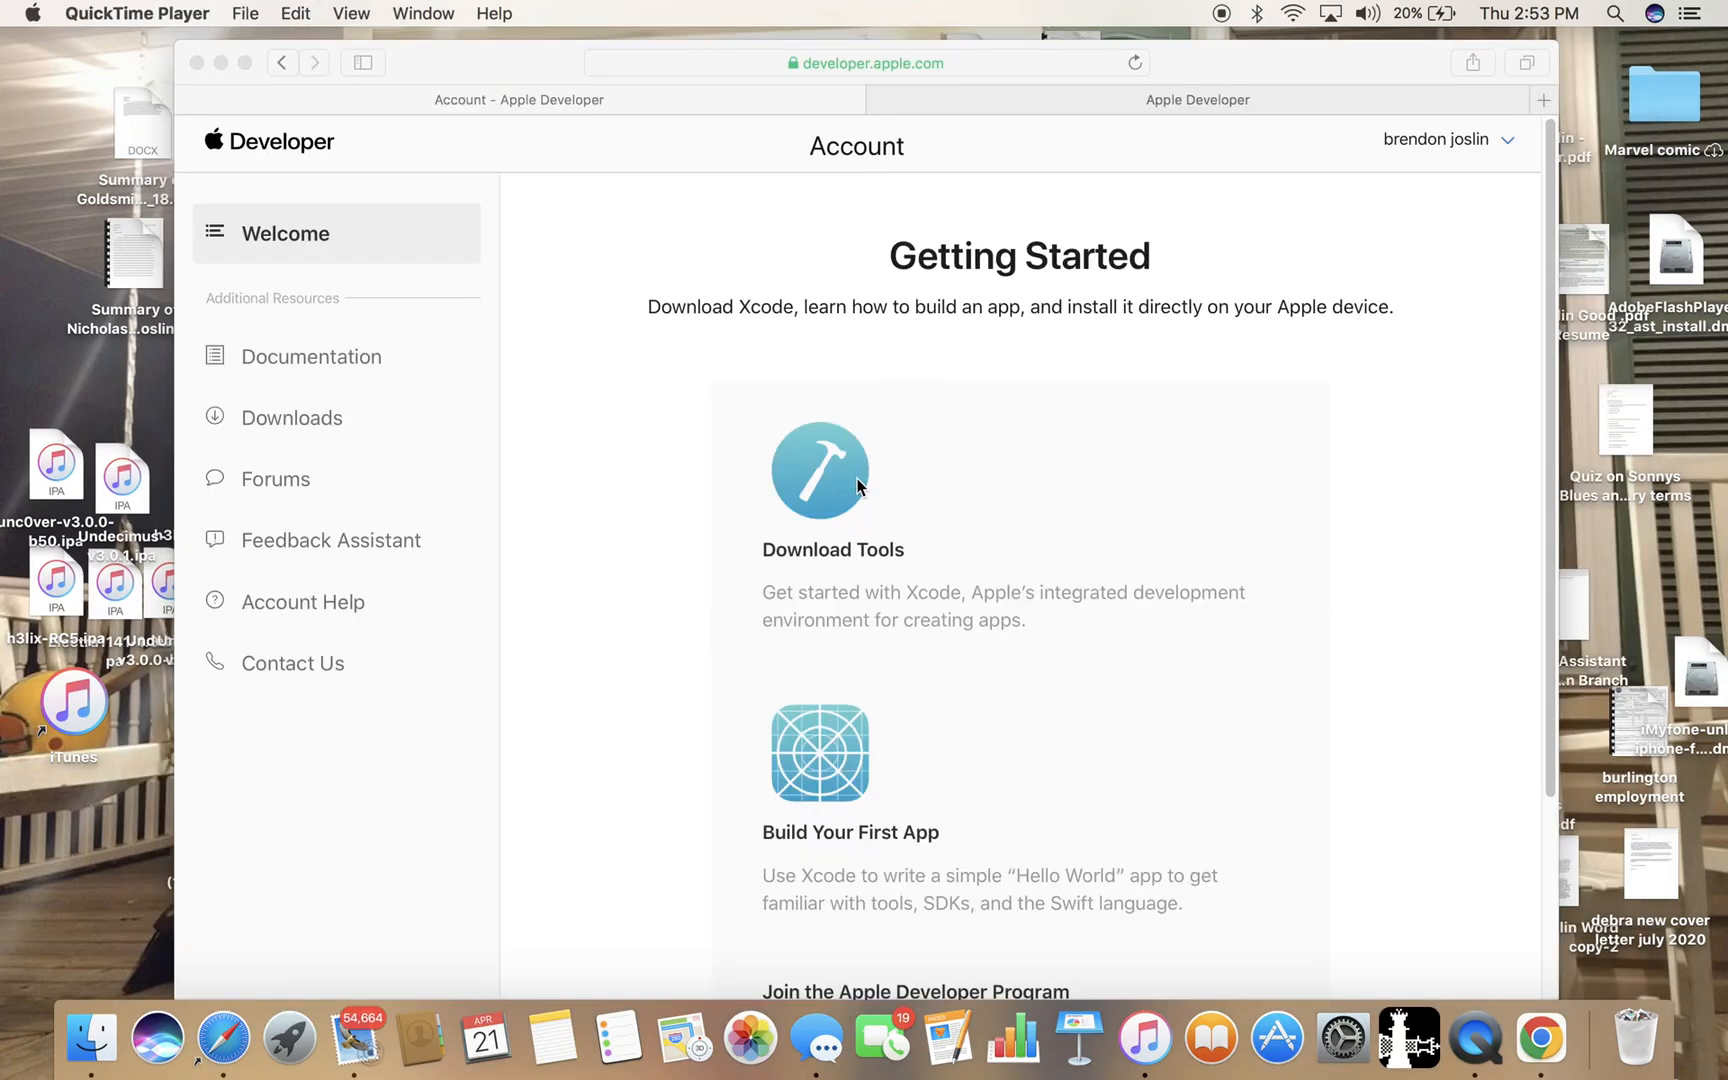
# Review the Getting Started page down to Join the Apple Developer Program and back.
pyautogui.scroll(-3)
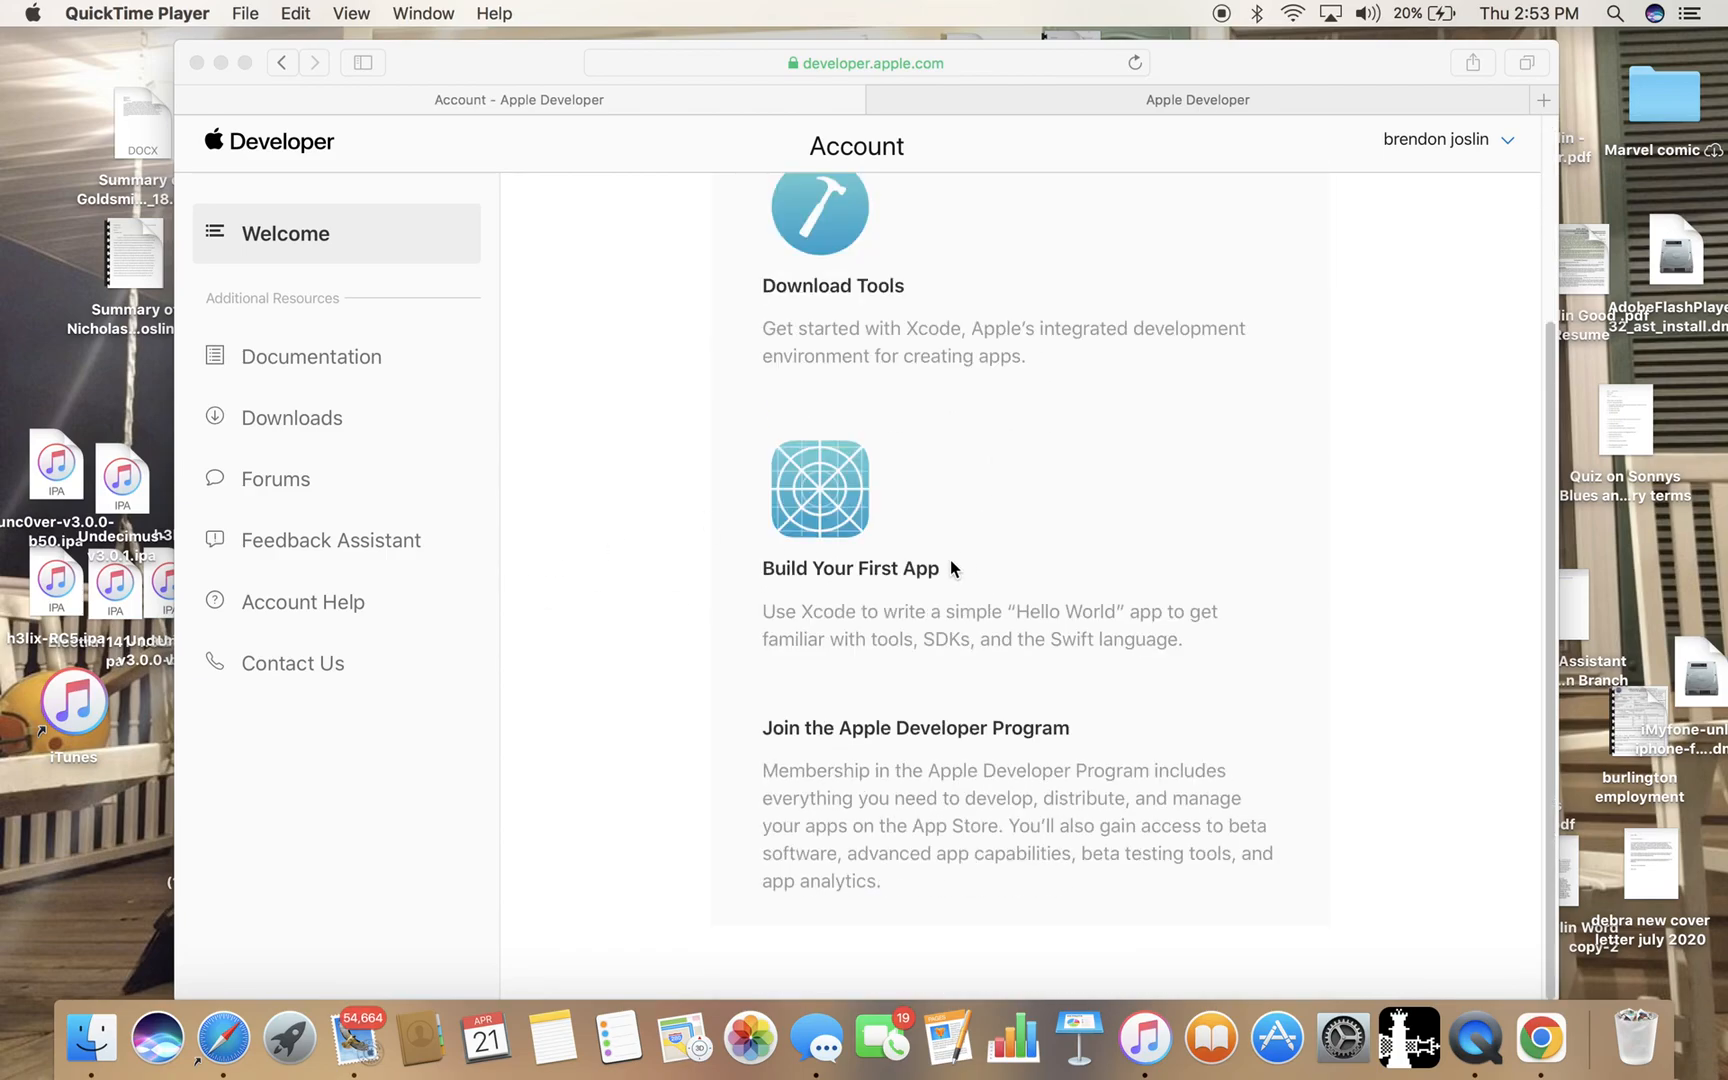
pyautogui.scroll(3)
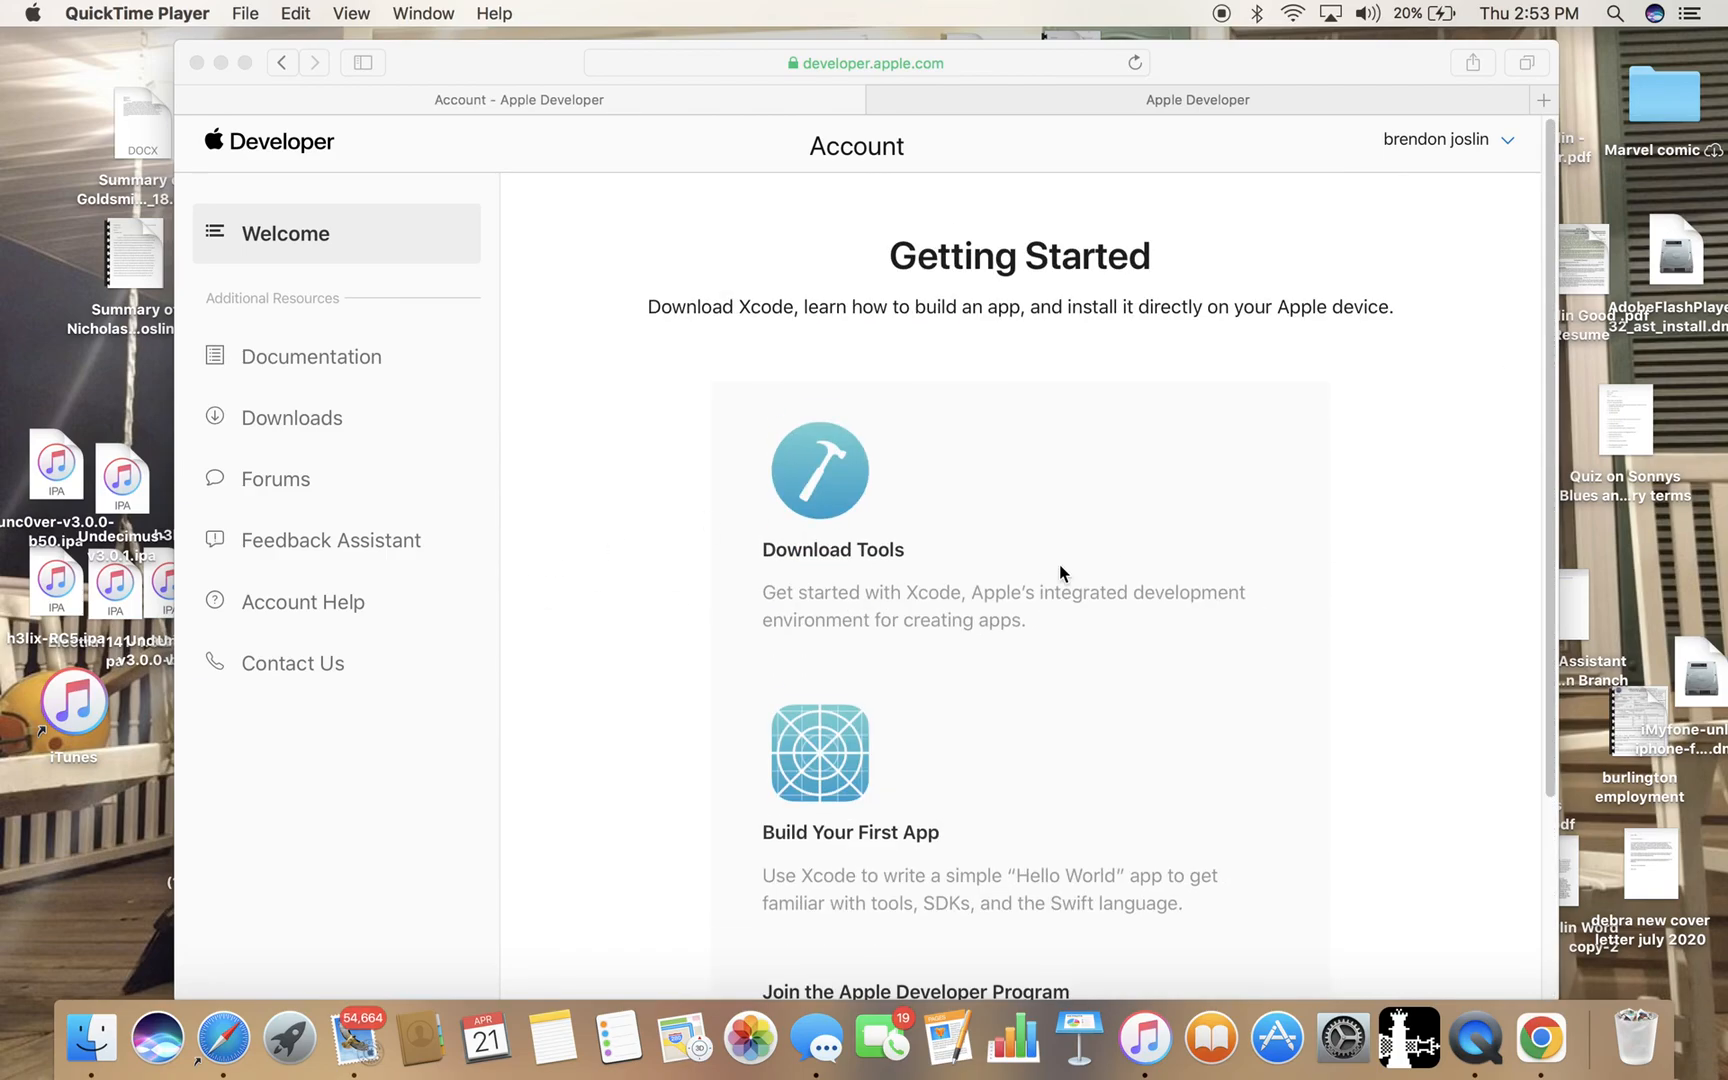
pyautogui.moveTo(1428, 144)
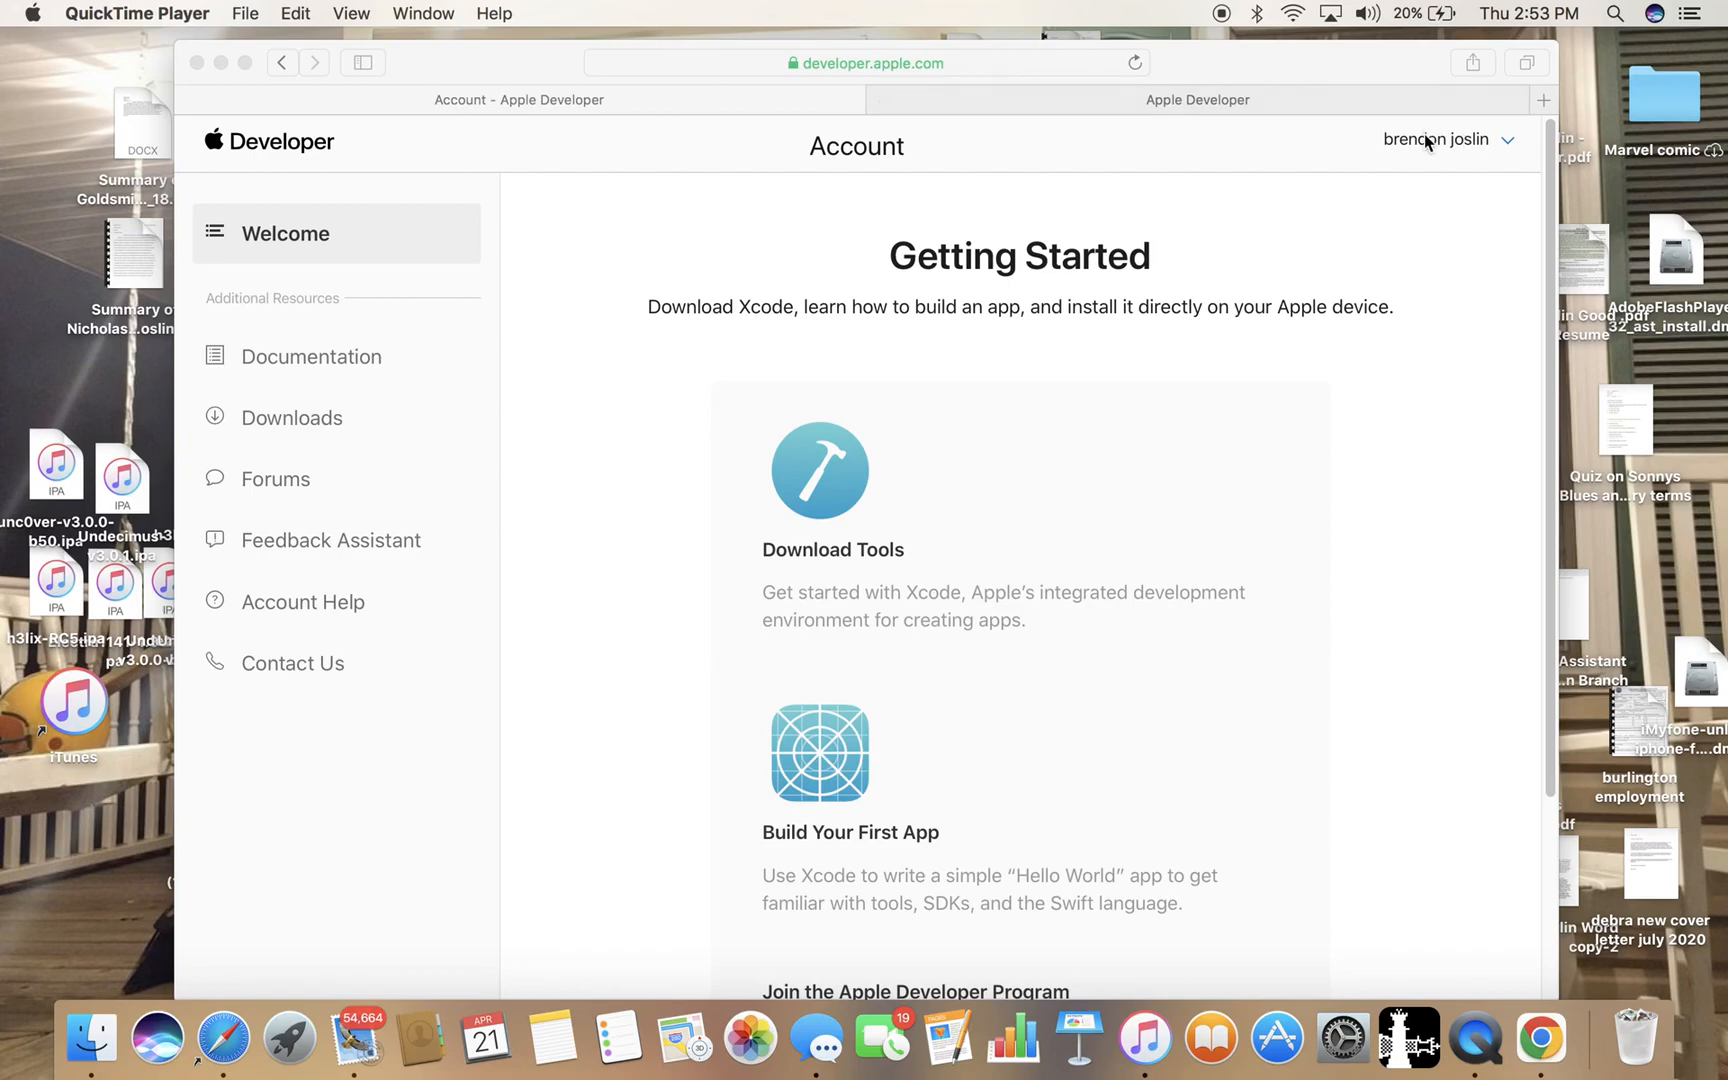
pyautogui.moveTo(312, 478)
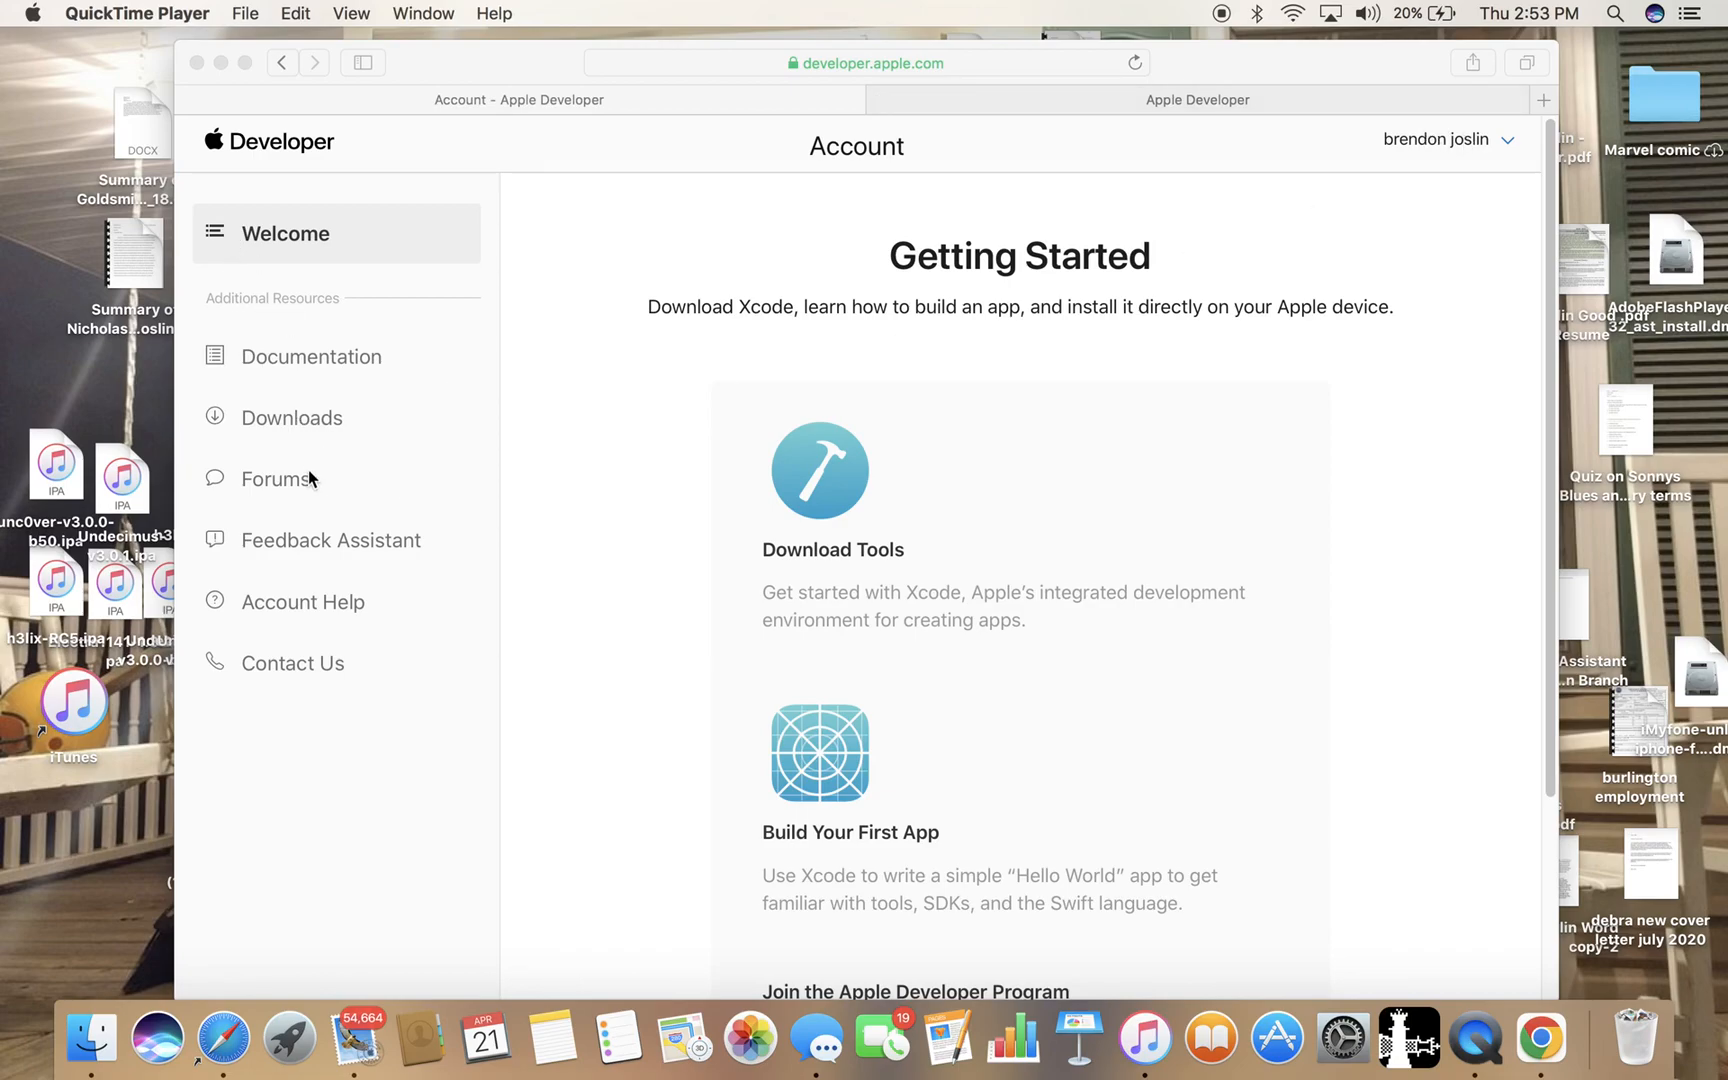
pyautogui.moveTo(282, 264)
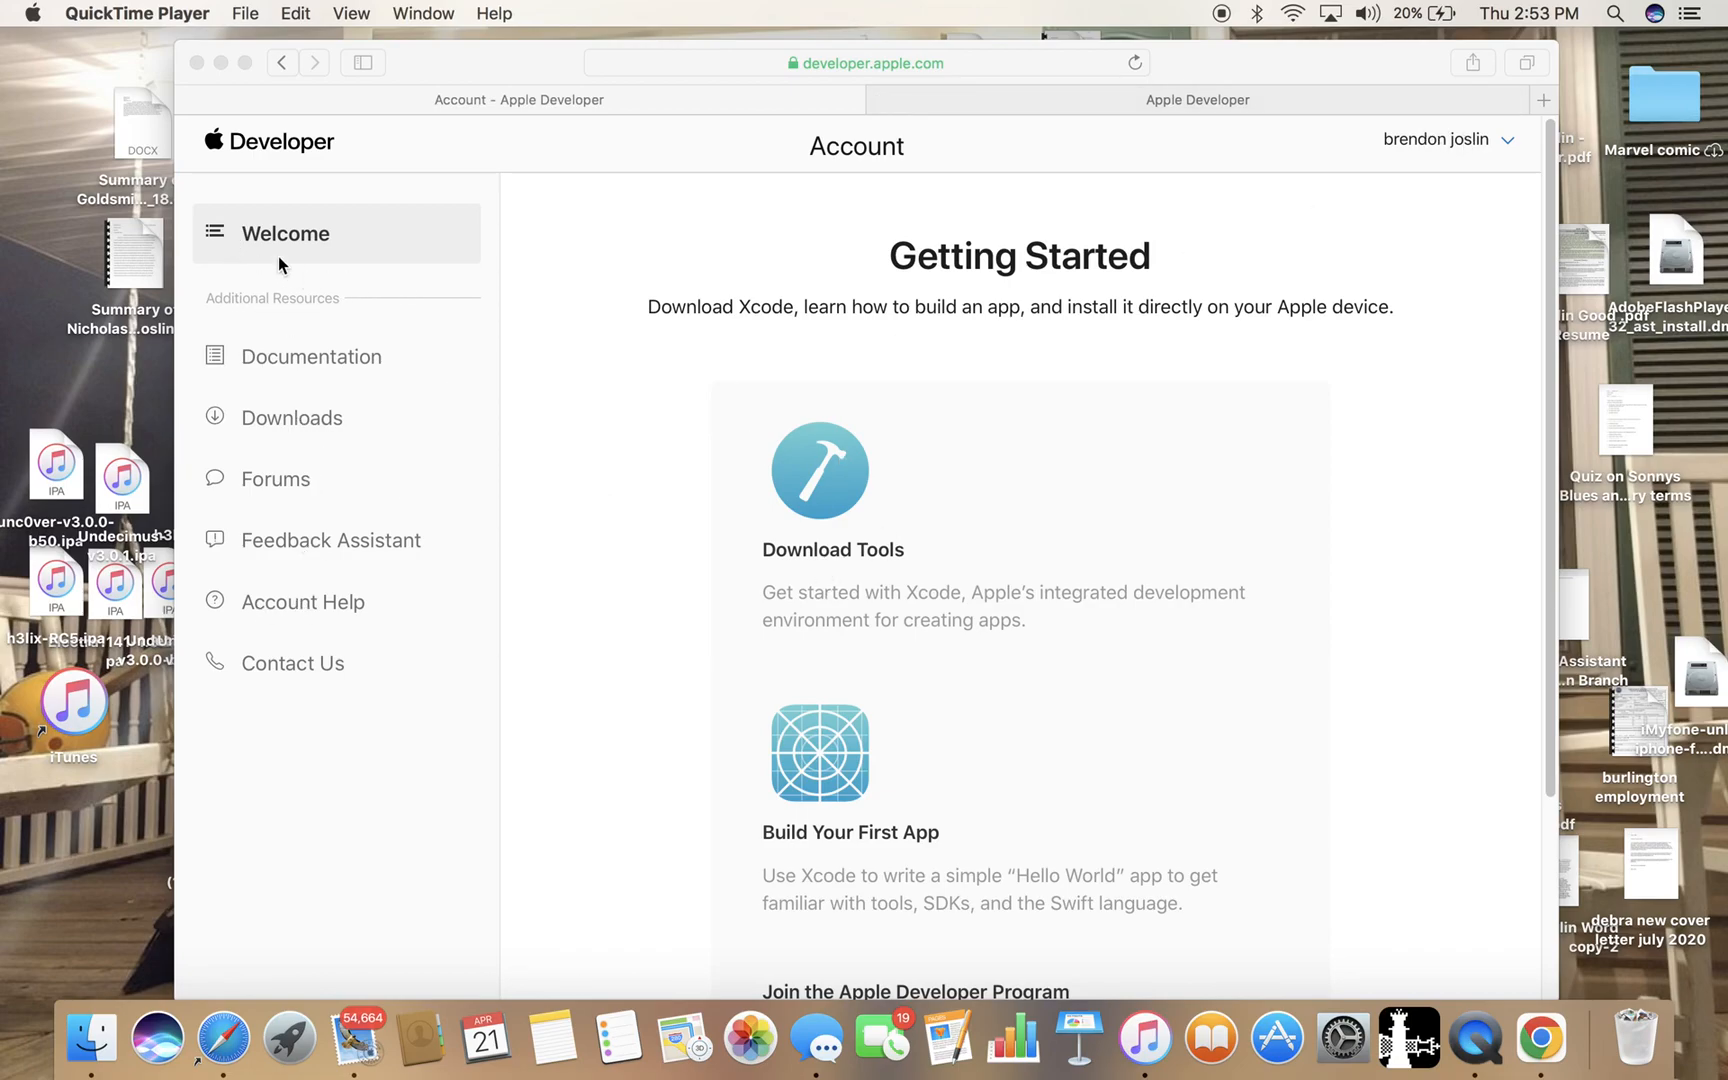
pyautogui.moveTo(372, 556)
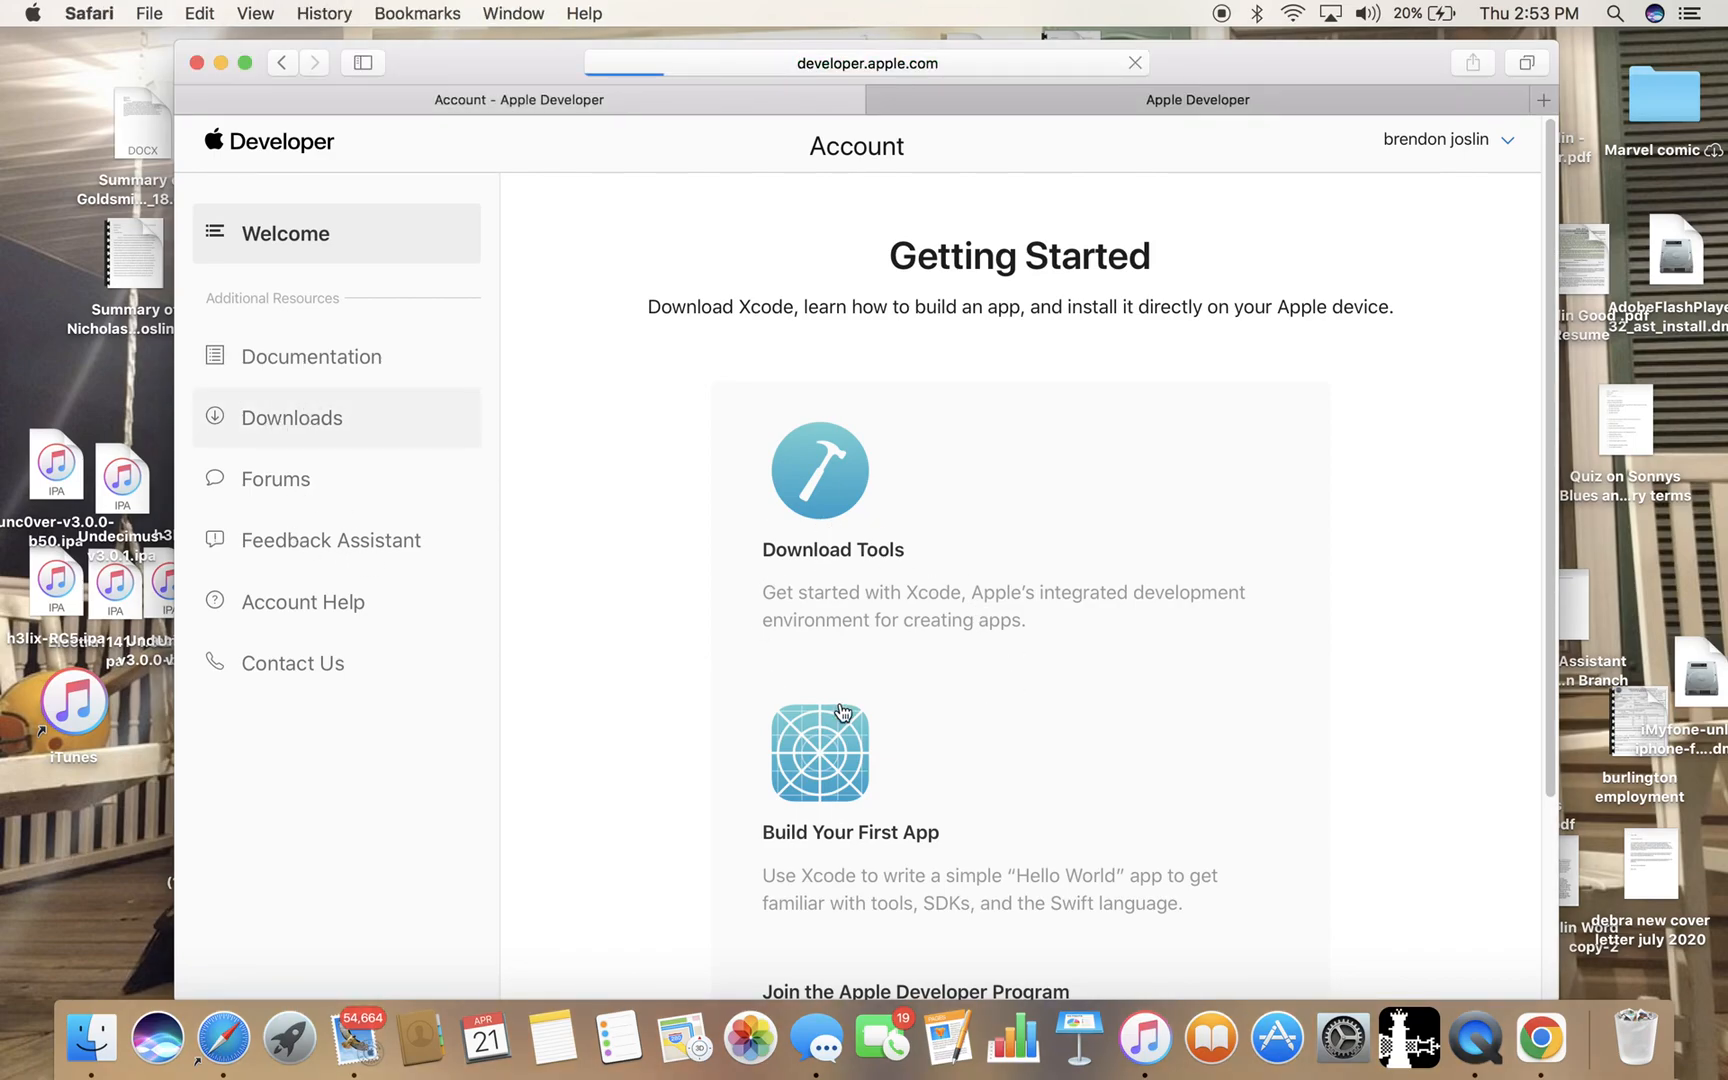
# Browse the Beta Software Downloads listings, then return to the Account page.
pyautogui.click(292, 418)
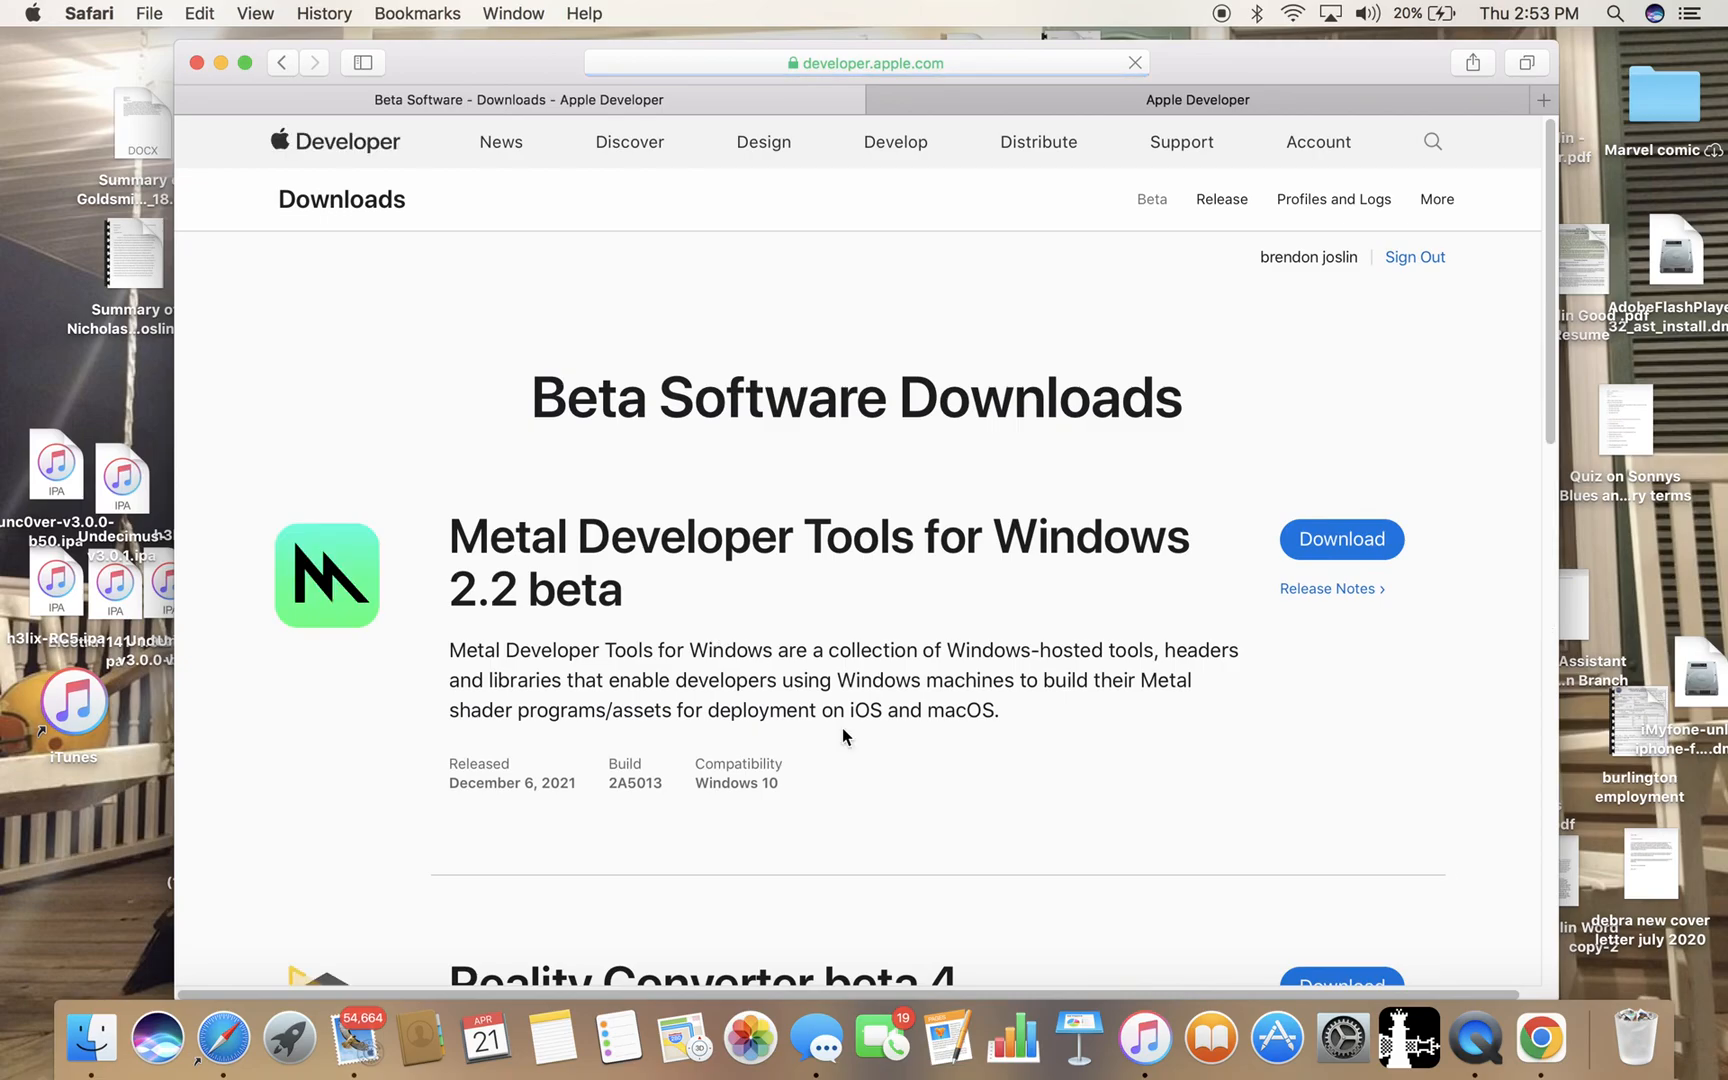
pyautogui.scroll(-3)
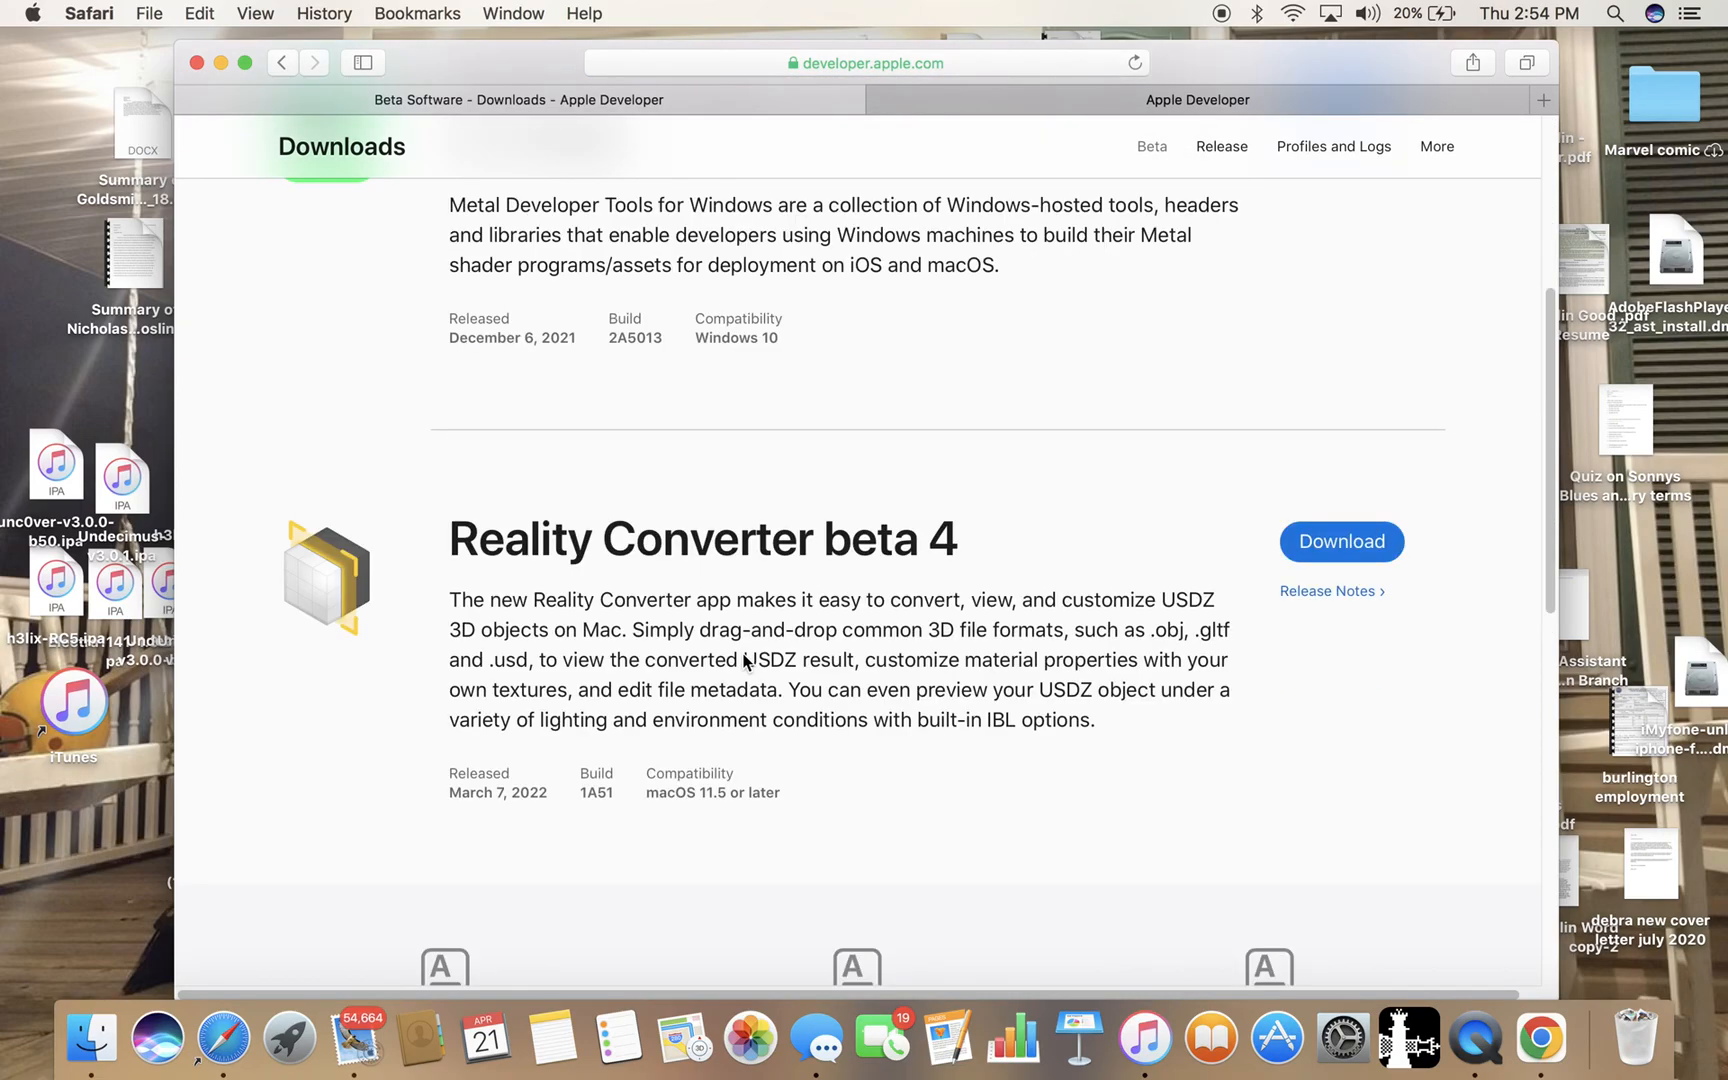
pyautogui.scroll(3)
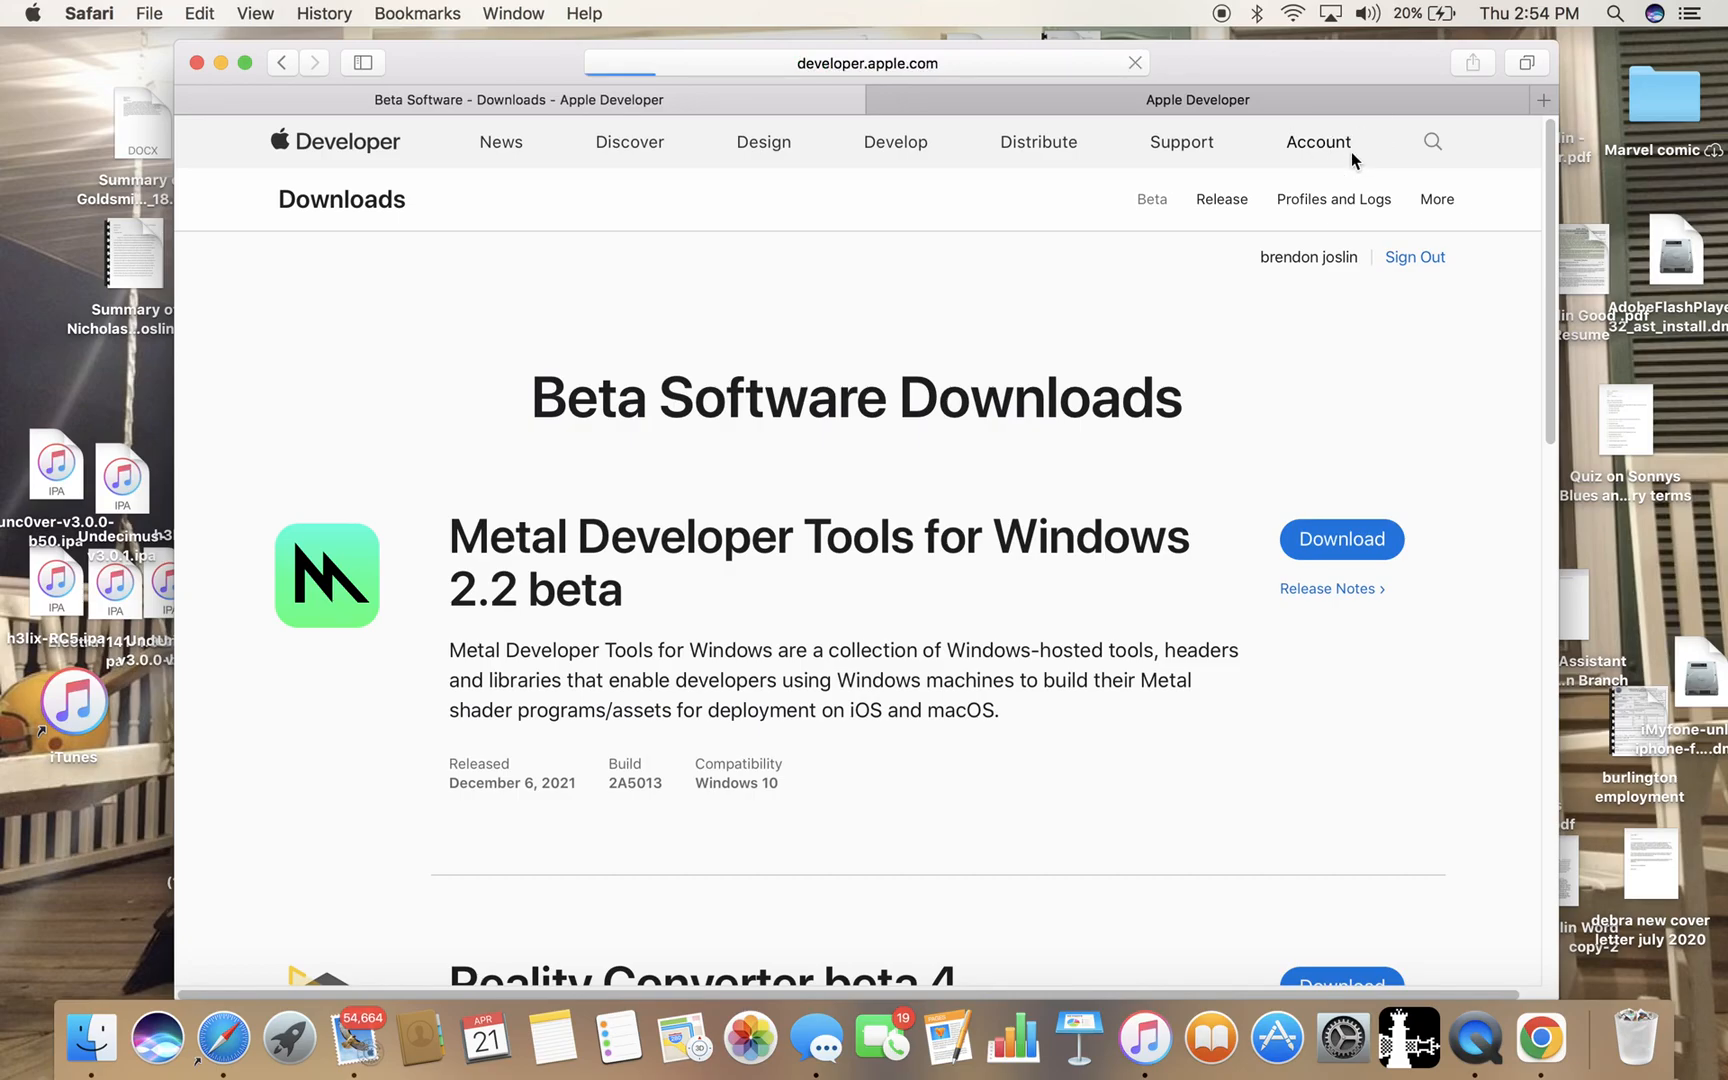
pyautogui.click(1316, 142)
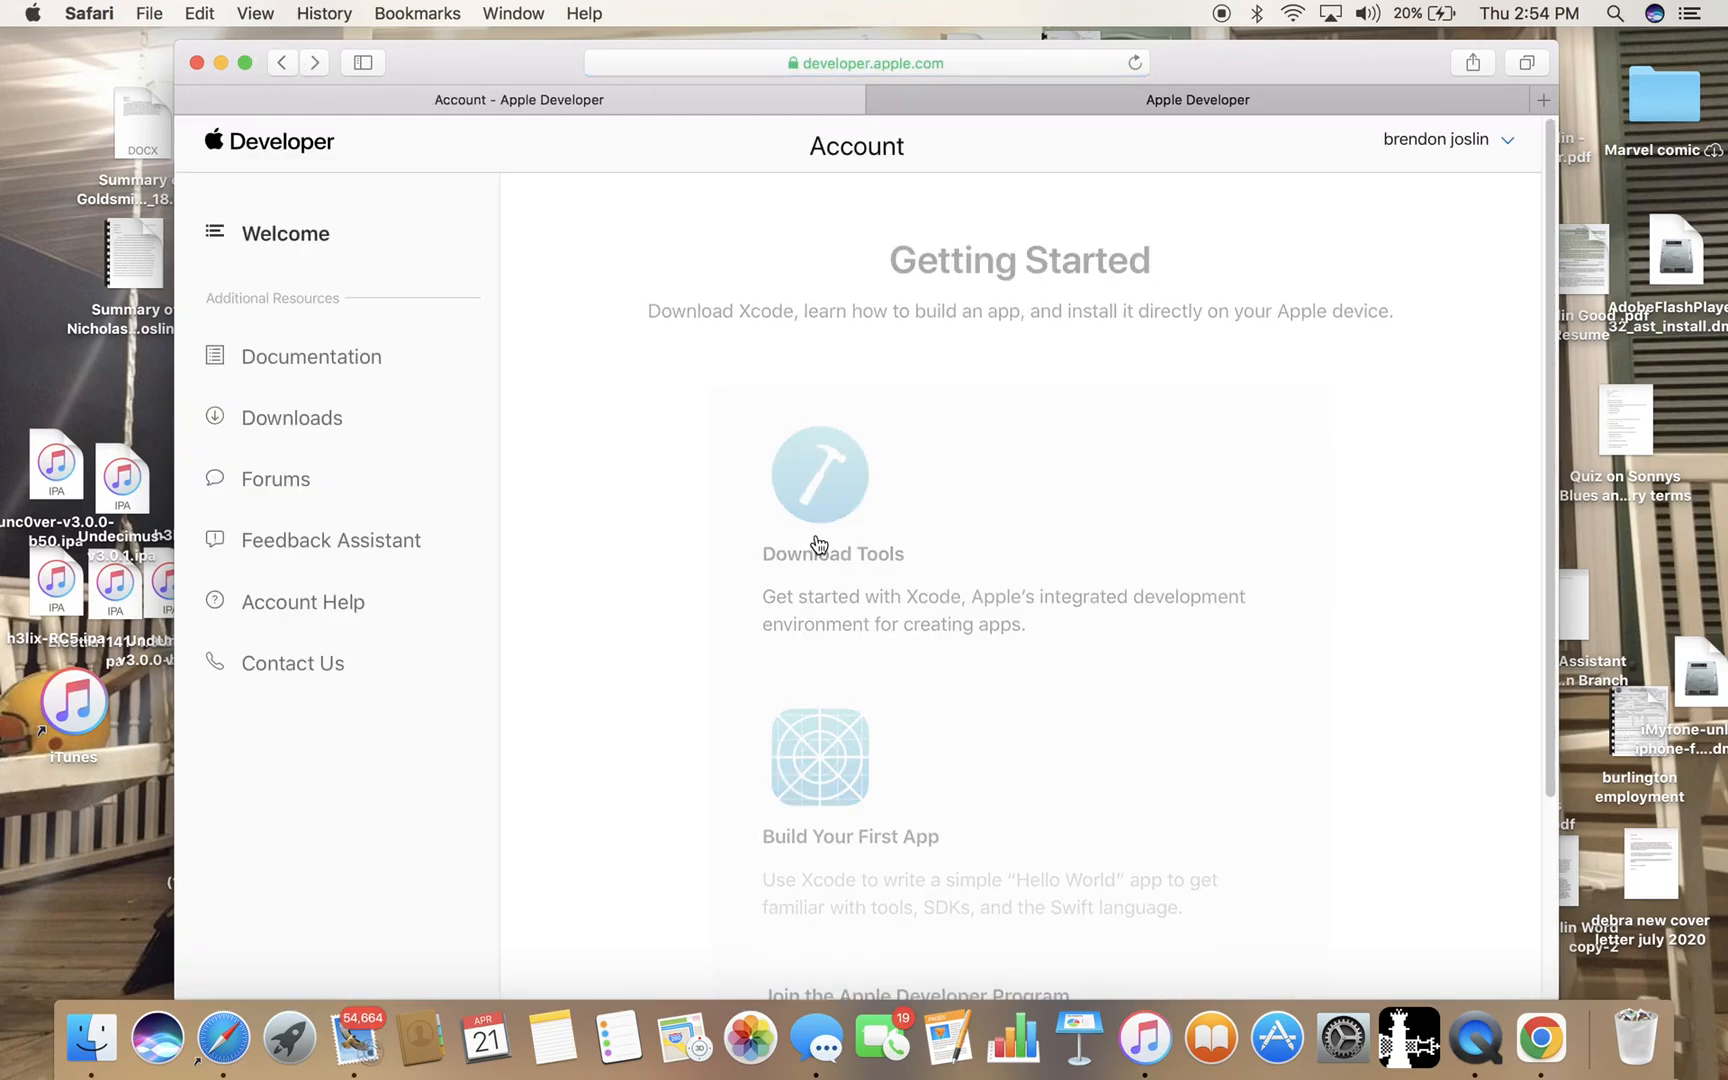
pyautogui.scroll(-3)
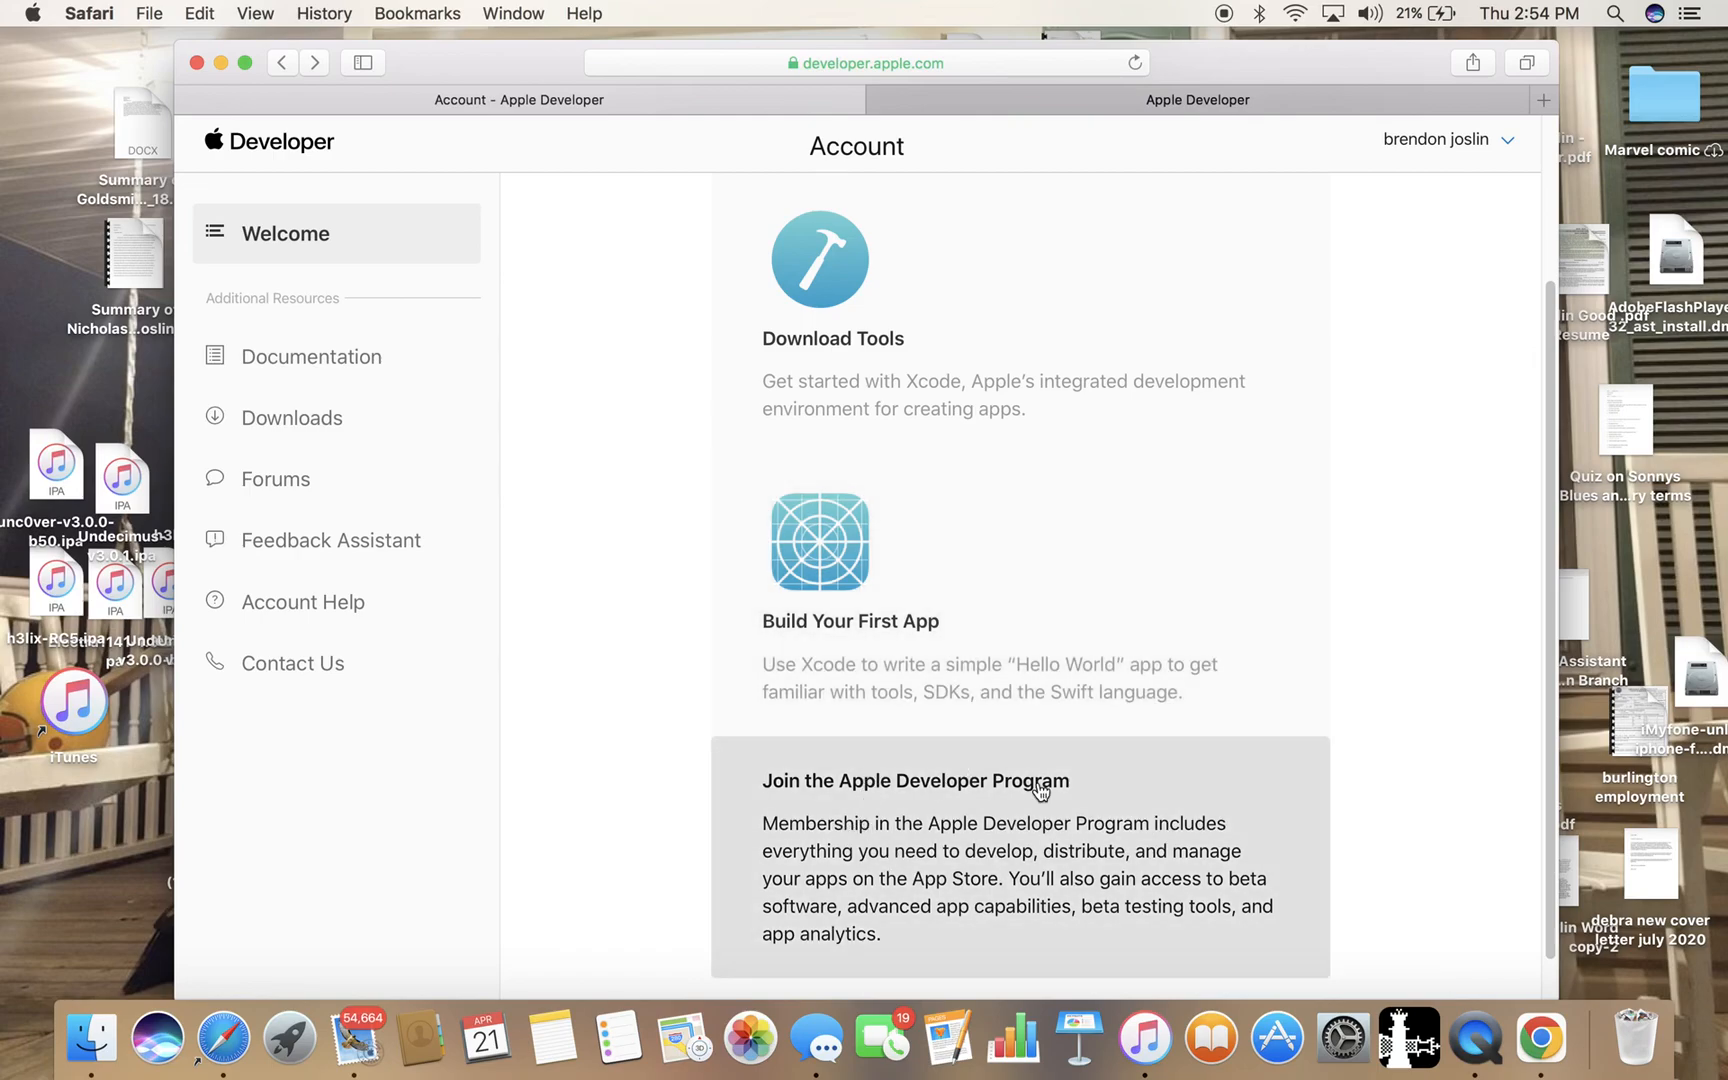
pyautogui.moveTo(1088, 818)
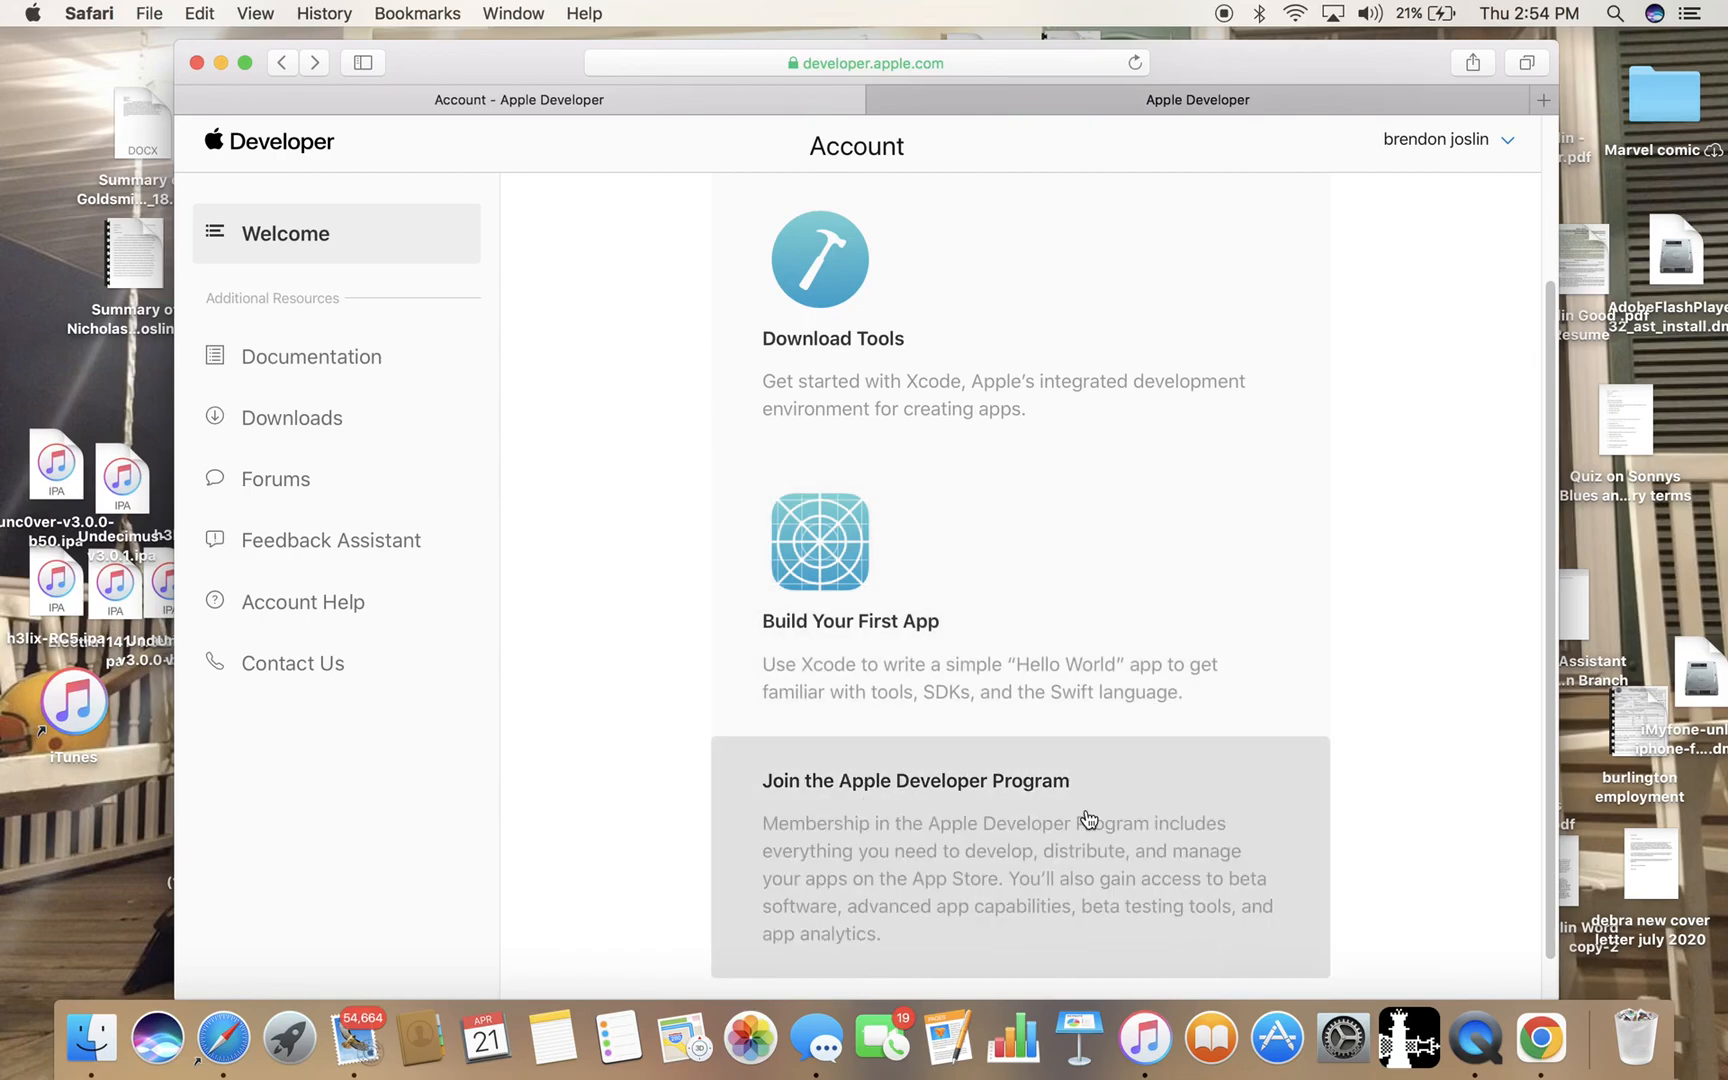
pyautogui.moveTo(780, 884)
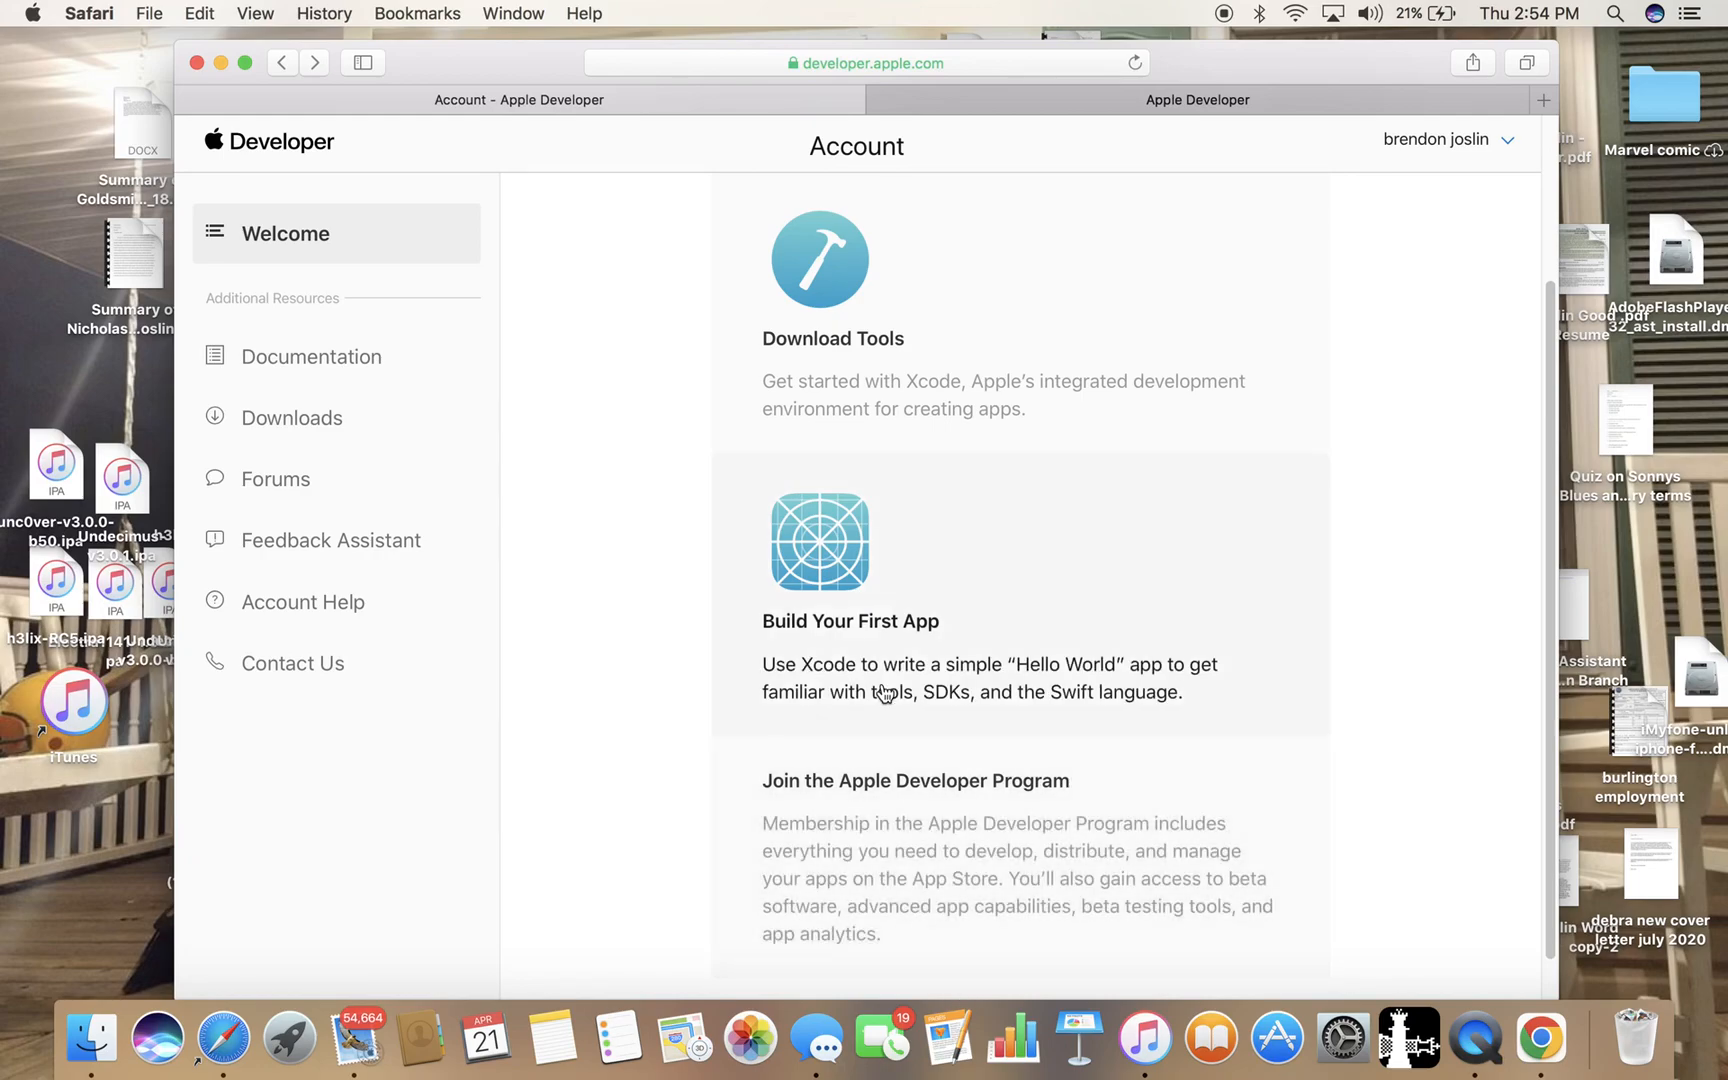
pyautogui.moveTo(914, 566)
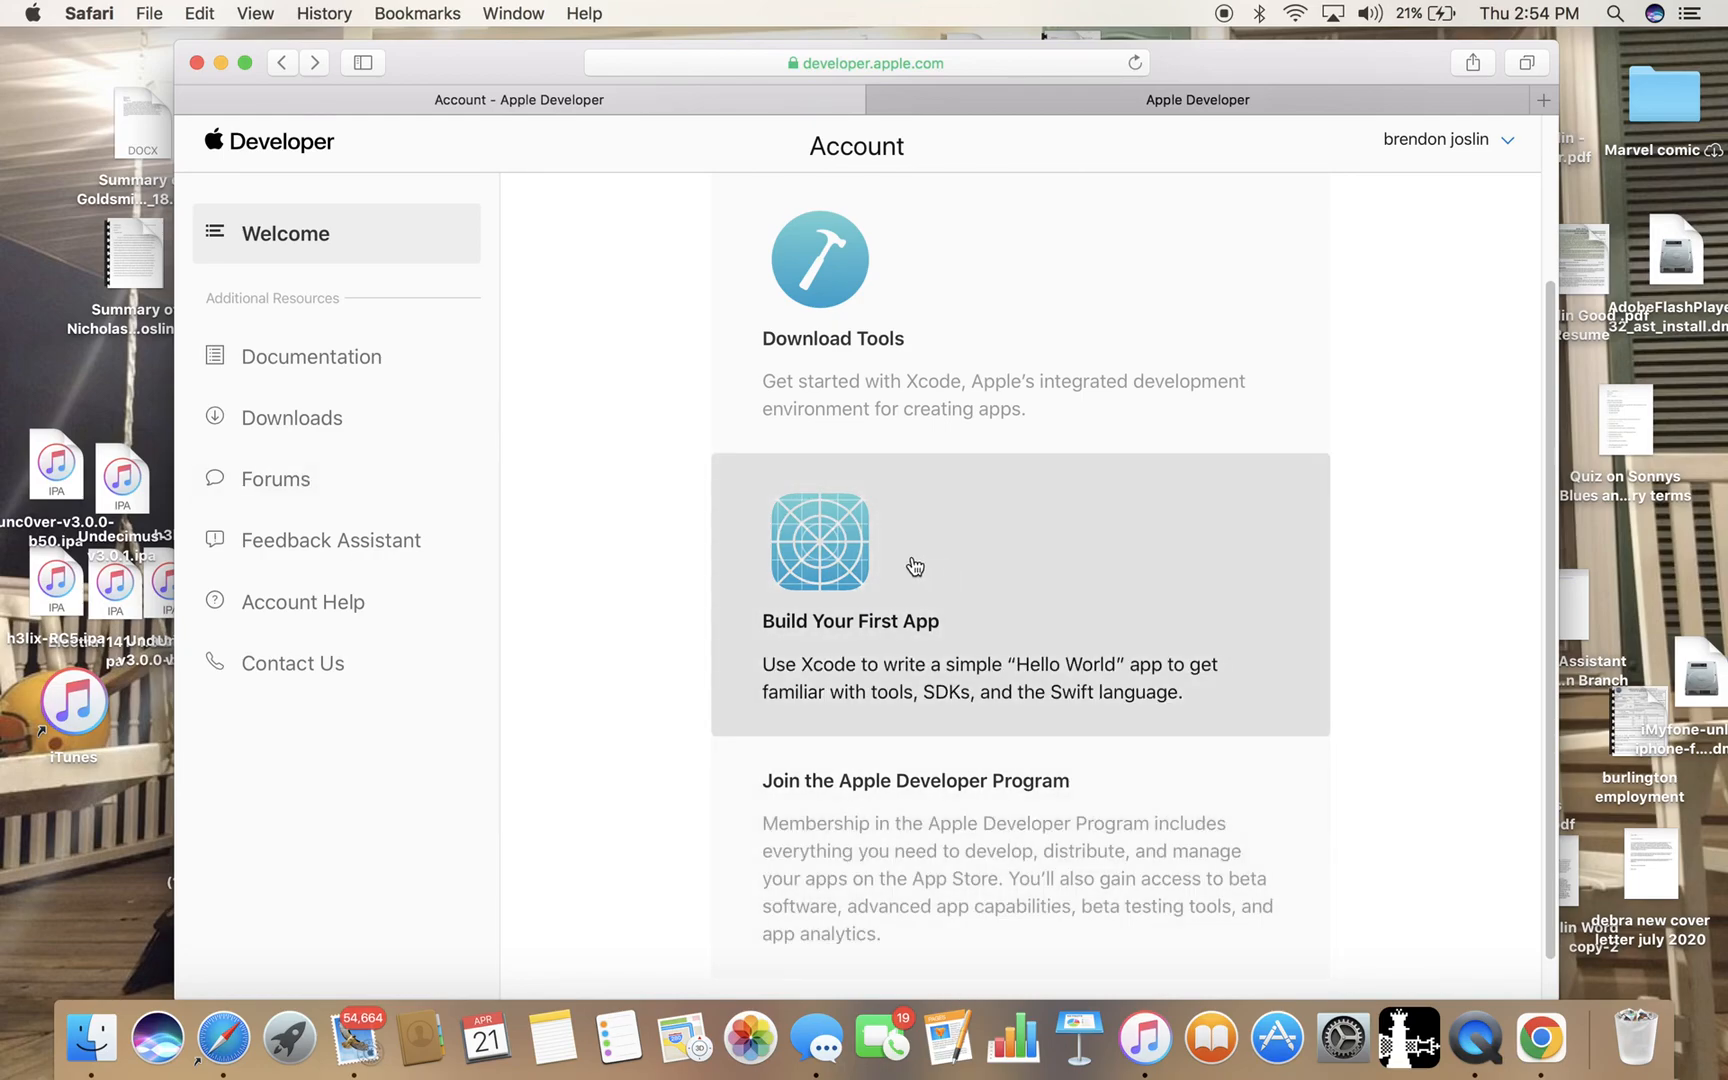
pyautogui.moveTo(768, 708)
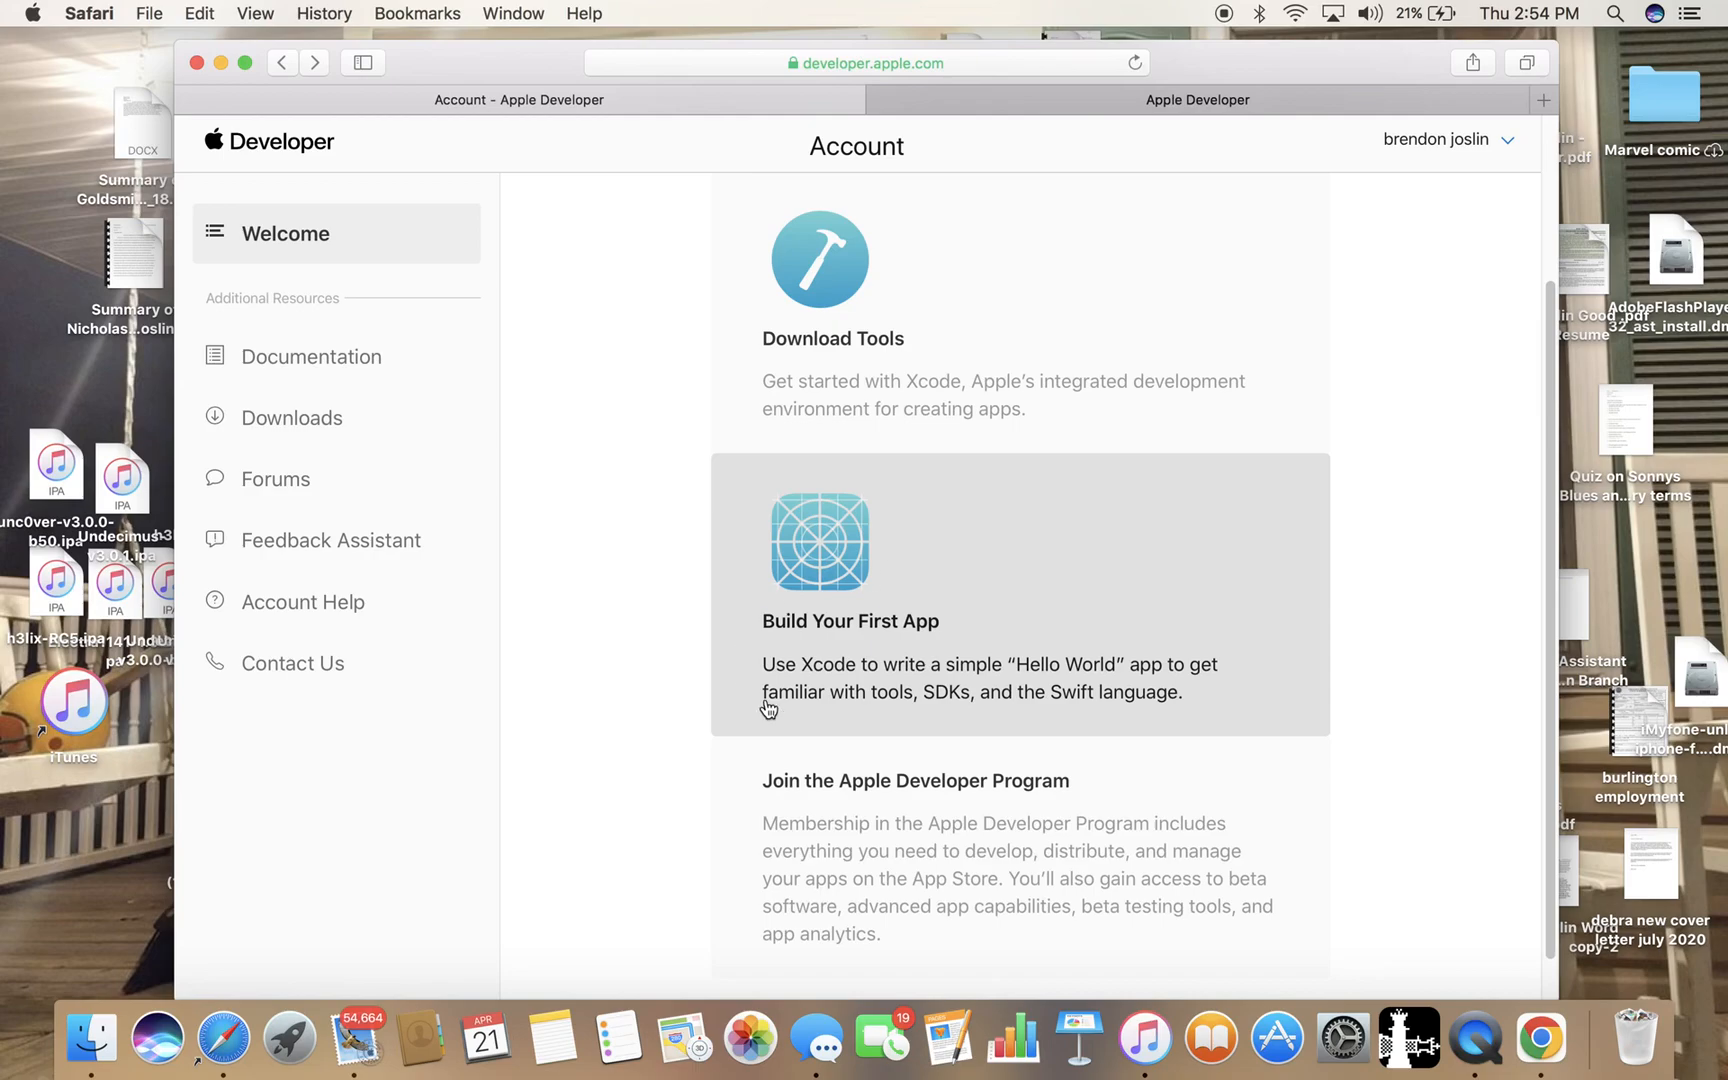
pyautogui.moveTo(490, 588)
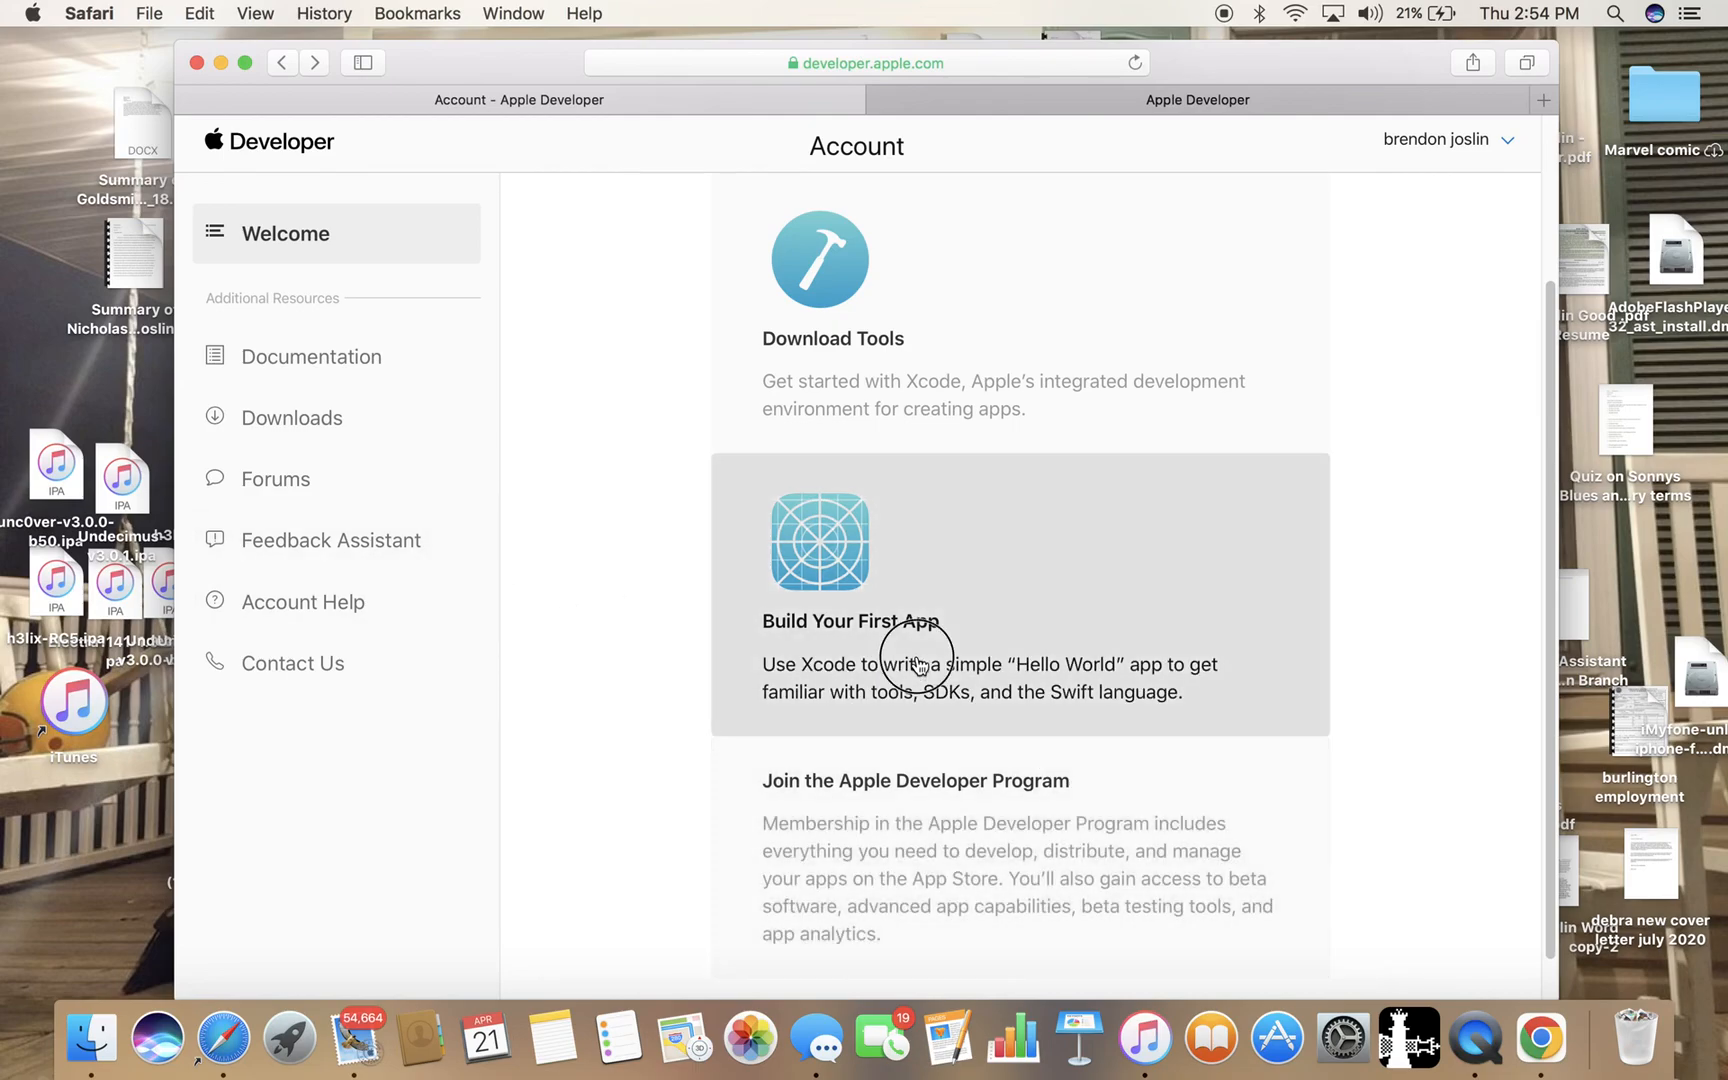
# View the Build Your First App documentation down to Design Apps for Everyone.
pyautogui.click(310, 356)
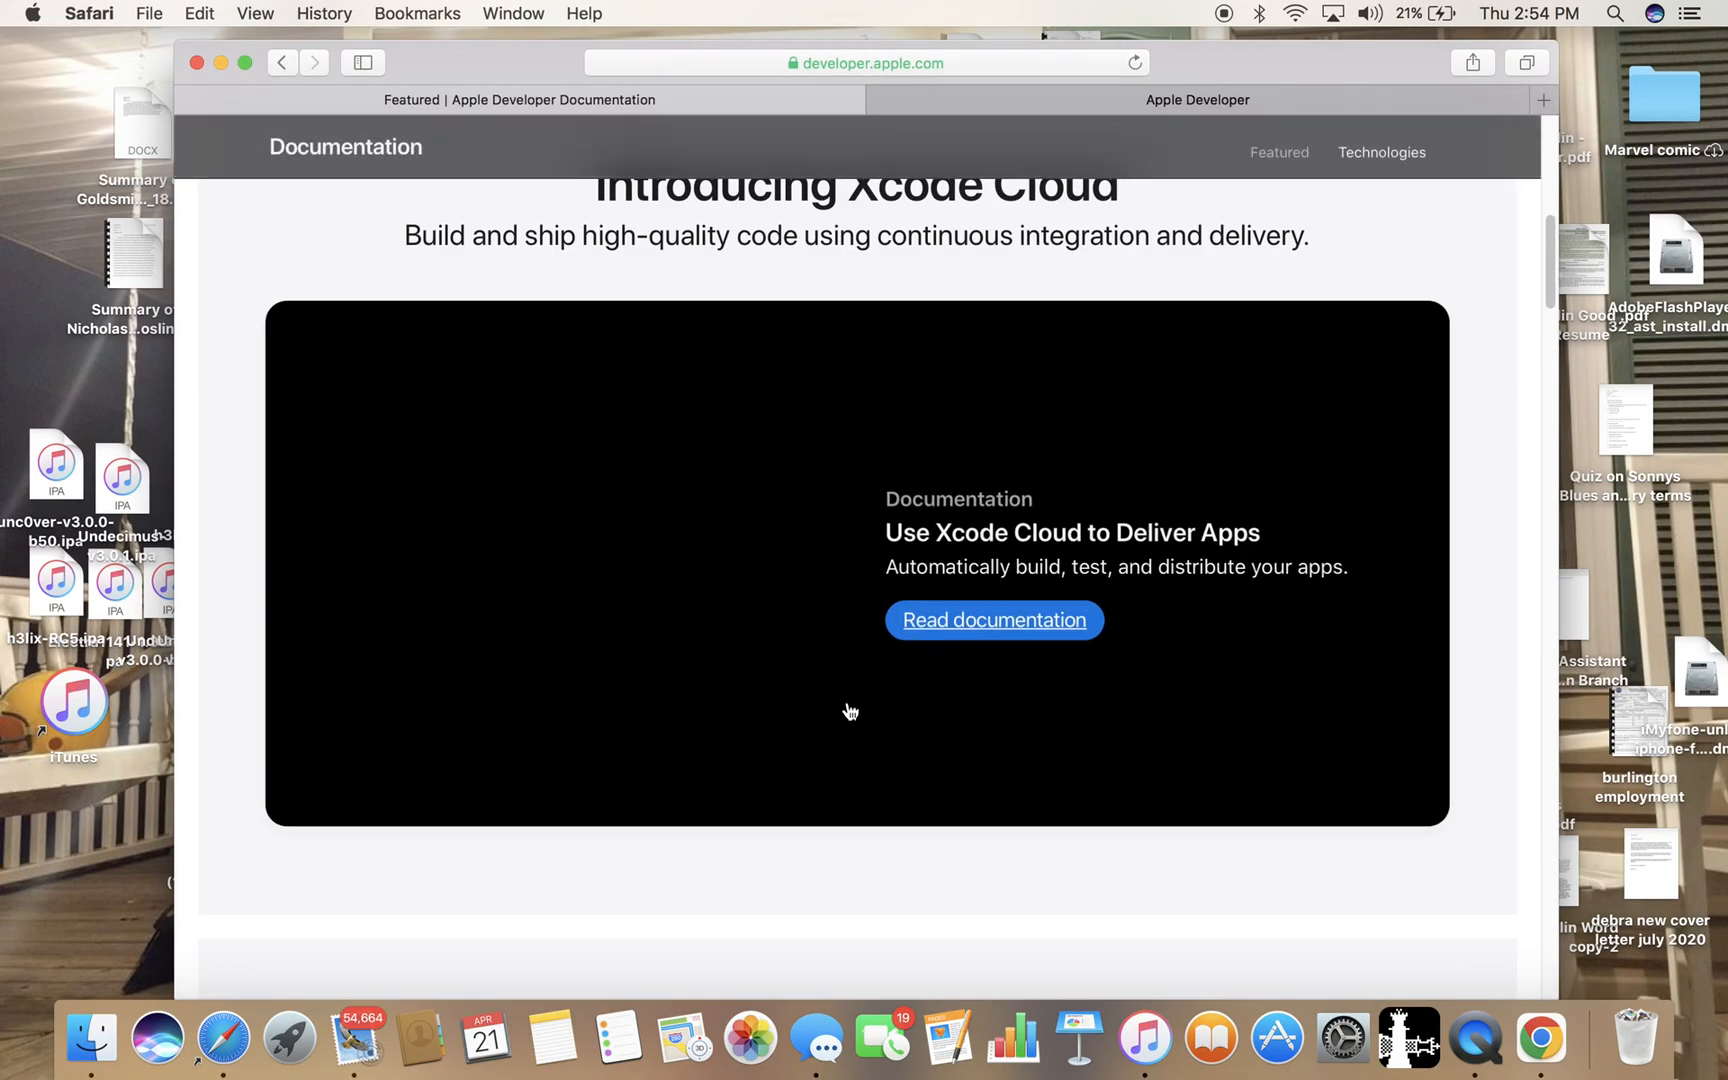
pyautogui.scroll(-3)
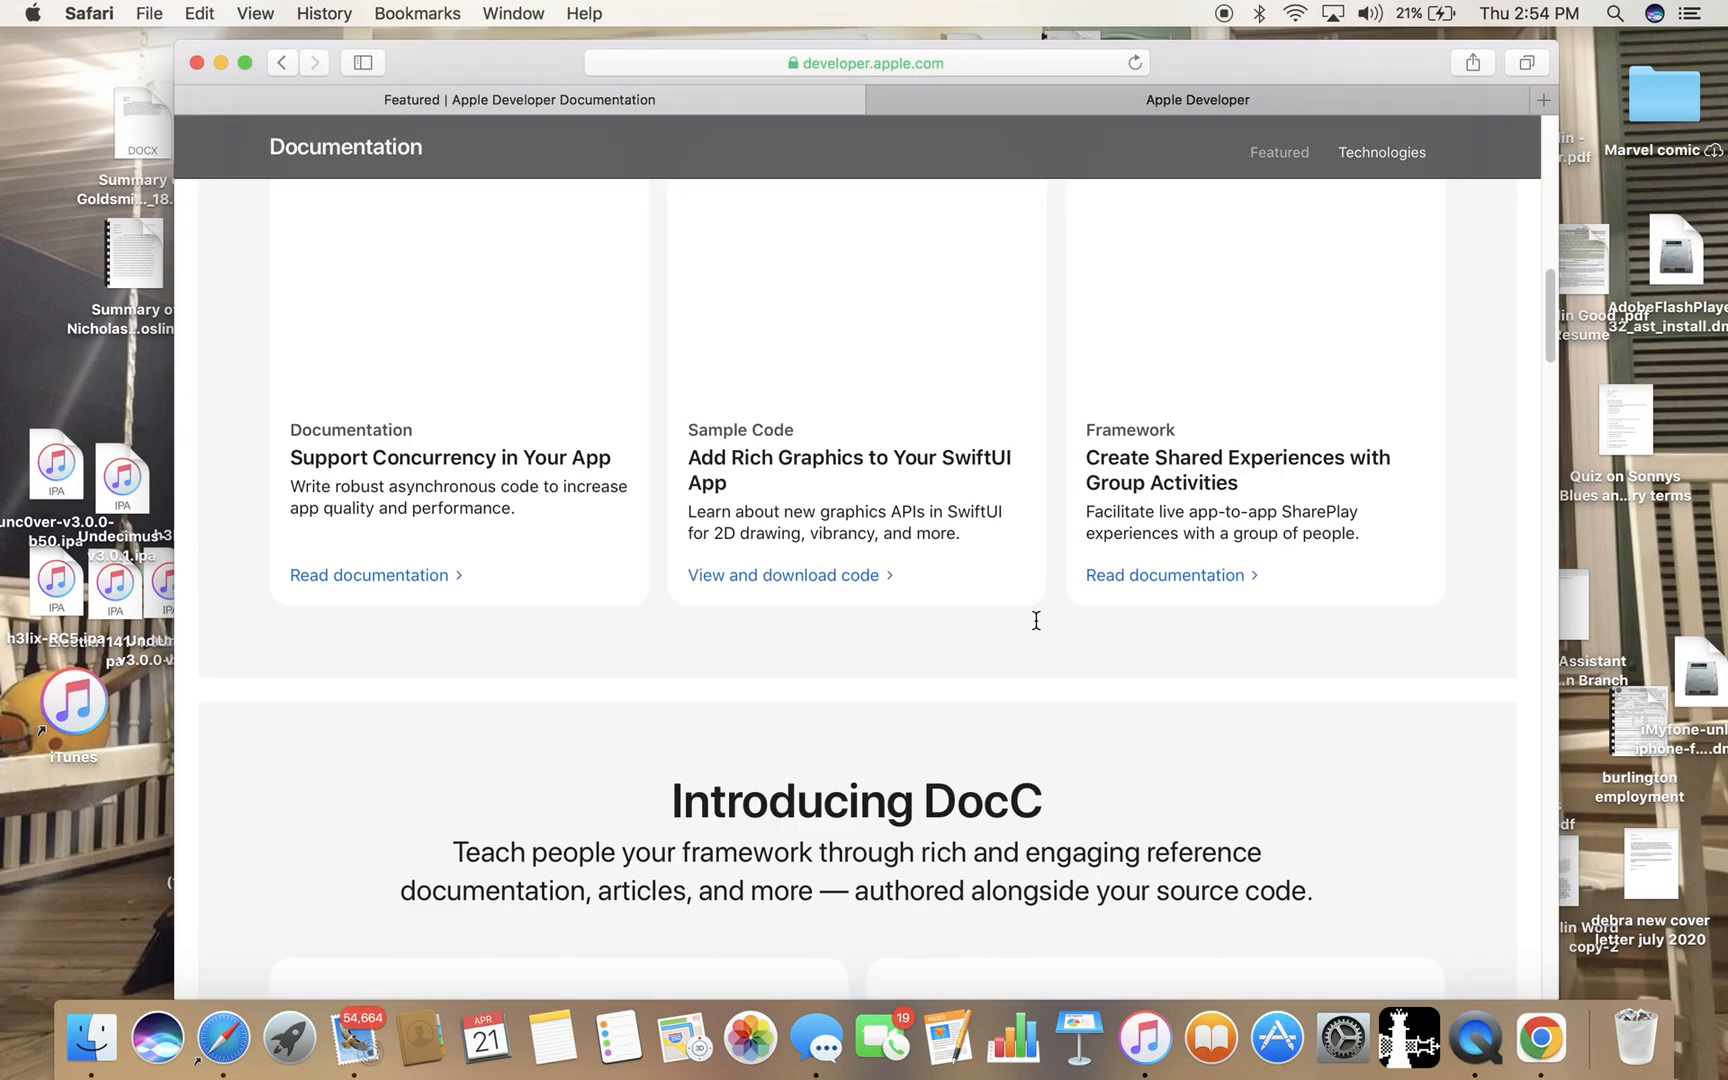
pyautogui.scroll(-3)
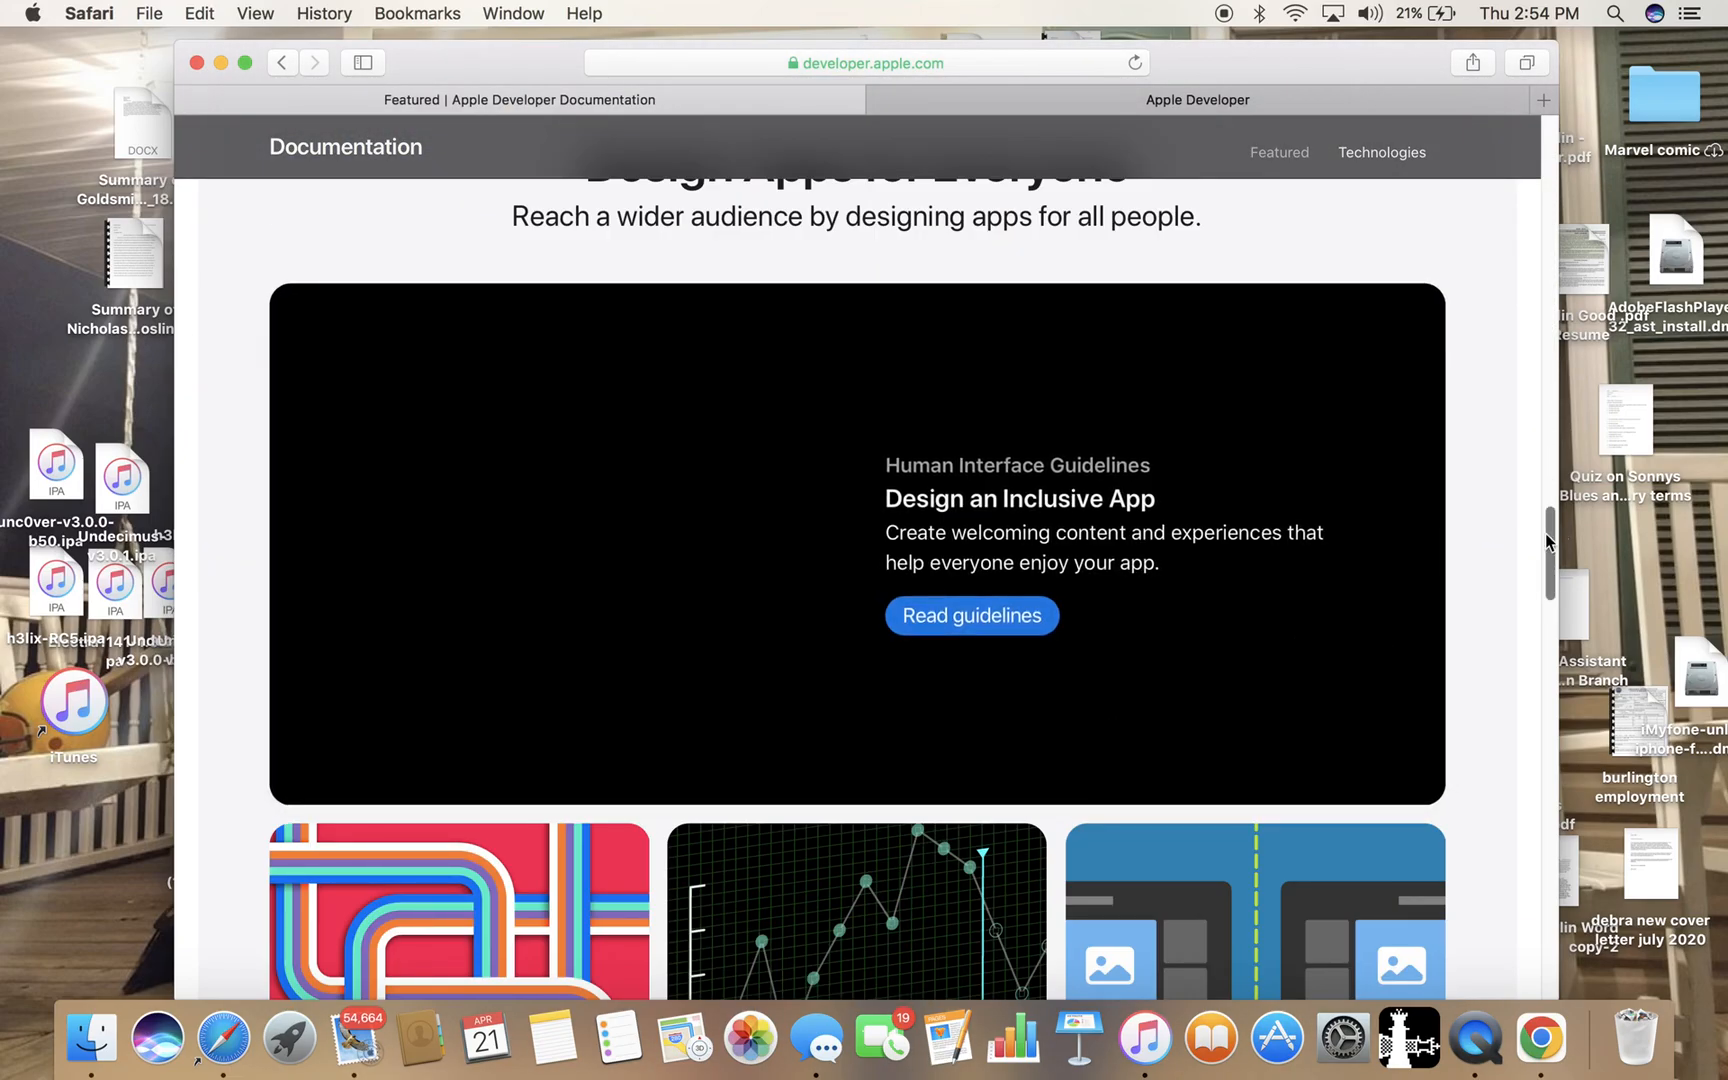